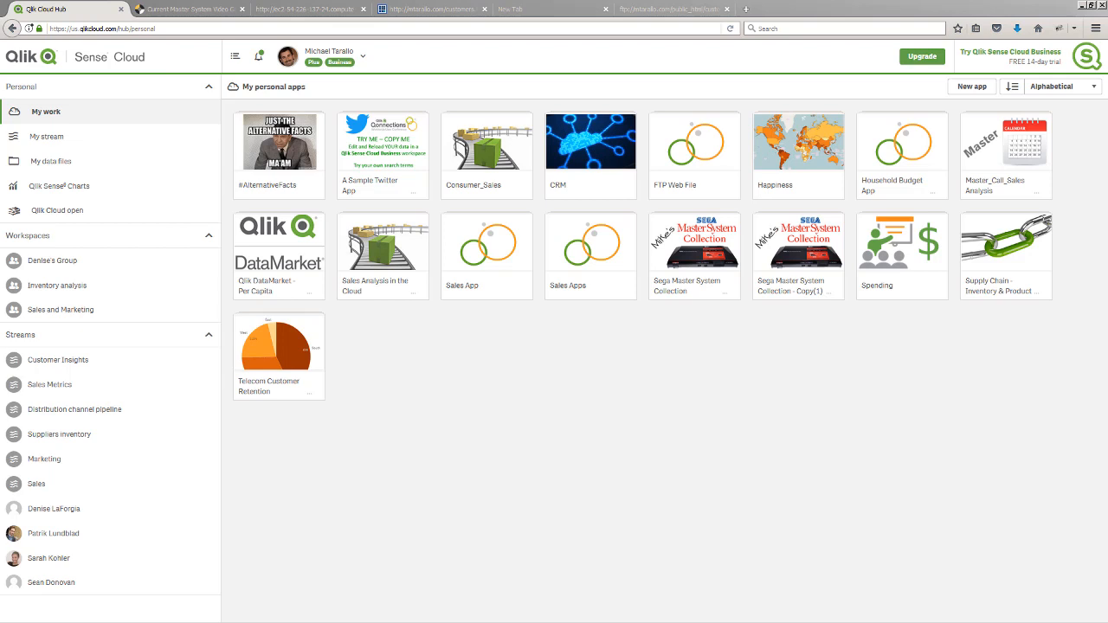
pyautogui.moveTo(1059, 601)
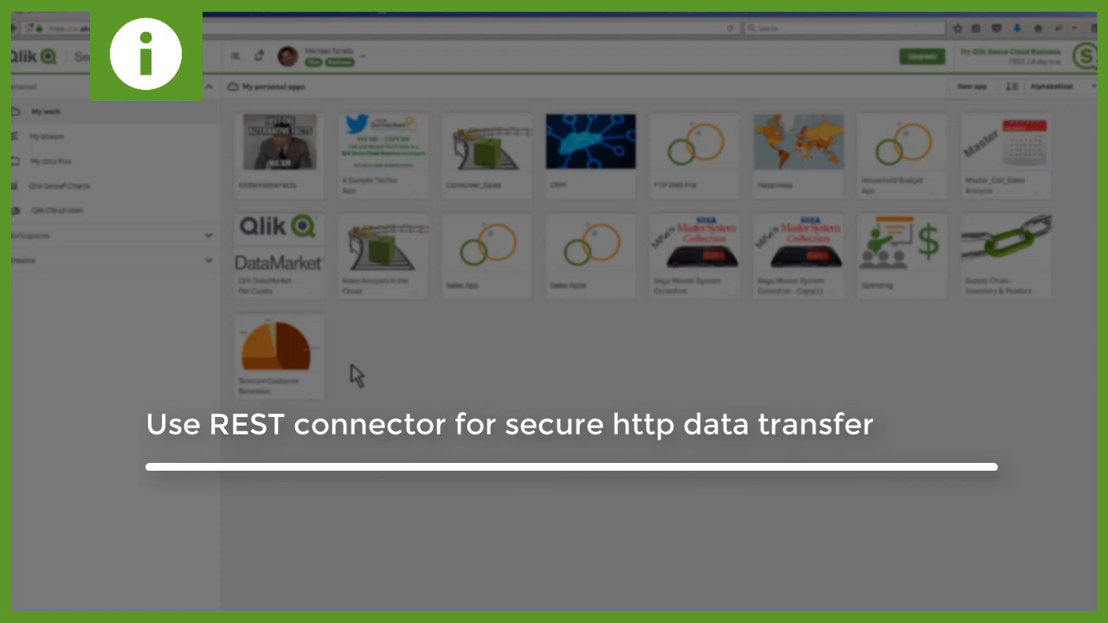
pyautogui.moveTo(620, 392)
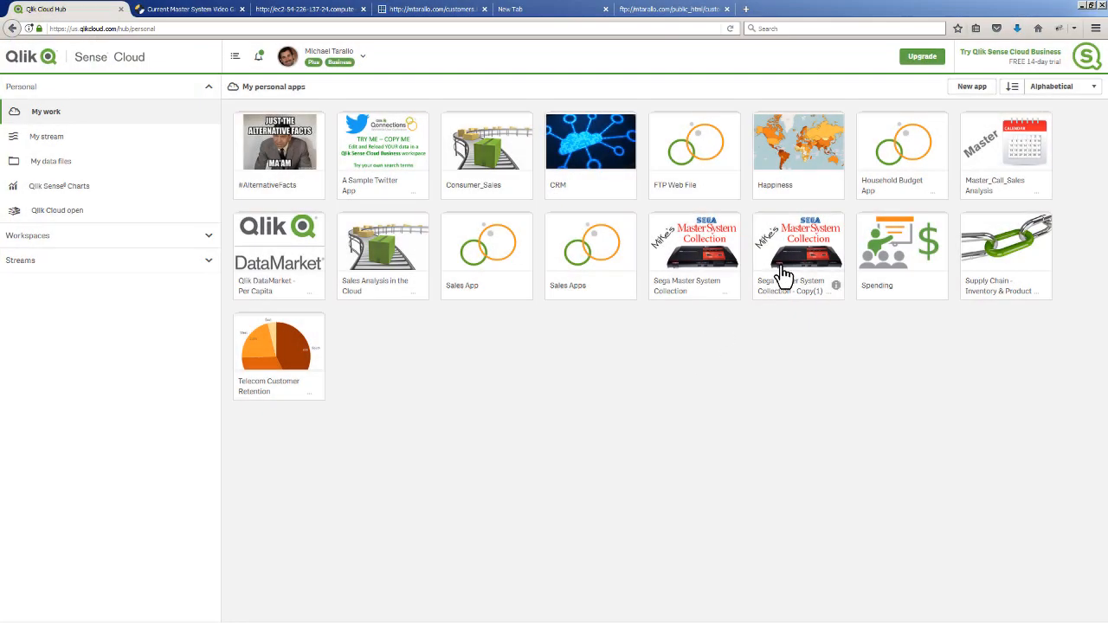
# Step: Open the Sega Master System Collection - Copy(1) app from its tile
pyautogui.click(797, 256)
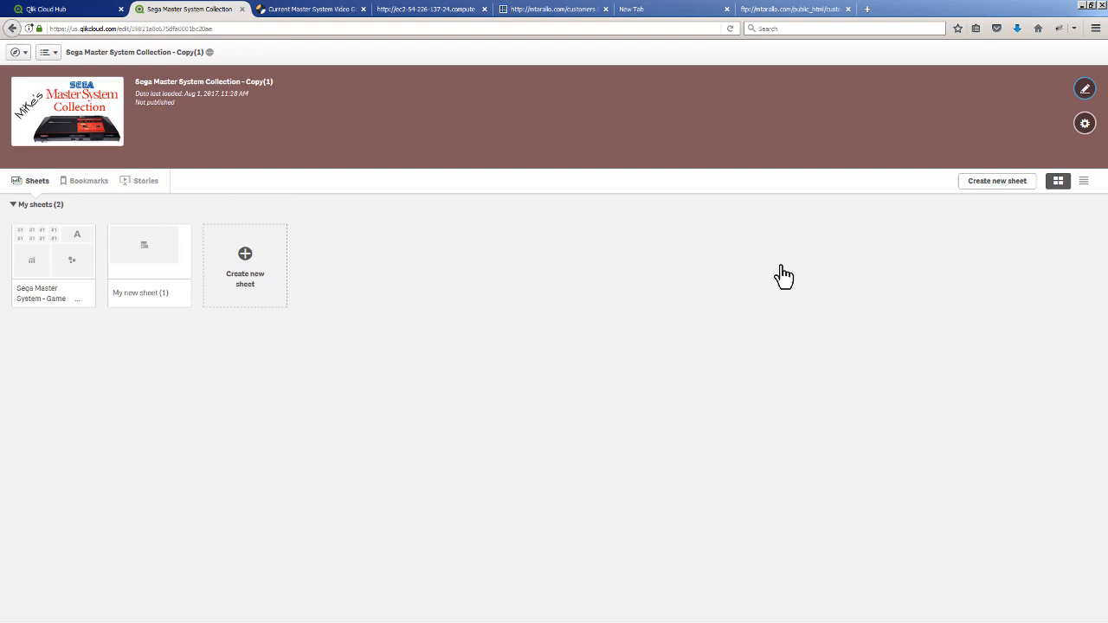
pyautogui.moveTo(71, 311)
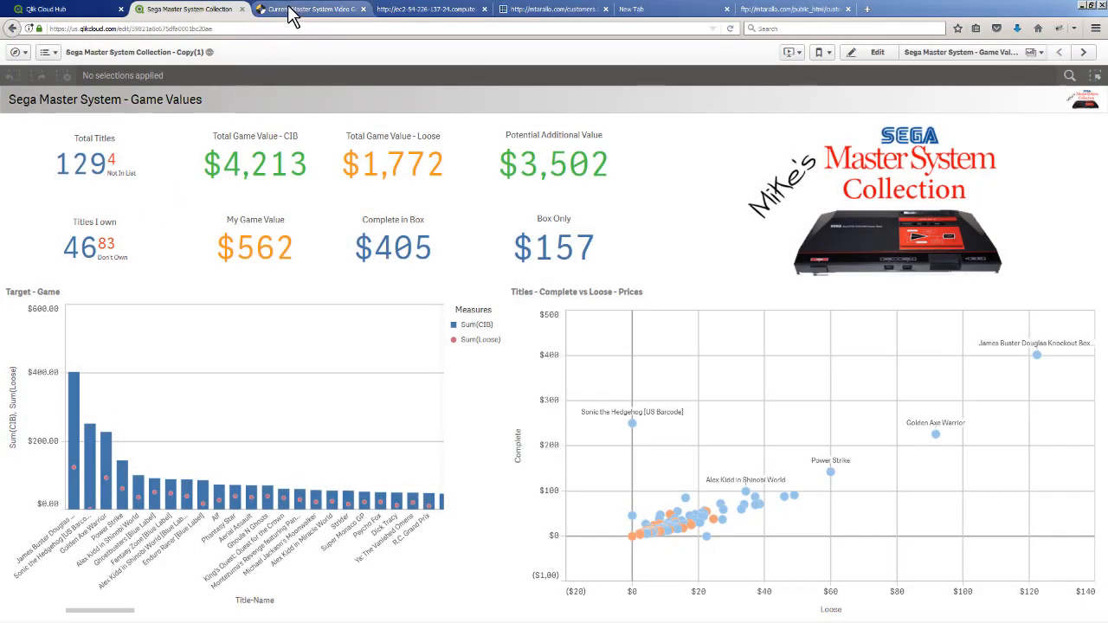
# Step: Scroll through GameValueNow's Sega Master System price guide table
pyautogui.click(312, 8)
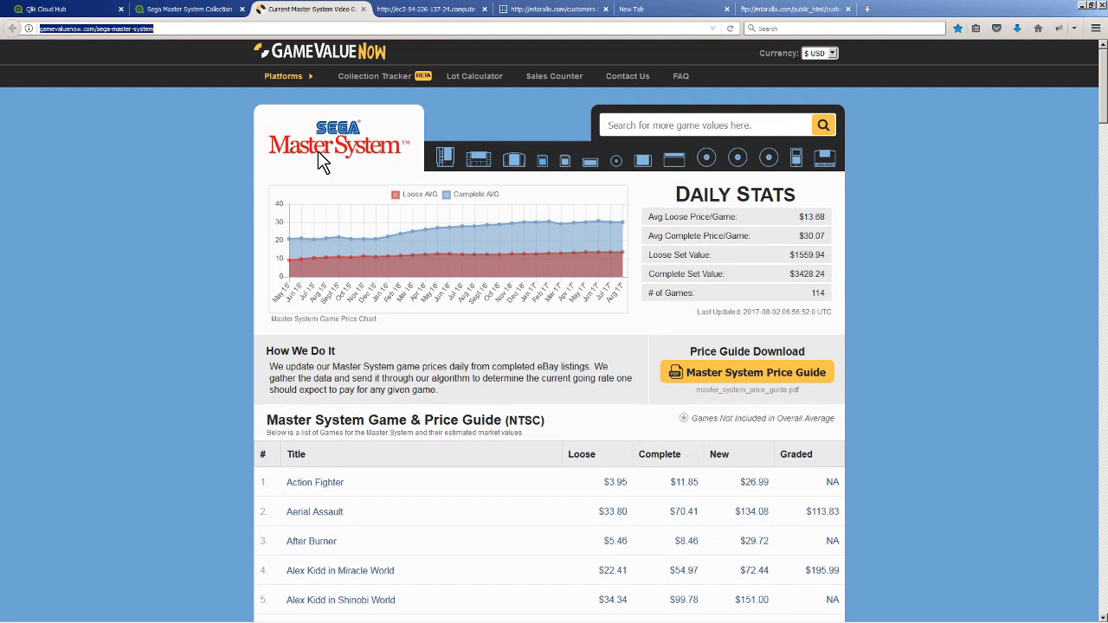
pyautogui.moveTo(216, 154)
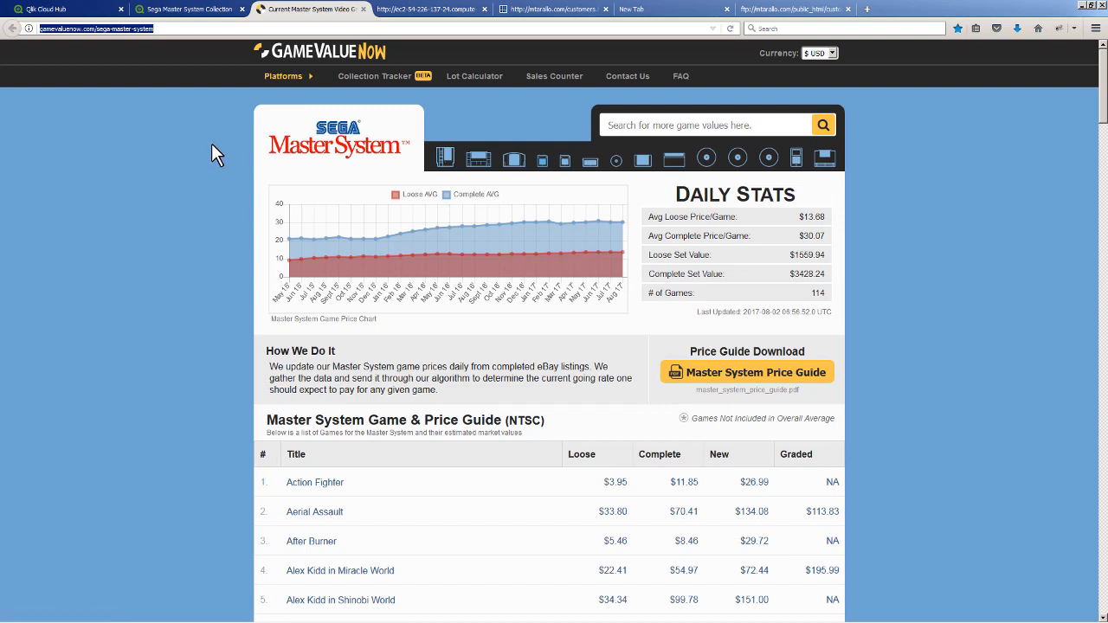
pyautogui.scroll(-3)
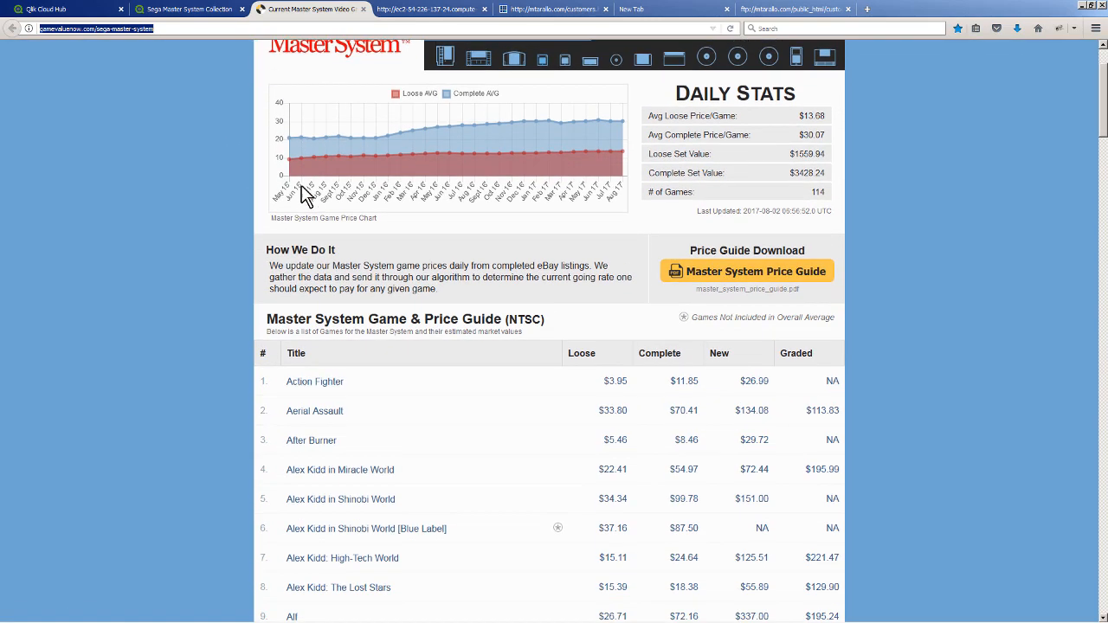
pyautogui.scroll(3)
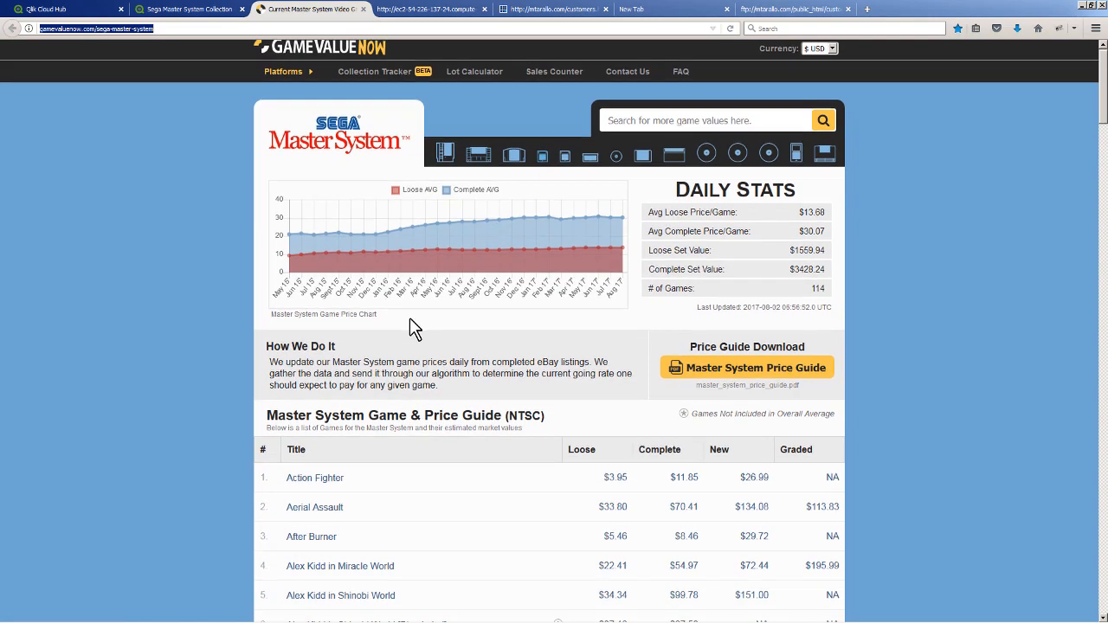
pyautogui.scroll(-3)
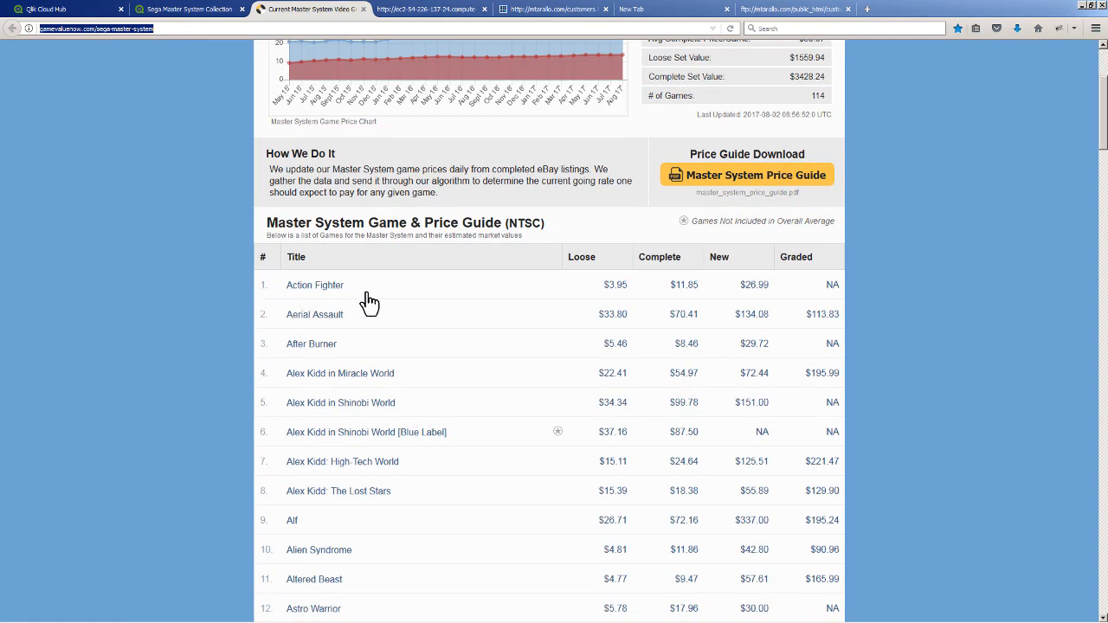
pyautogui.scroll(-3)
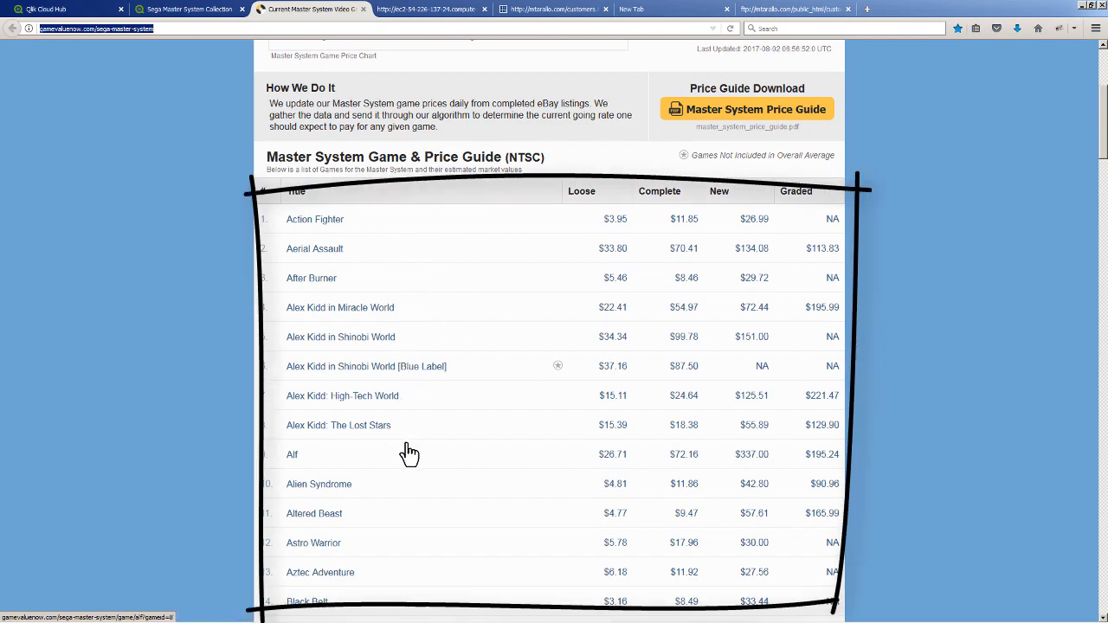
pyautogui.moveTo(622, 260)
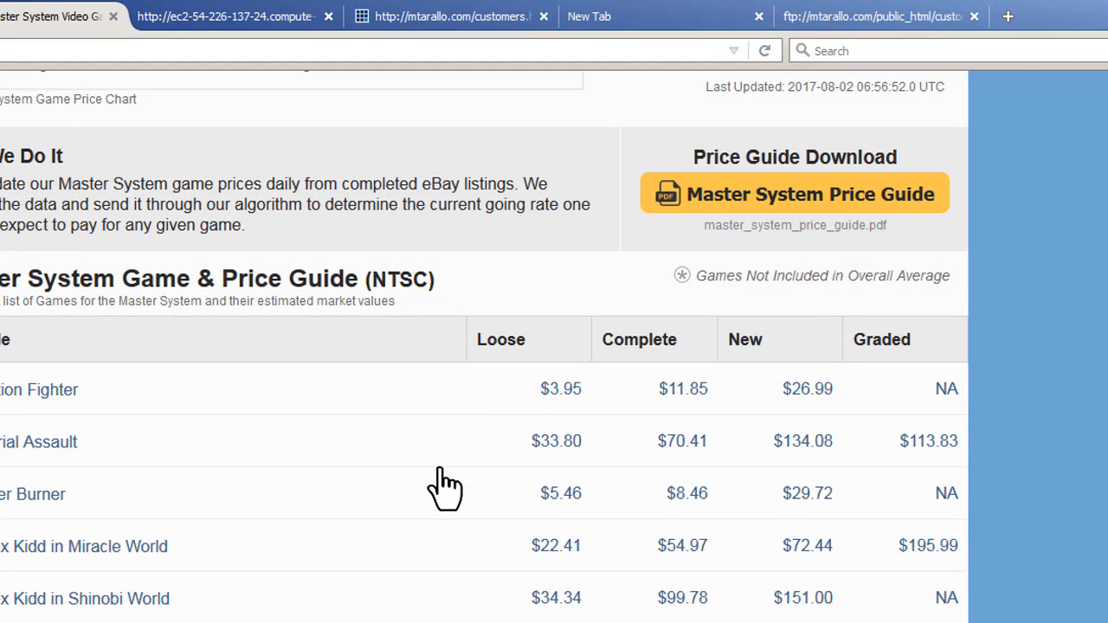
pyautogui.moveTo(432, 614)
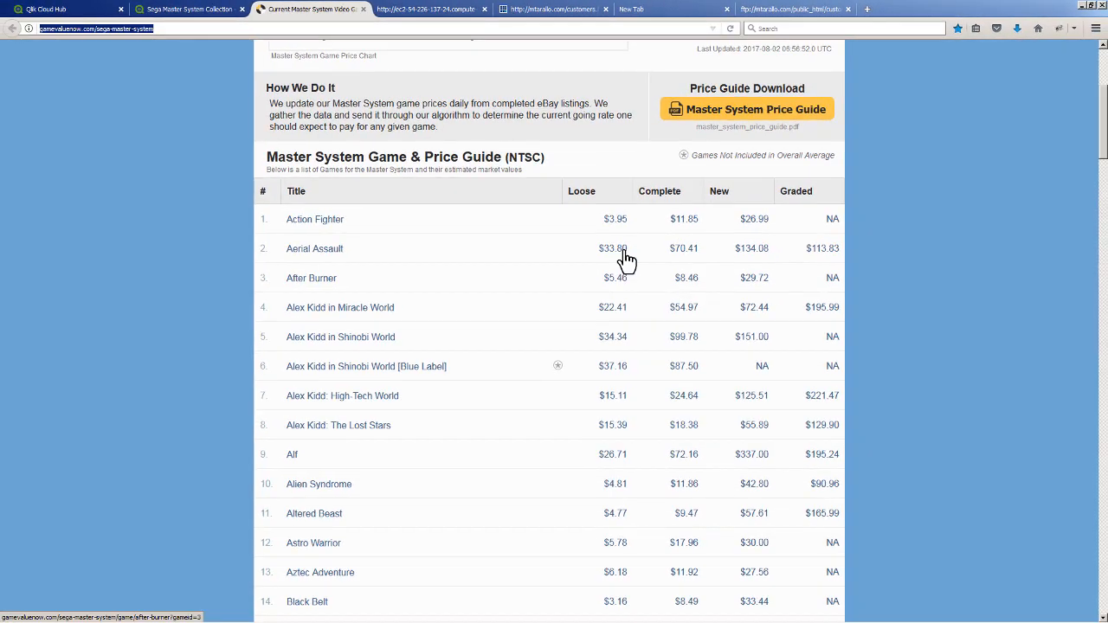
pyautogui.moveTo(632, 275)
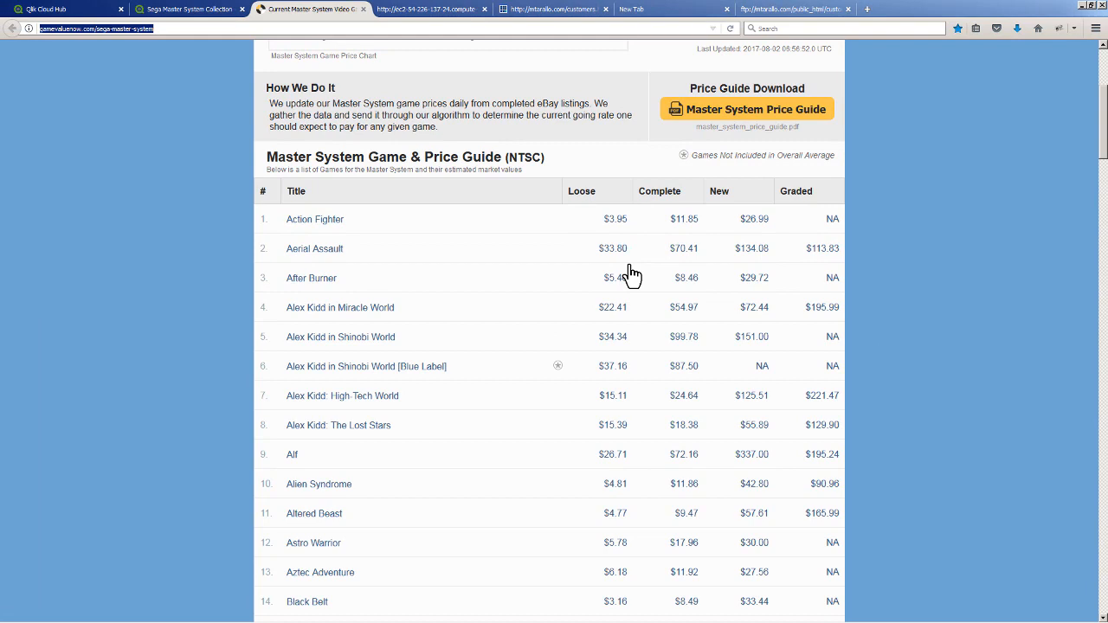
# Step: Compare the price table with the Game Values dashboard, then return to GameValueNow
pyautogui.click(186, 9)
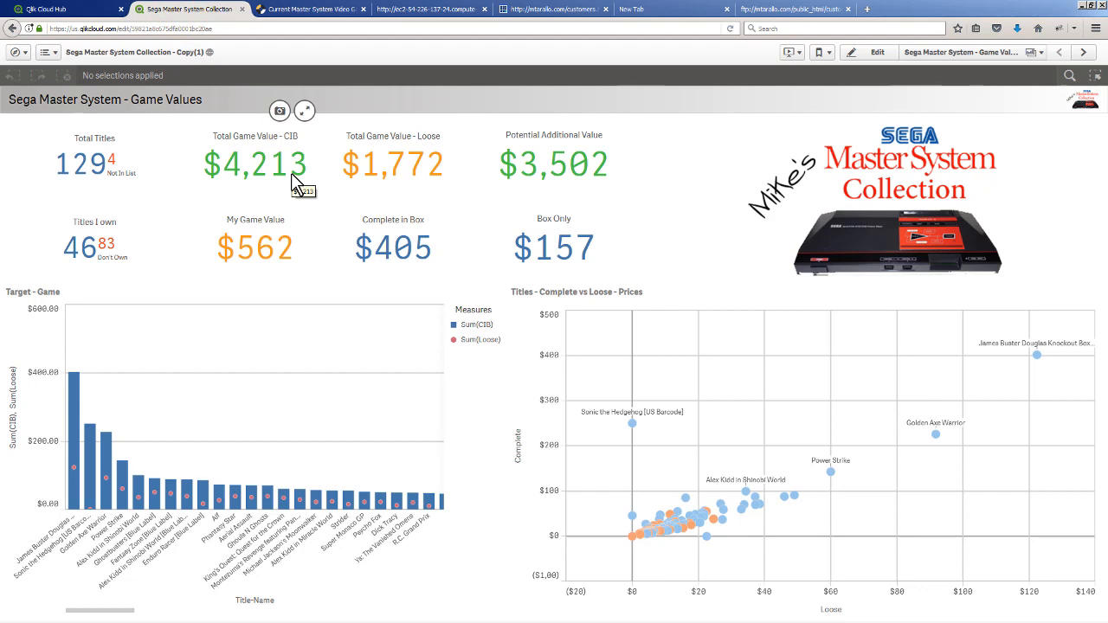
pyautogui.click(307, 10)
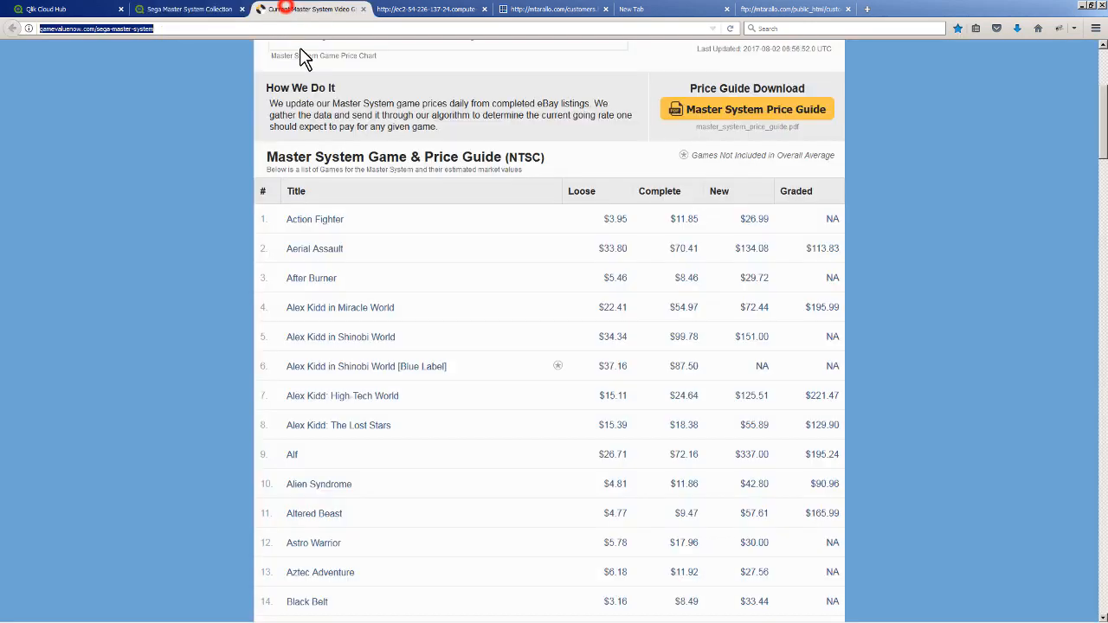
pyautogui.moveTo(371, 275)
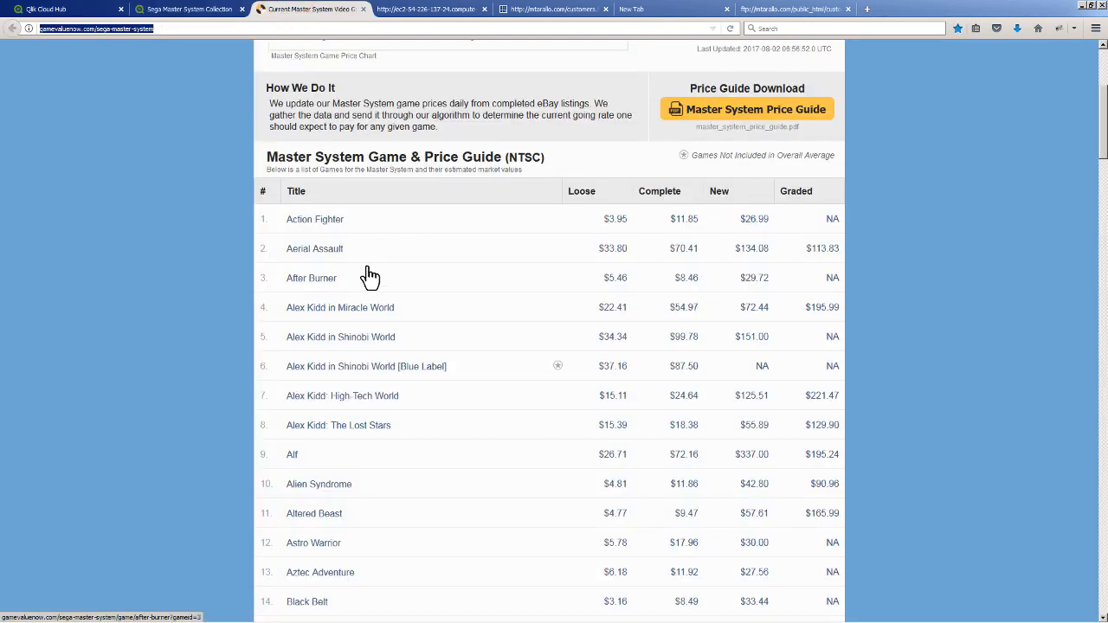
pyautogui.moveTo(366, 271)
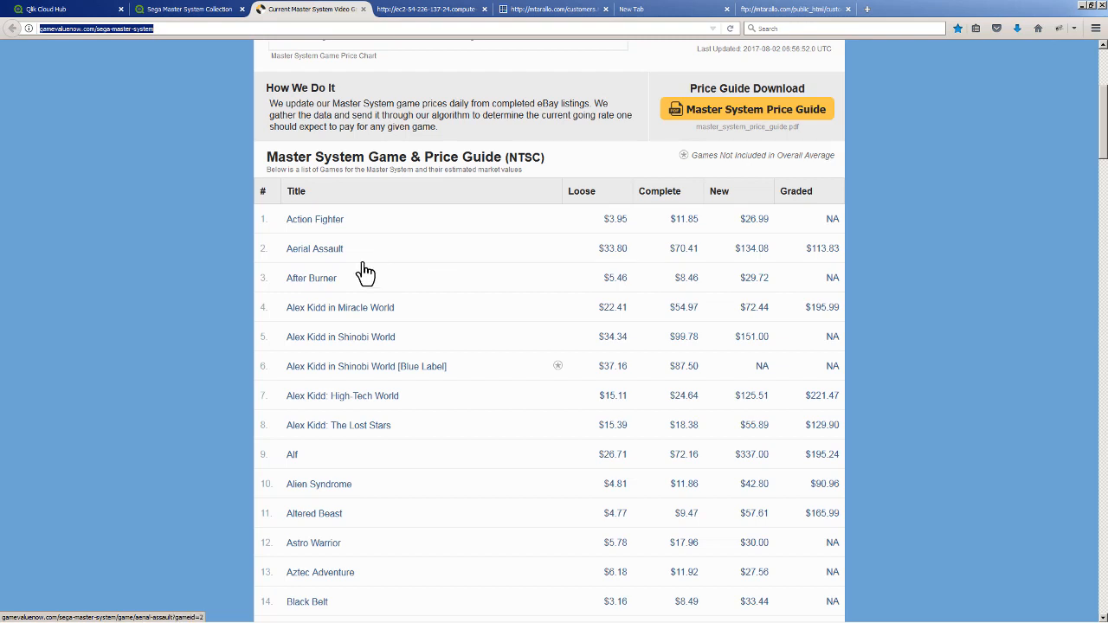
pyautogui.rightClick(95, 28)
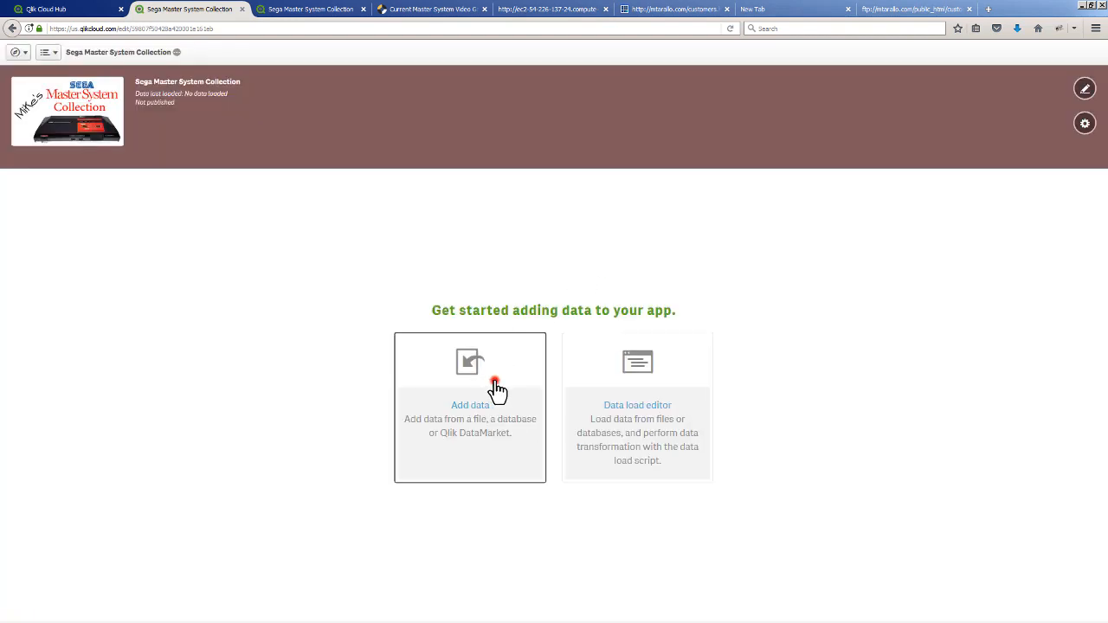
# Step: Add a web-file source for the GameValueNow Sega Master System page named SMSPricing
pyautogui.click(469, 404)
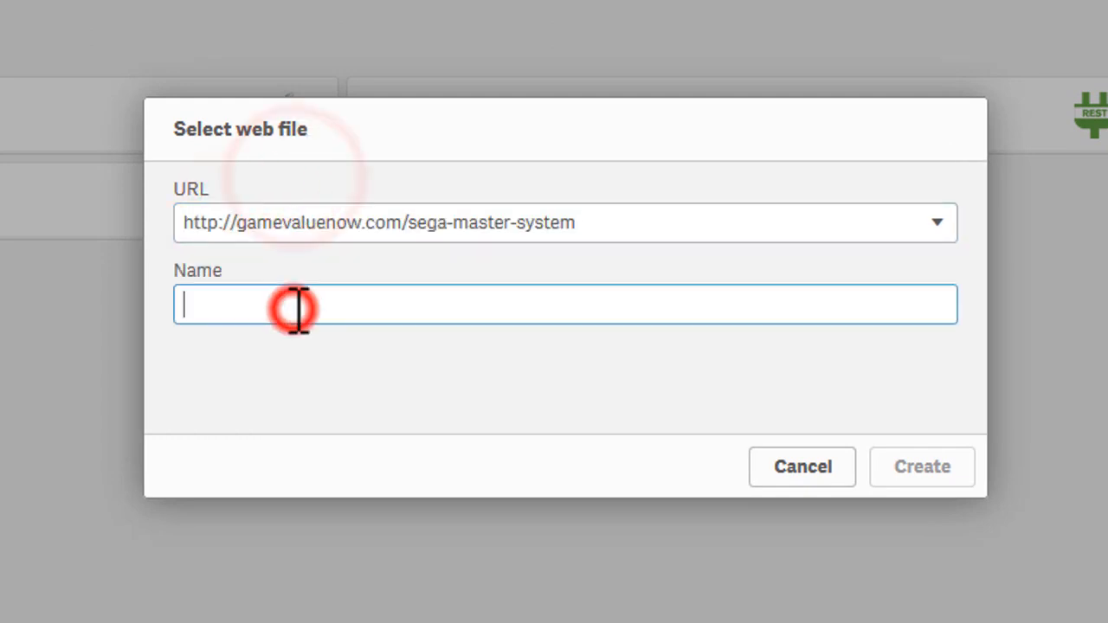
pyautogui.write('SMS')
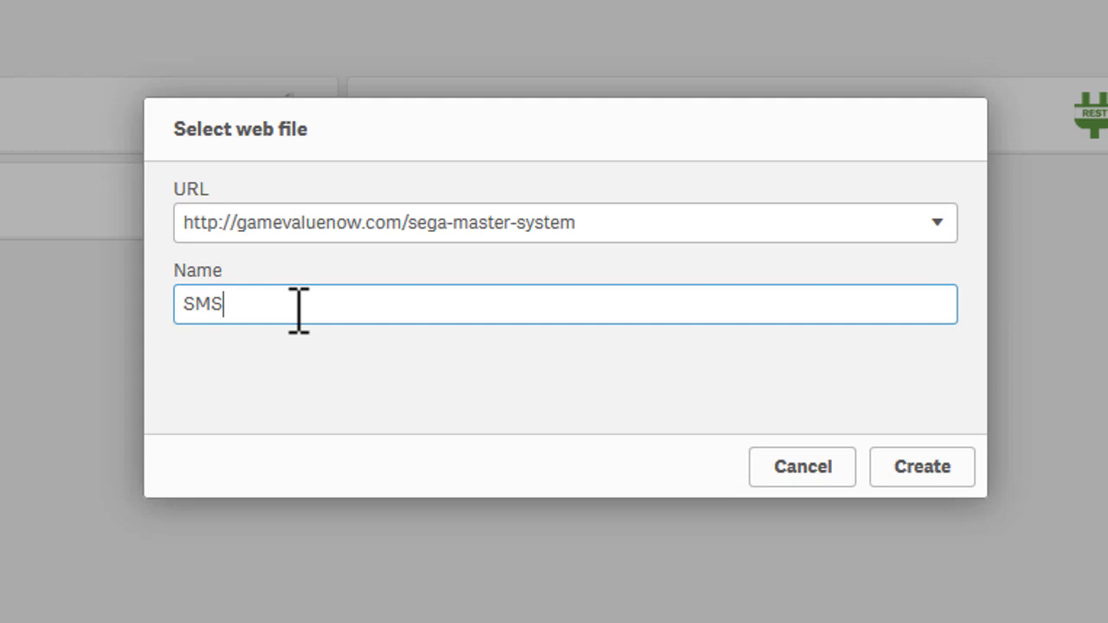
pyautogui.write('Pricing')
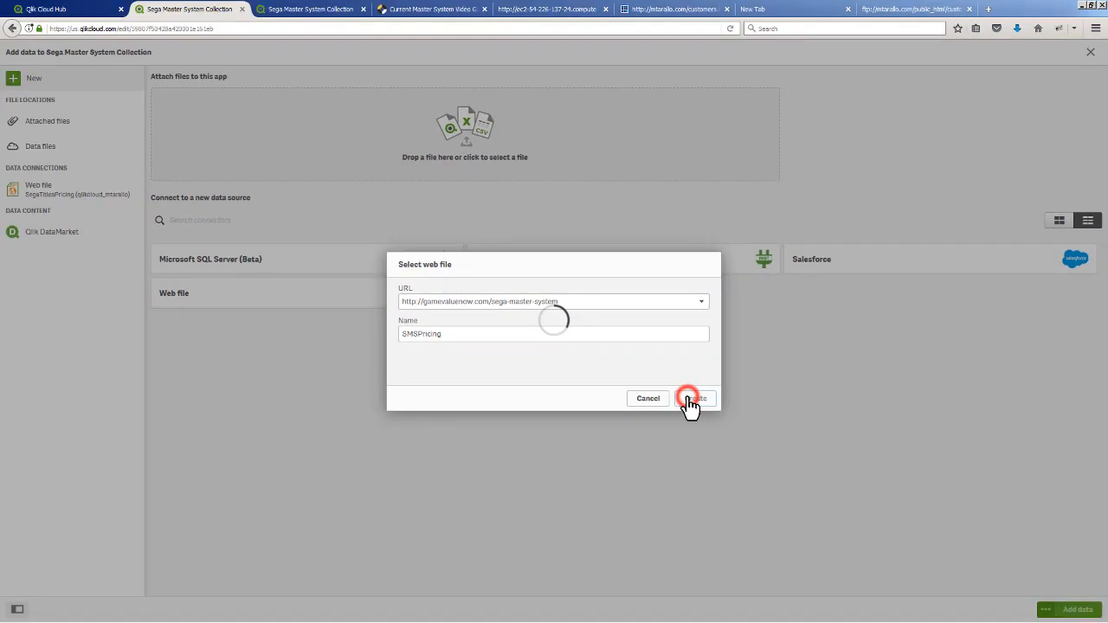
# Step: Create the SMSPricing connection, excluding table @1 after checking the source page
pyautogui.click(692, 398)
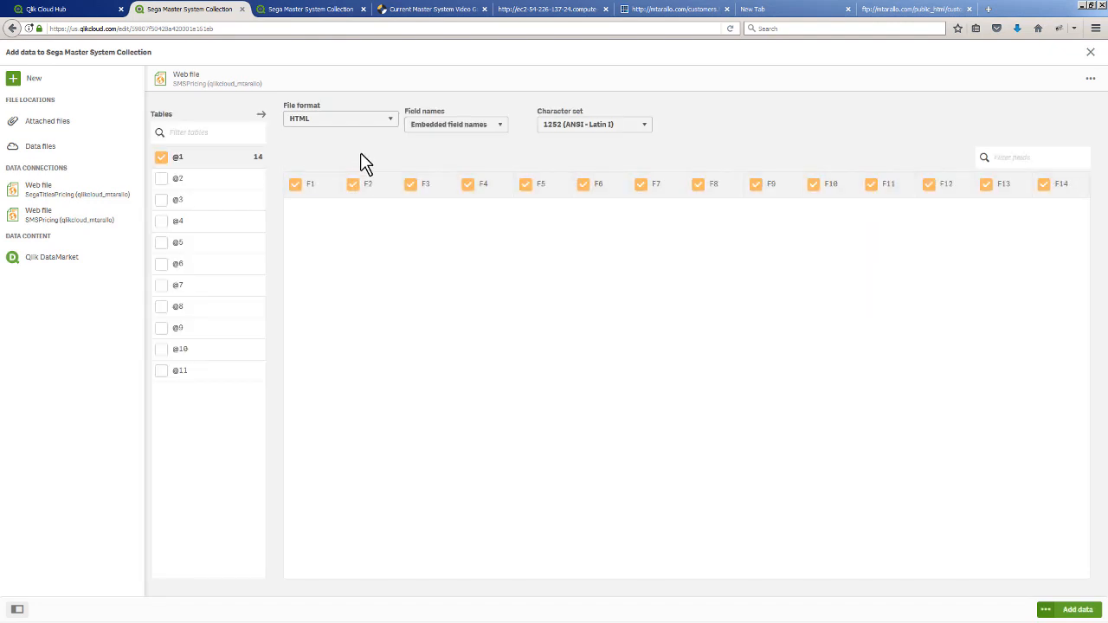
pyautogui.moveTo(352, 147)
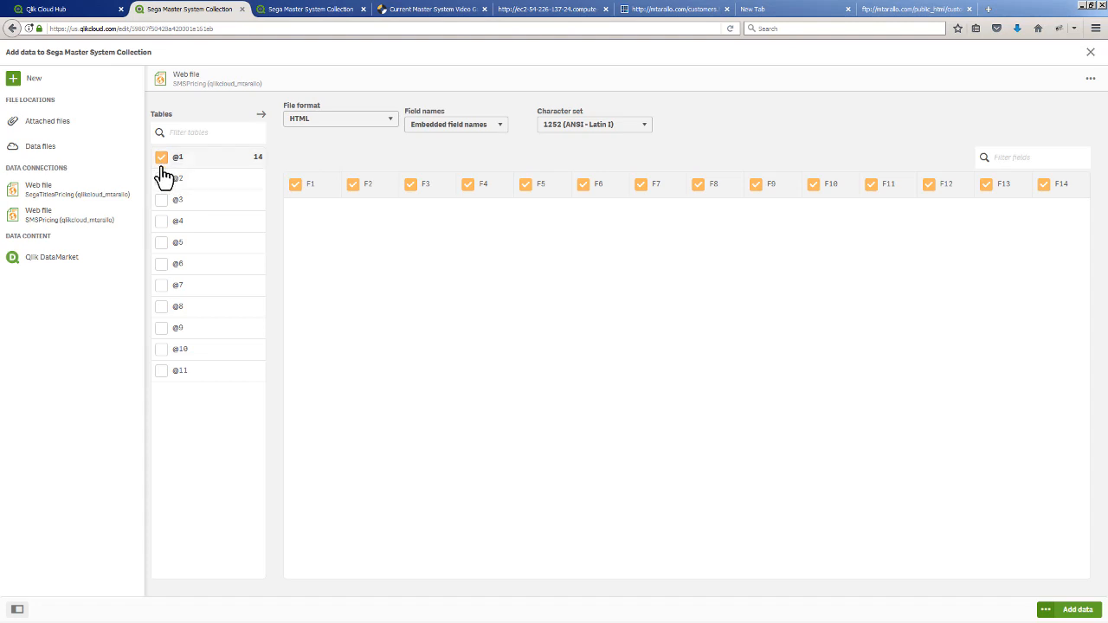
pyautogui.moveTo(190, 169)
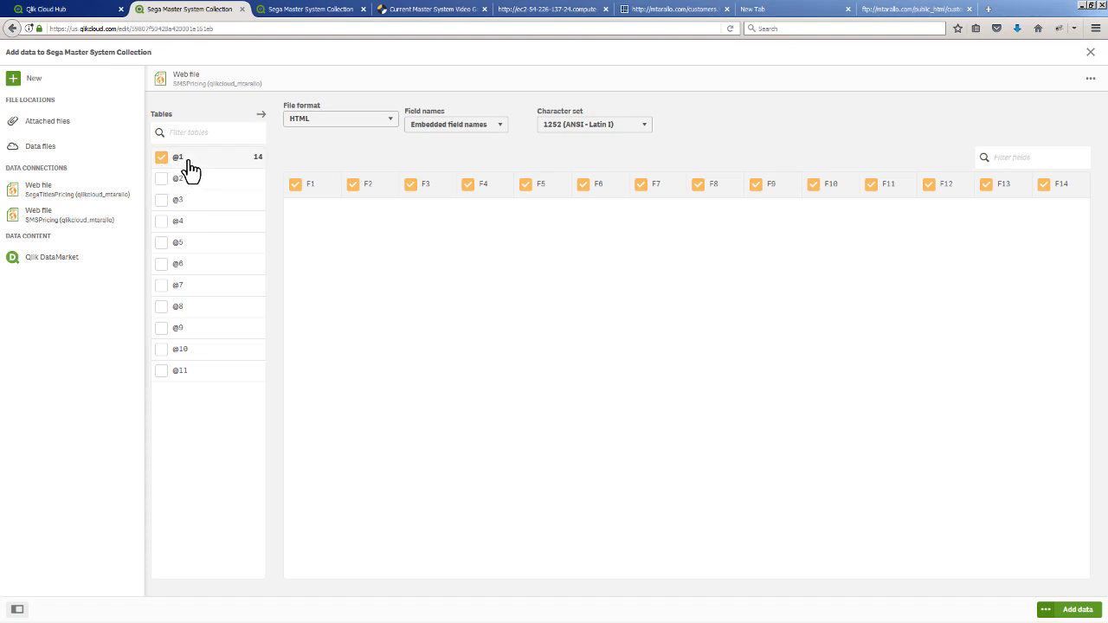
pyautogui.moveTo(376, 269)
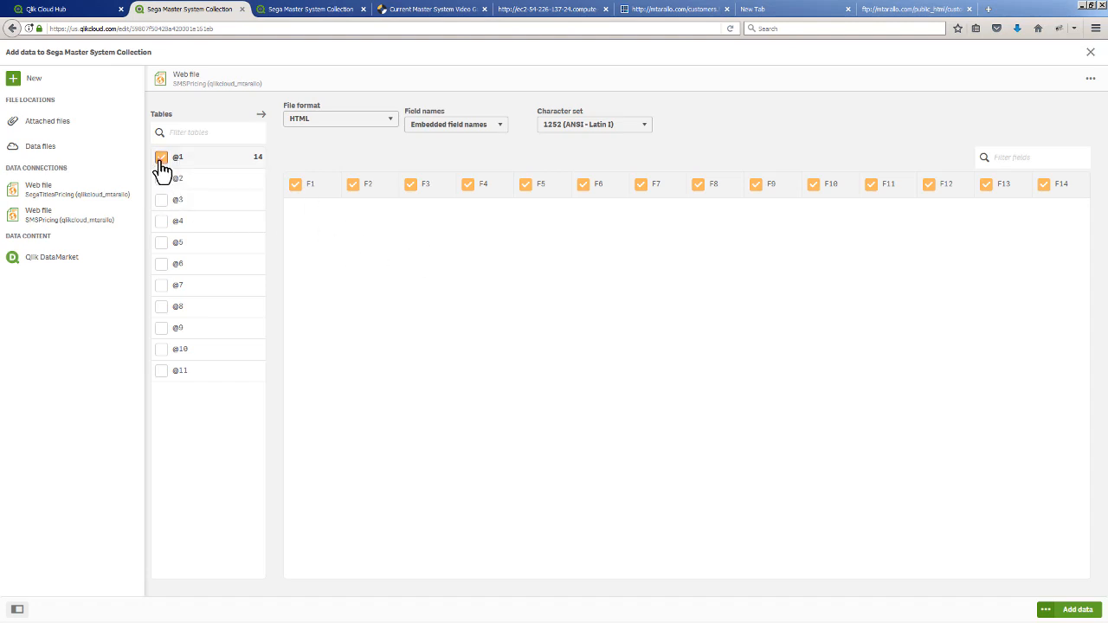
pyautogui.click(161, 179)
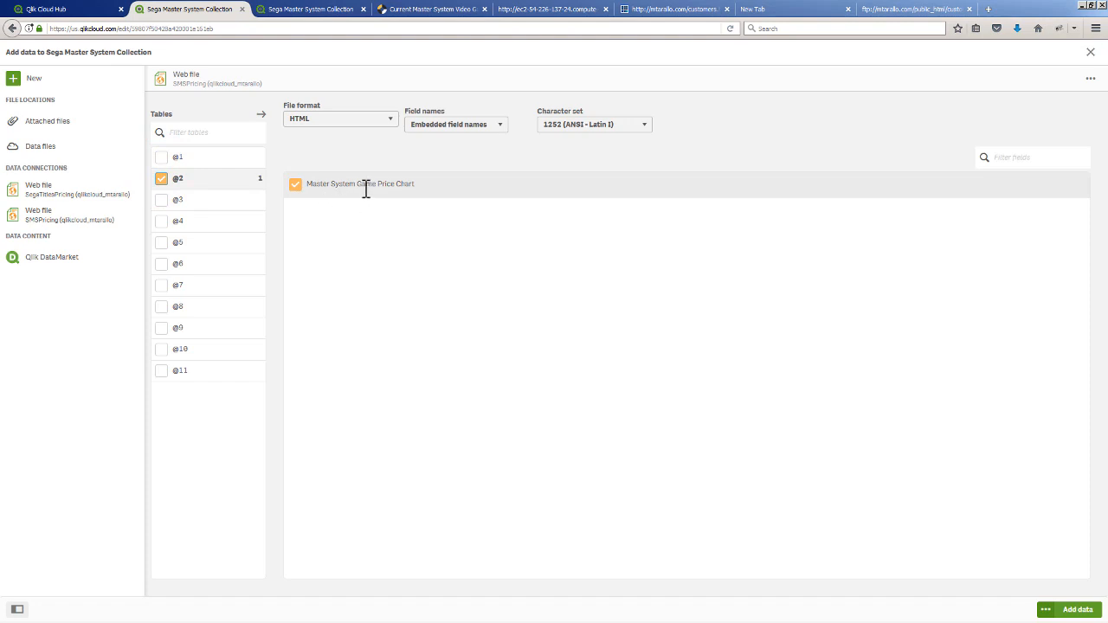
pyautogui.click(430, 9)
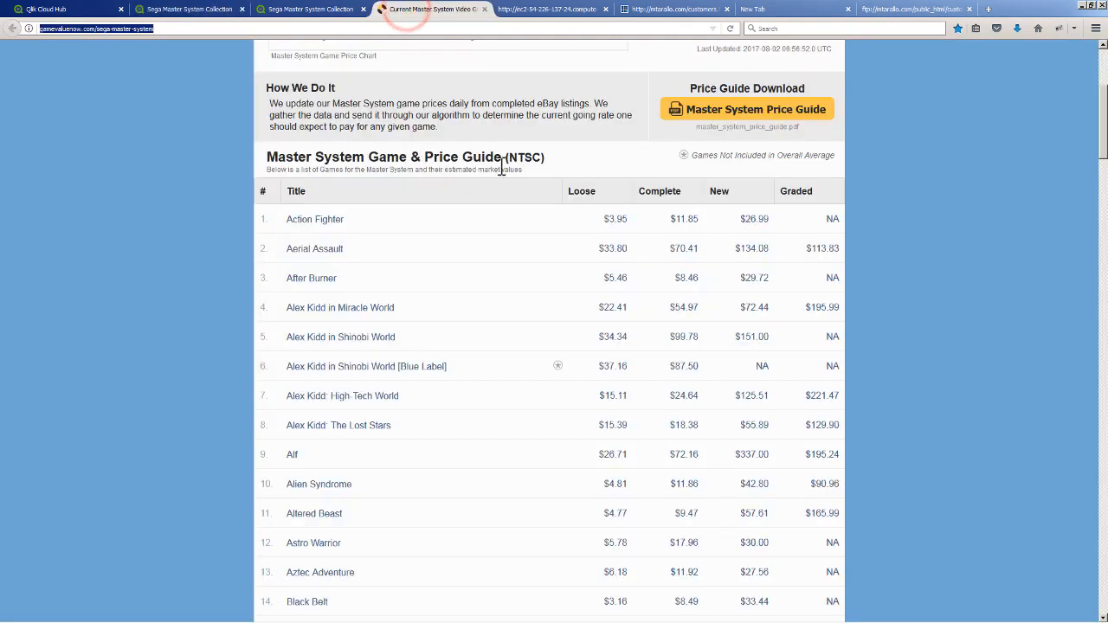
pyautogui.scroll(3)
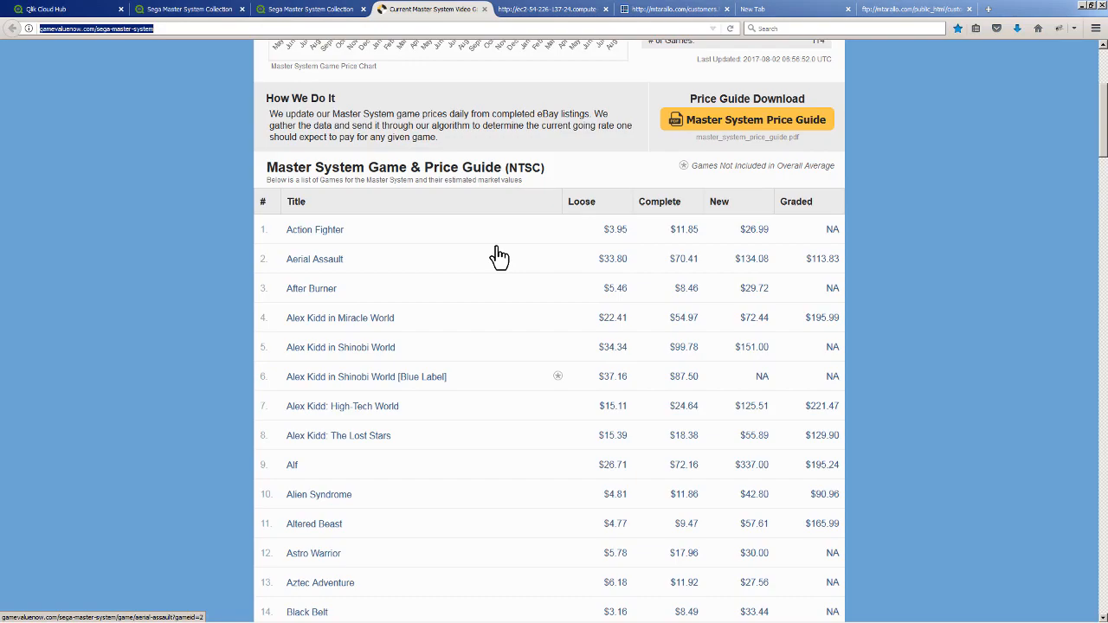
pyautogui.scroll(3)
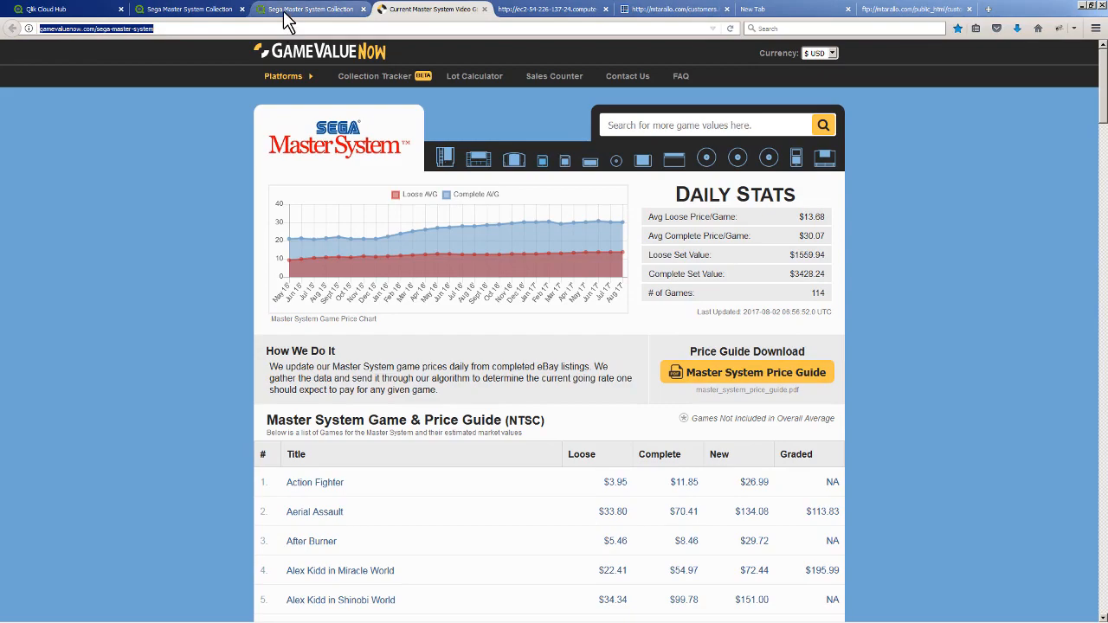
pyautogui.click(186, 9)
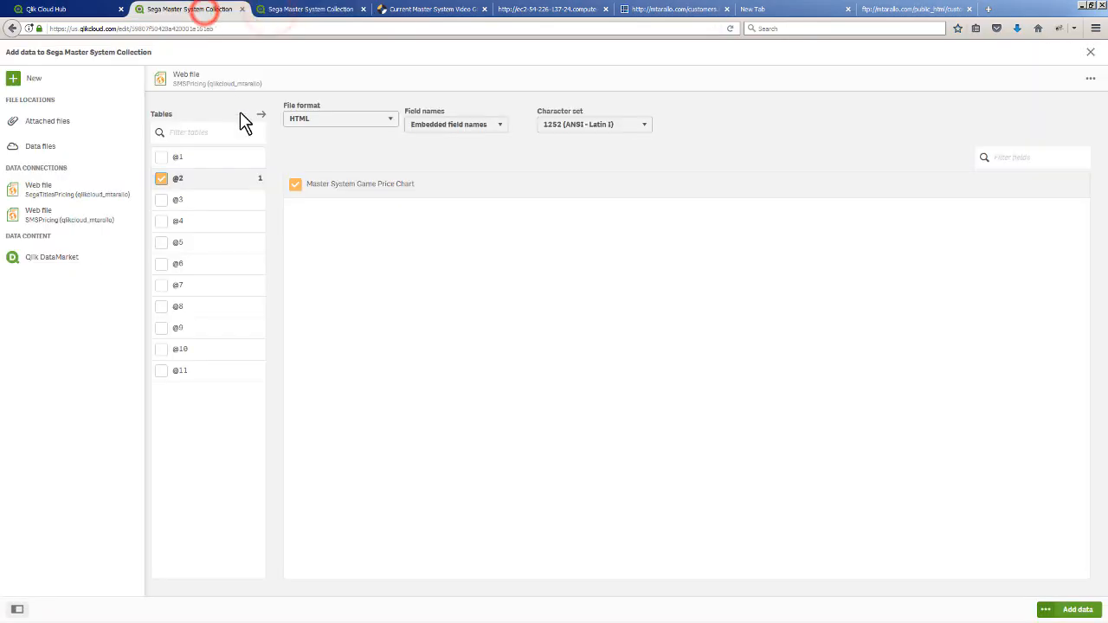
pyautogui.click(161, 221)
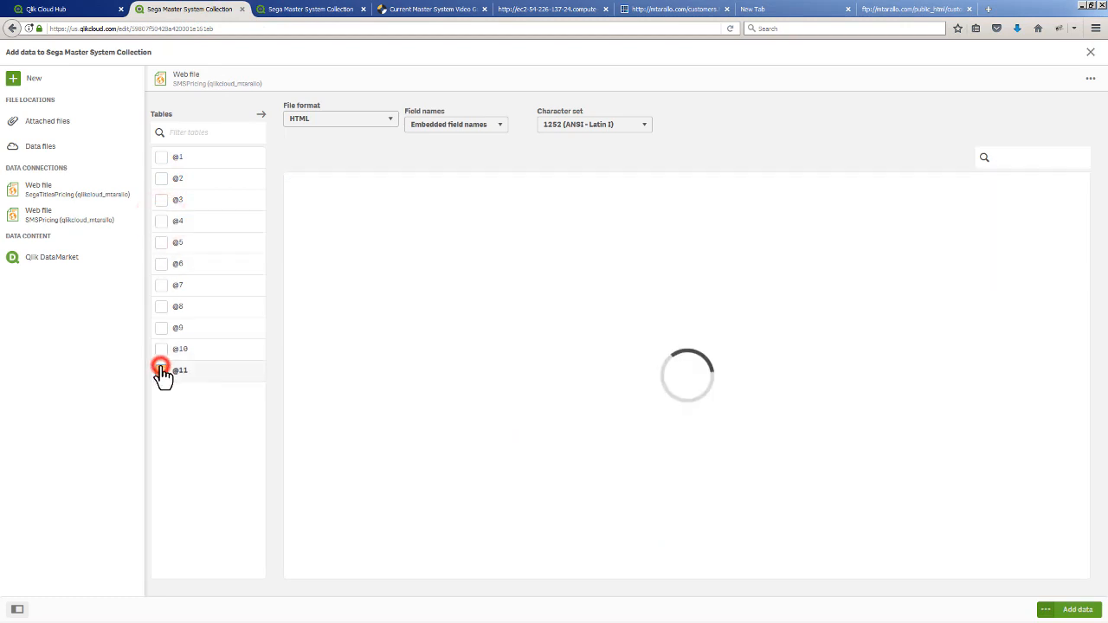
pyautogui.click(161, 370)
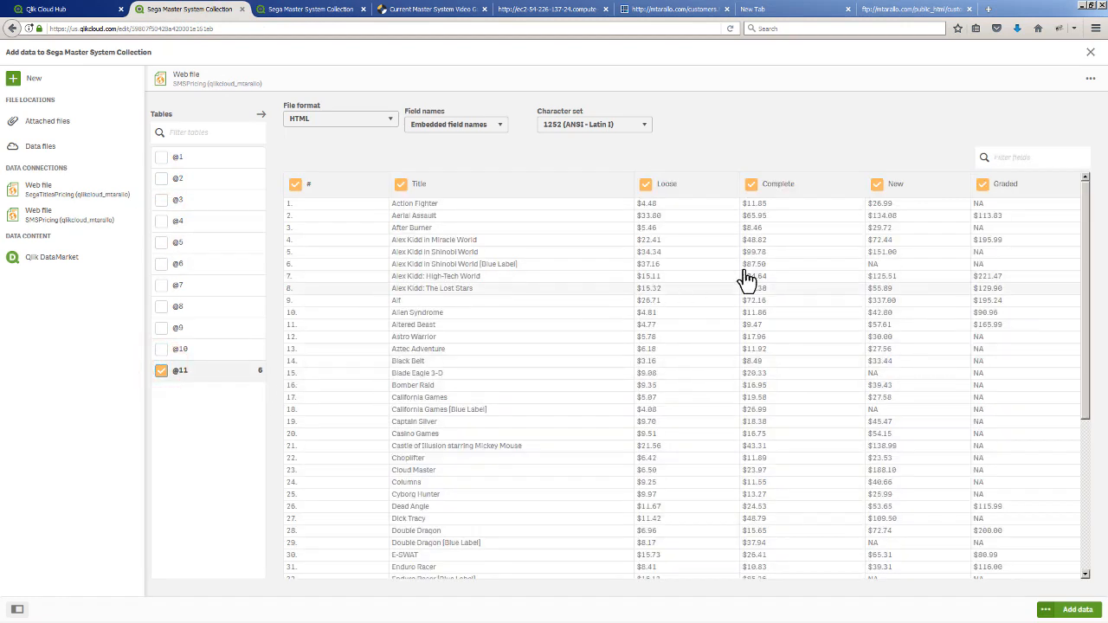
pyautogui.moveTo(760, 445)
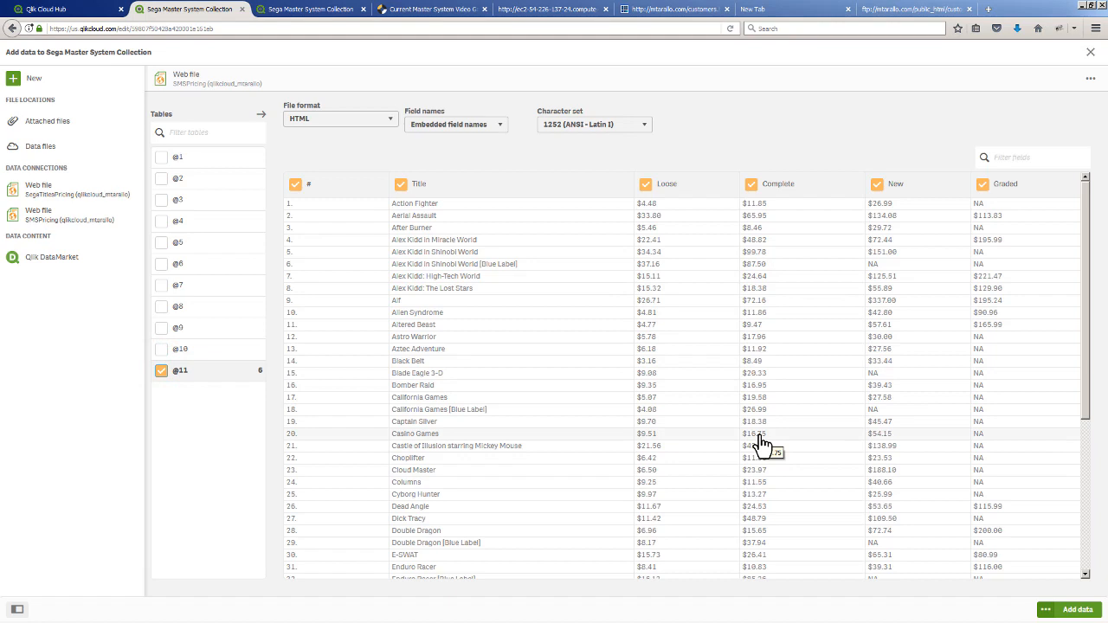
pyautogui.moveTo(473, 252)
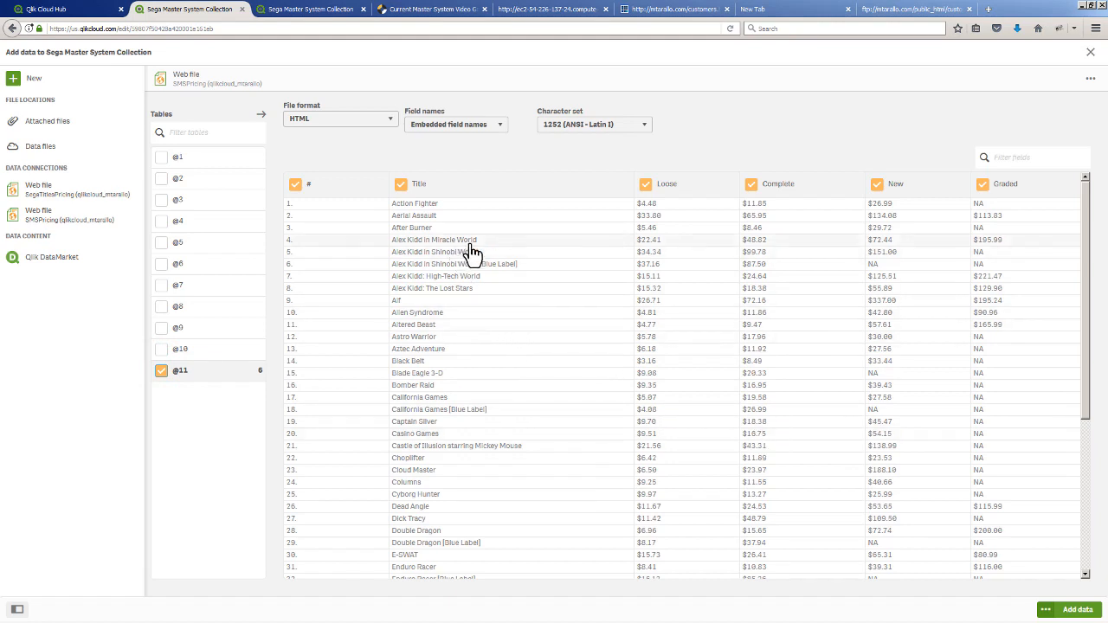
pyautogui.click(295, 183)
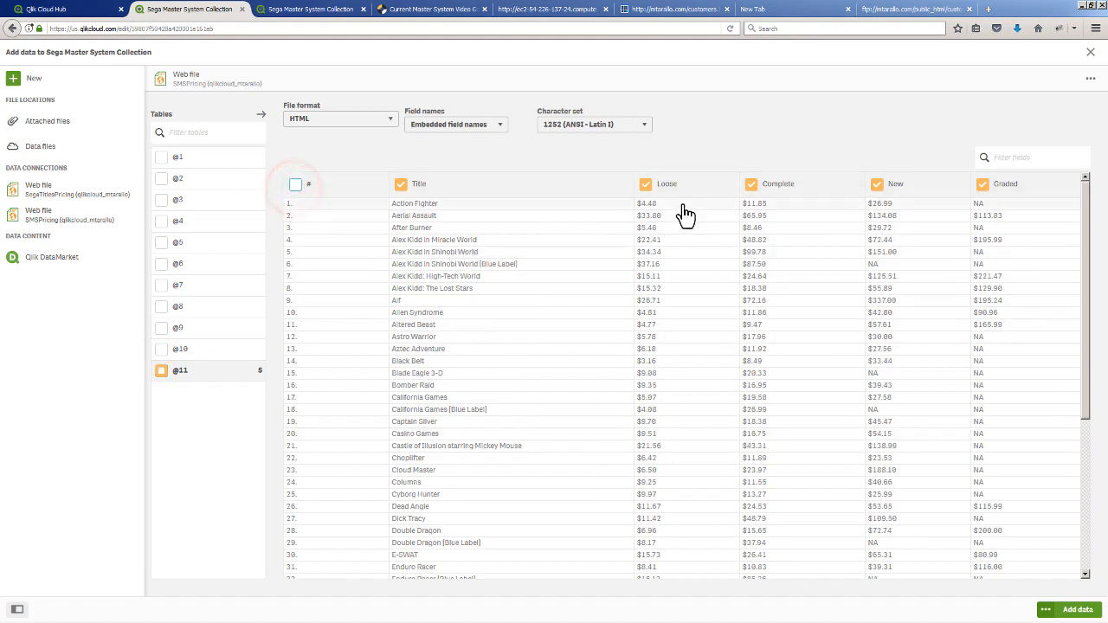
pyautogui.click(878, 184)
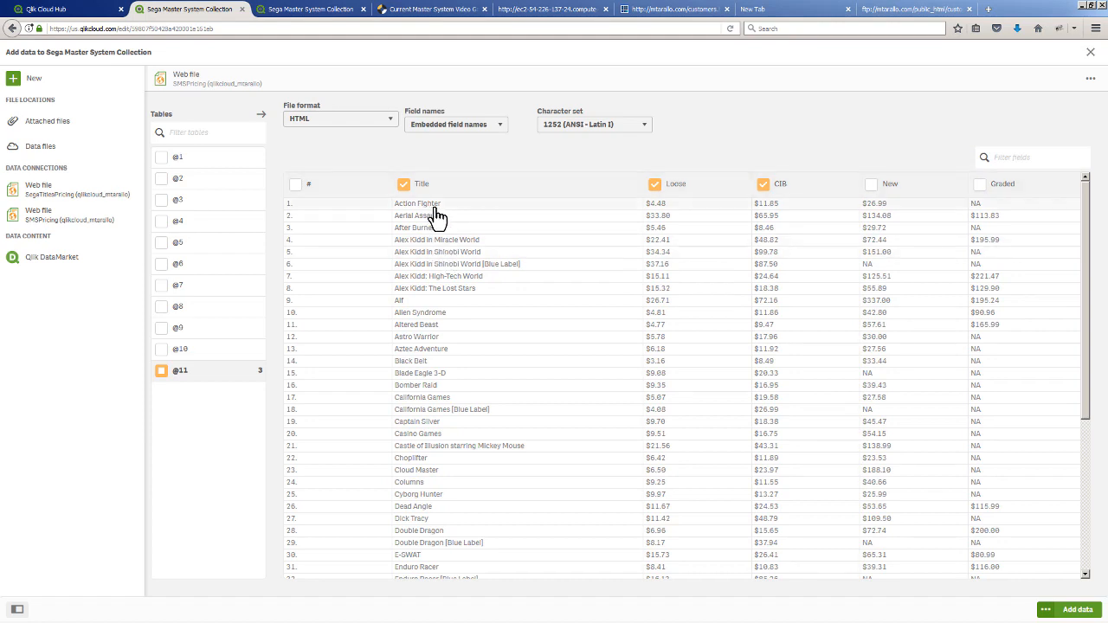
pyautogui.moveTo(673, 232)
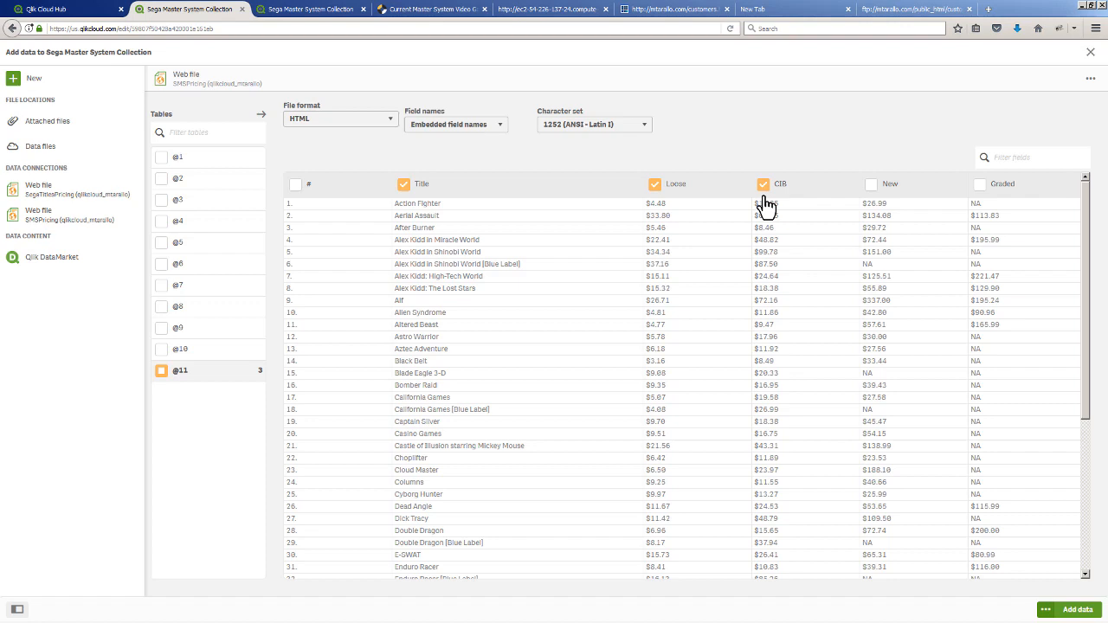
pyautogui.moveTo(808, 200)
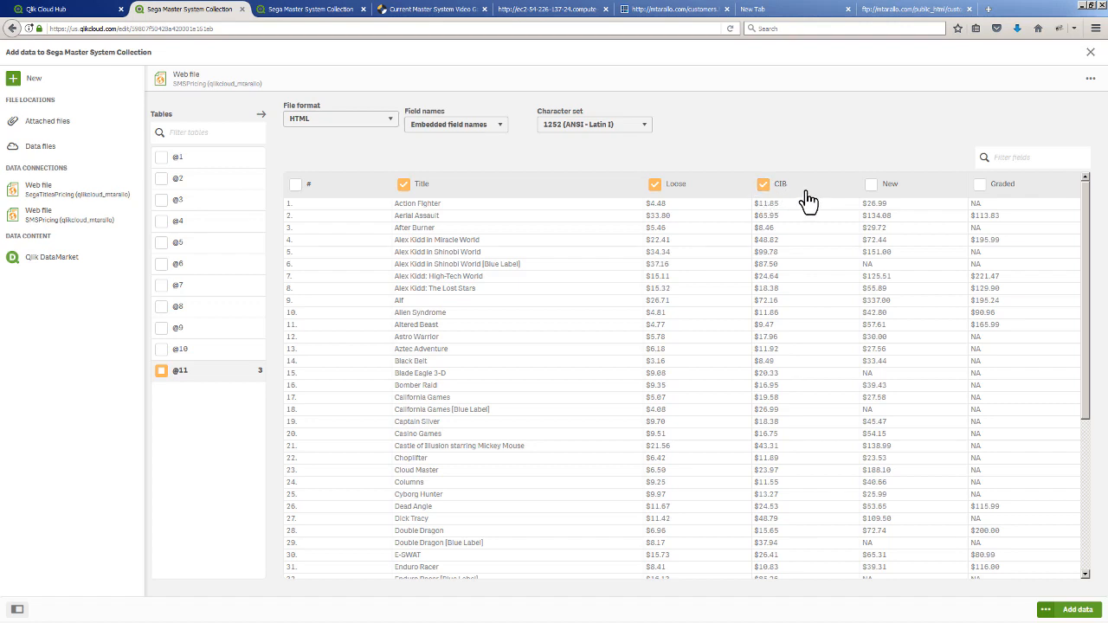
pyautogui.moveTo(1039, 532)
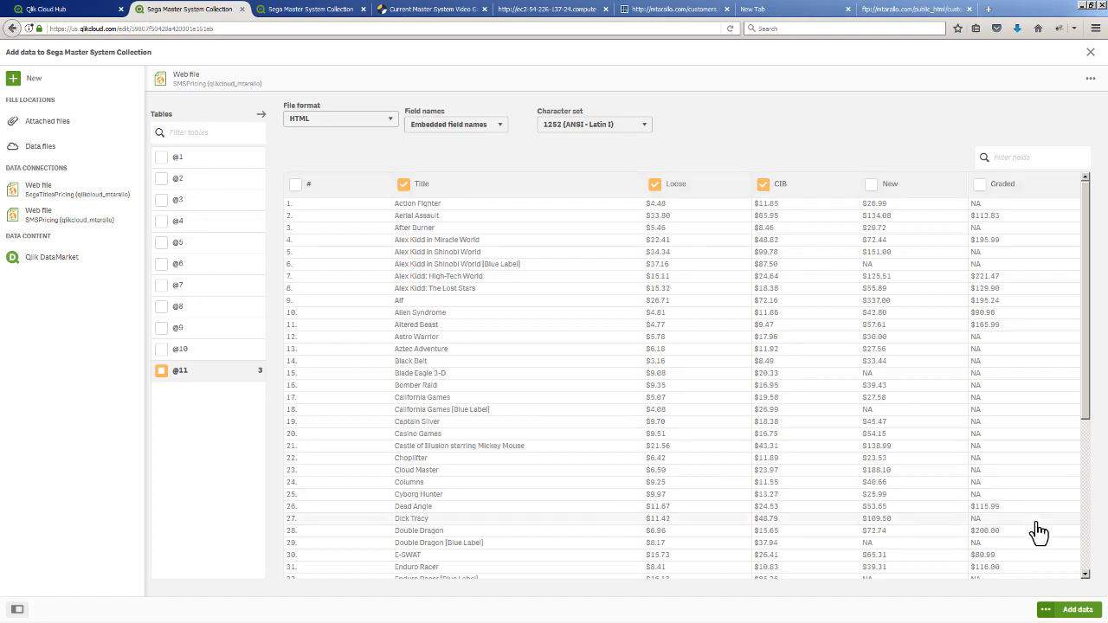
pyautogui.click(1075, 609)
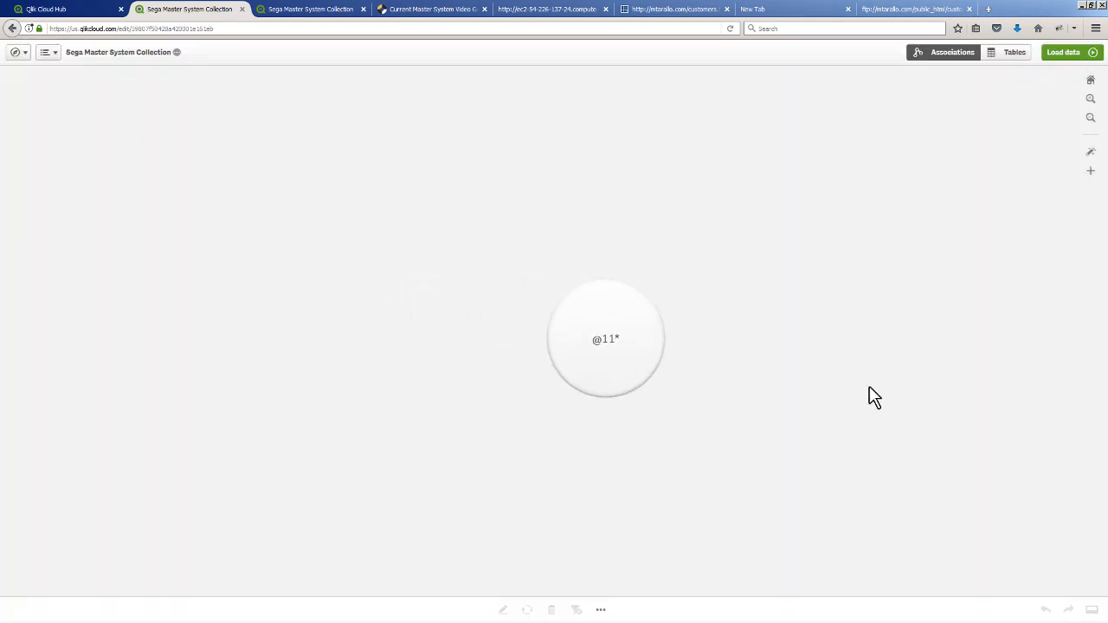
pyautogui.moveTo(850, 378)
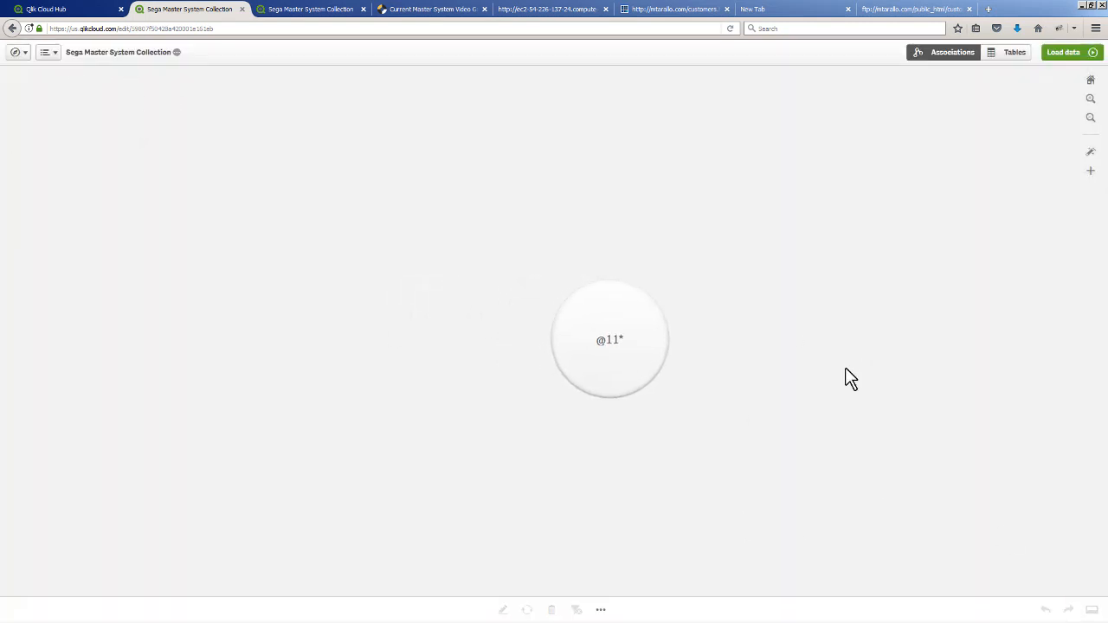
pyautogui.moveTo(854, 355)
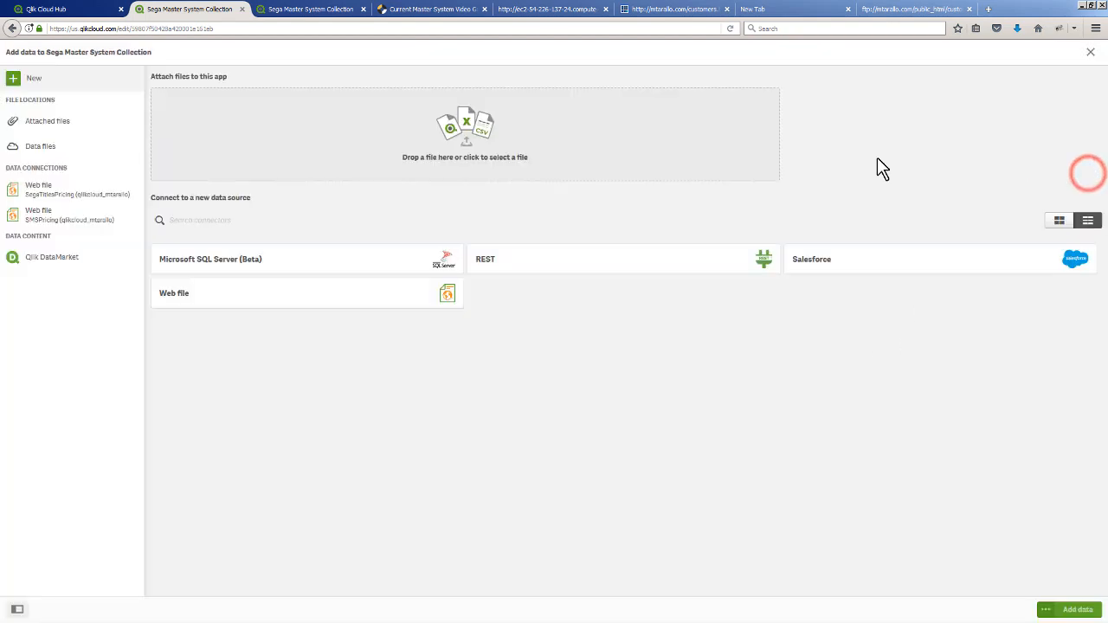
# Step: Upload C:\sample\sega_games.csv as an attached file
pyautogui.click(48, 120)
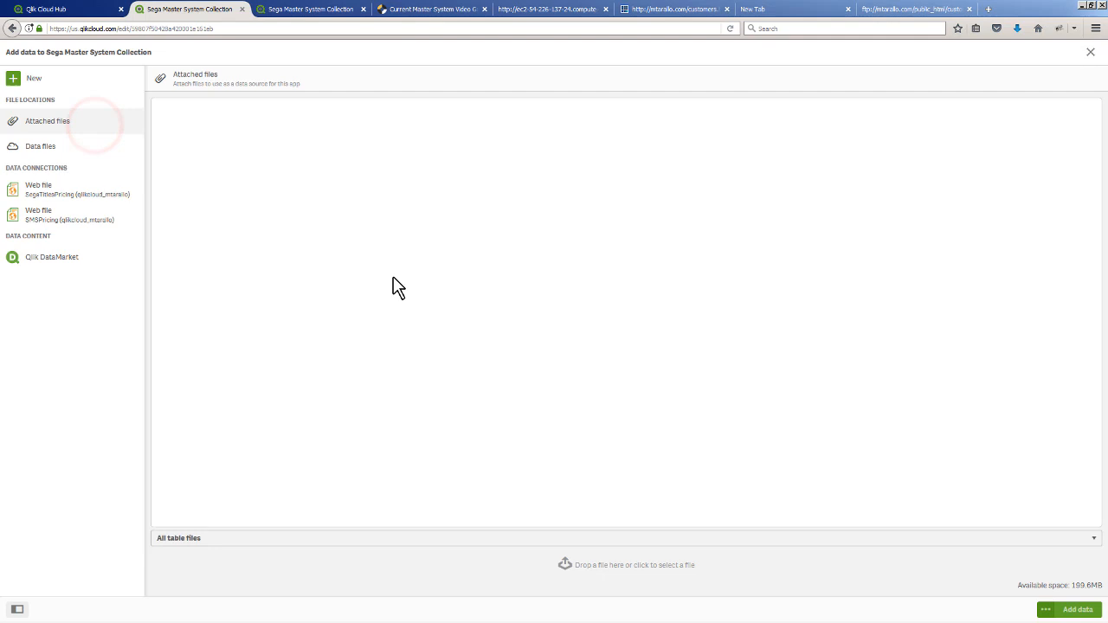
pyautogui.moveTo(656, 571)
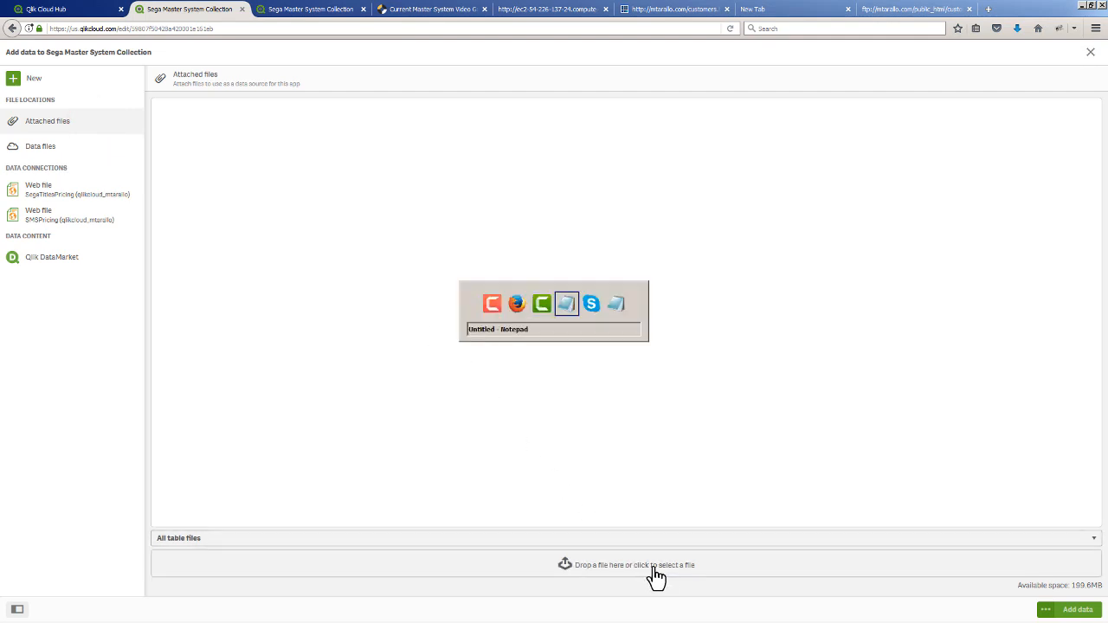
pyautogui.click(647, 564)
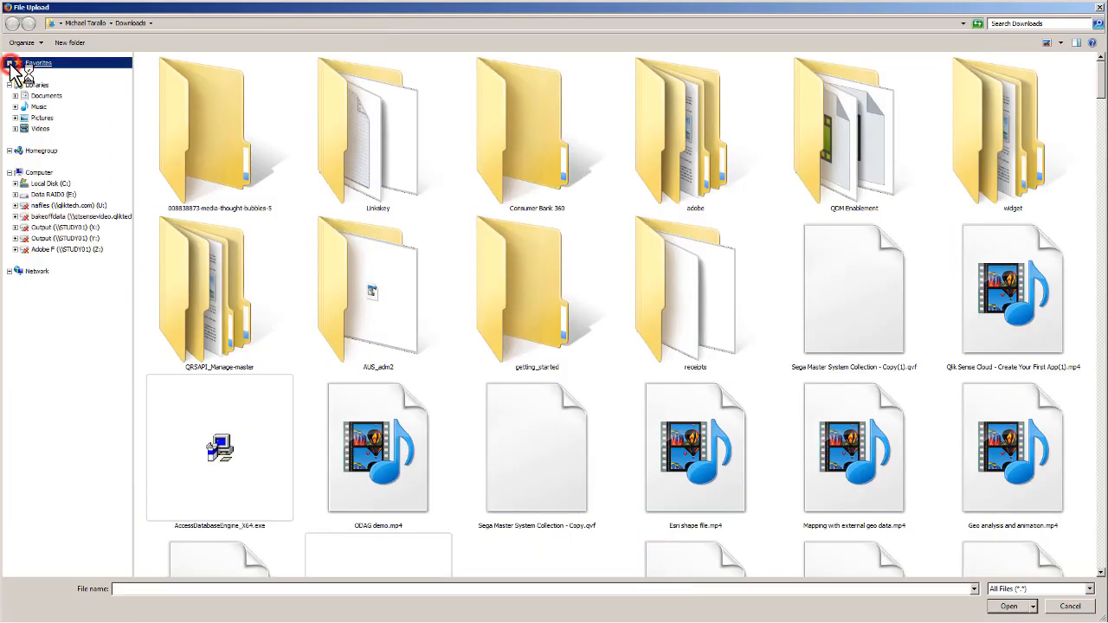
pyautogui.click(49, 183)
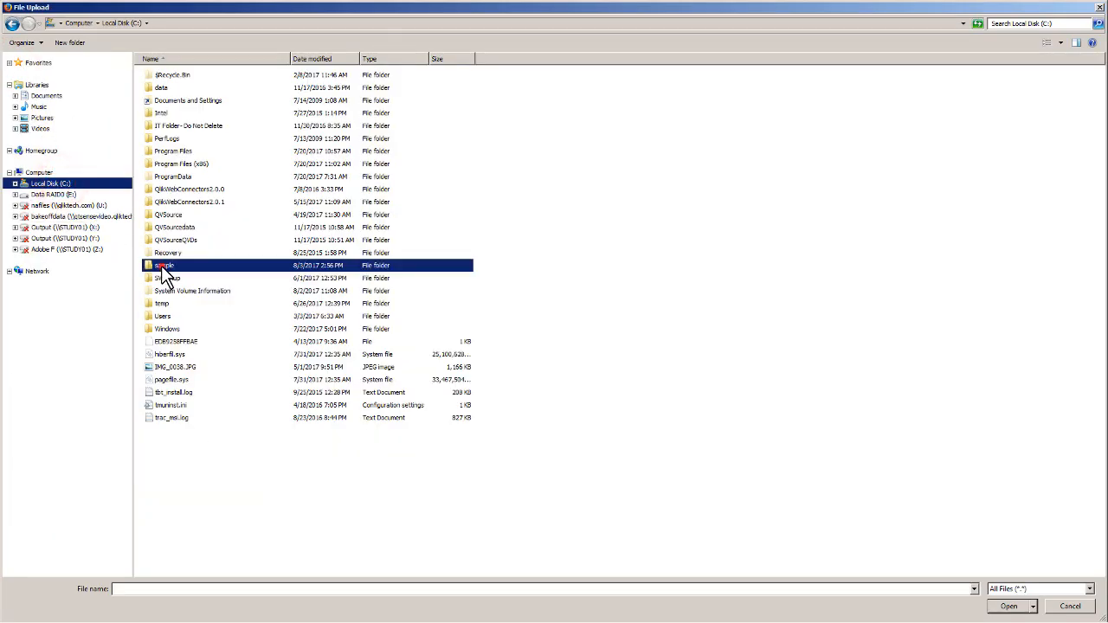
pyautogui.doubleClick(164, 265)
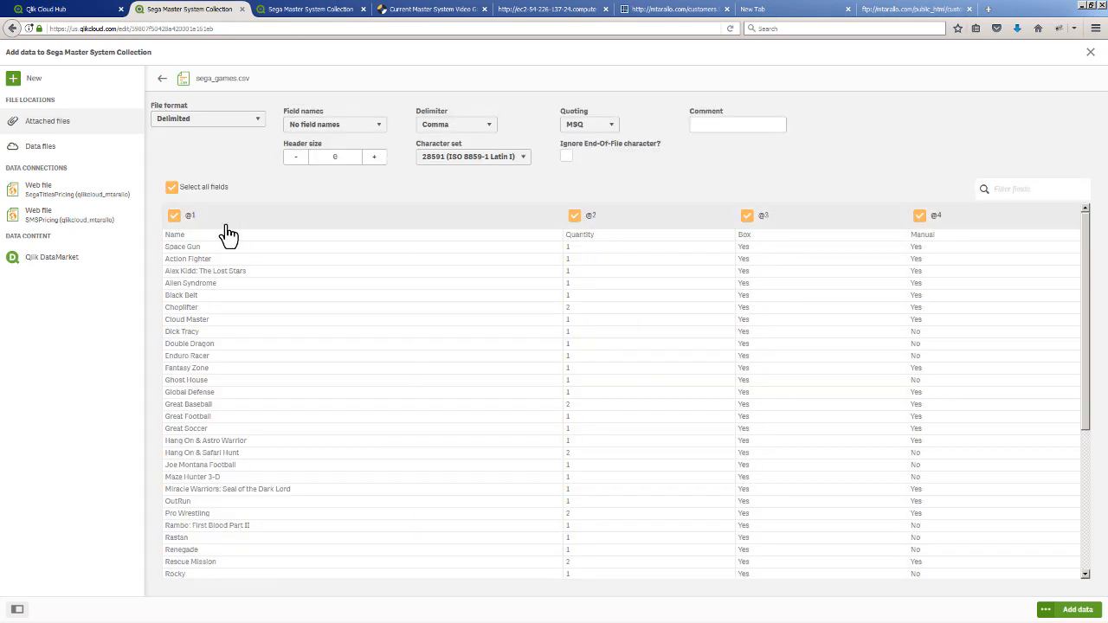
pyautogui.moveTo(230, 248)
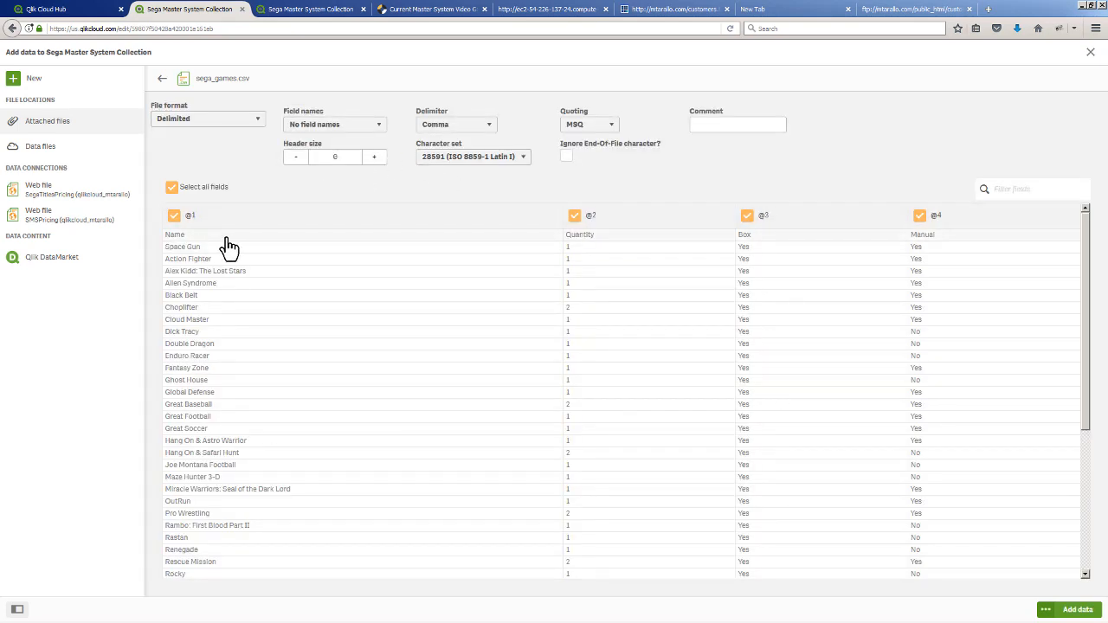
pyautogui.moveTo(267, 247)
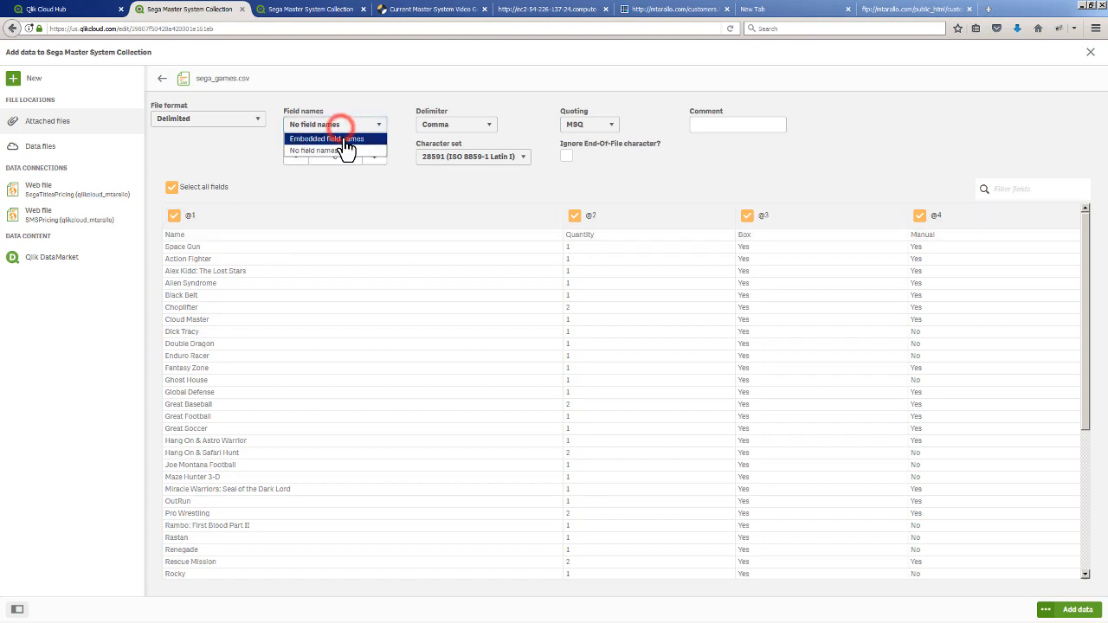
# Step: Use embedded field names for sega_games.csv and exclude the Quantity field
pyautogui.click(327, 139)
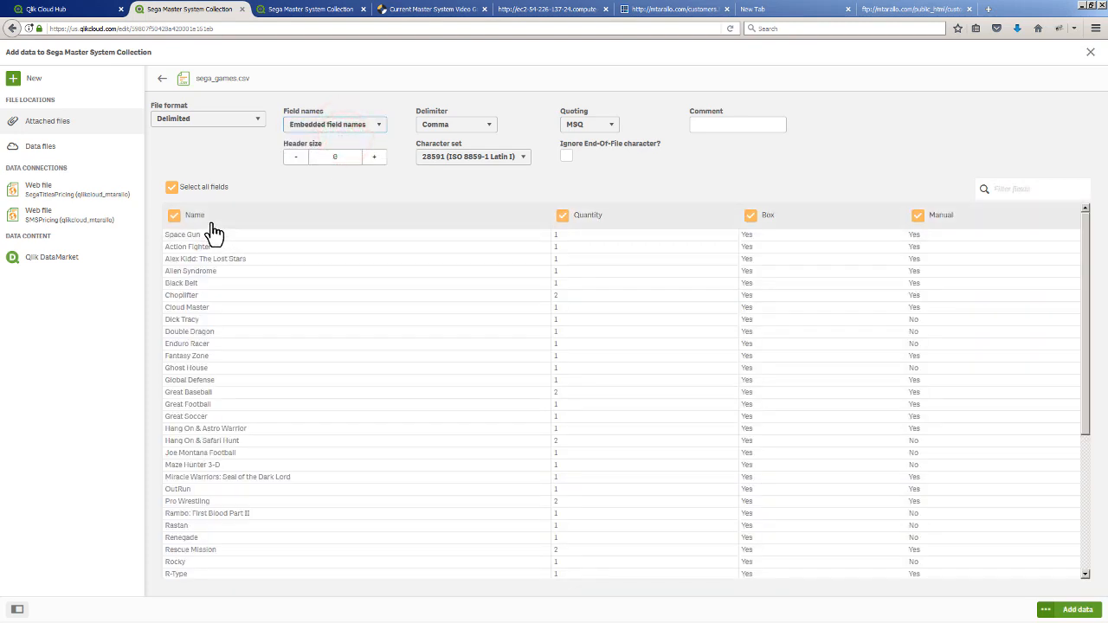
pyautogui.moveTo(770, 245)
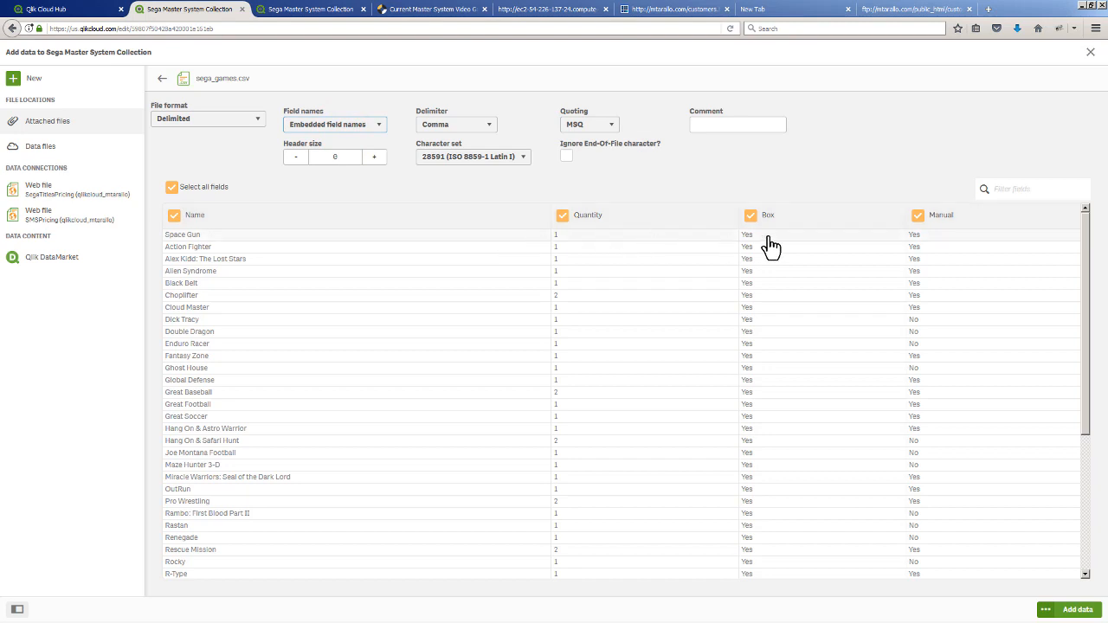
pyautogui.click(562, 215)
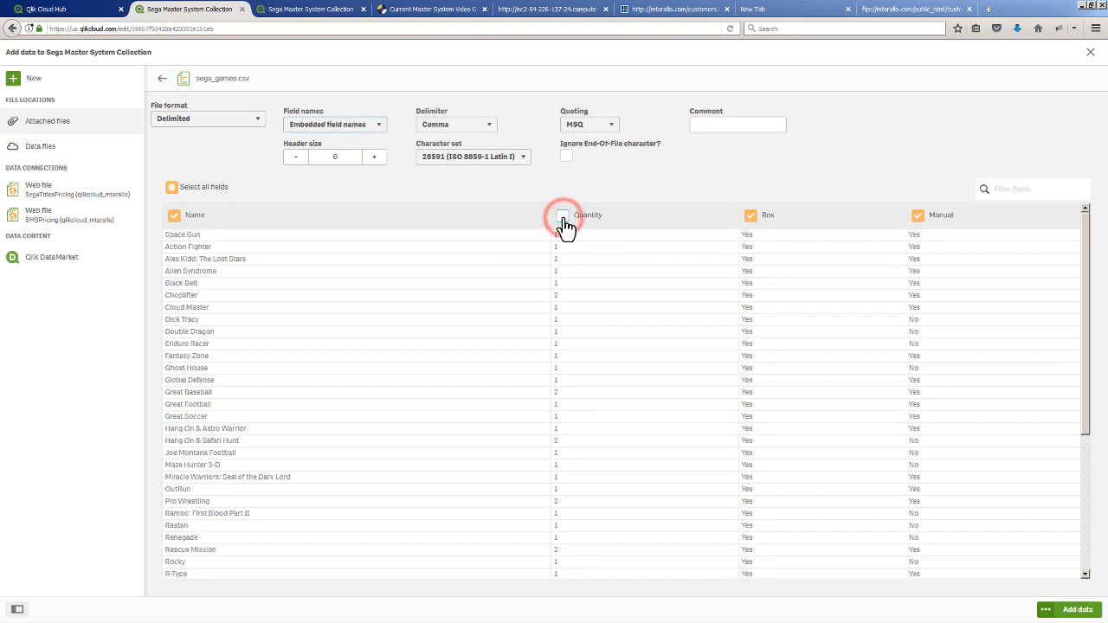
pyautogui.click(563, 214)
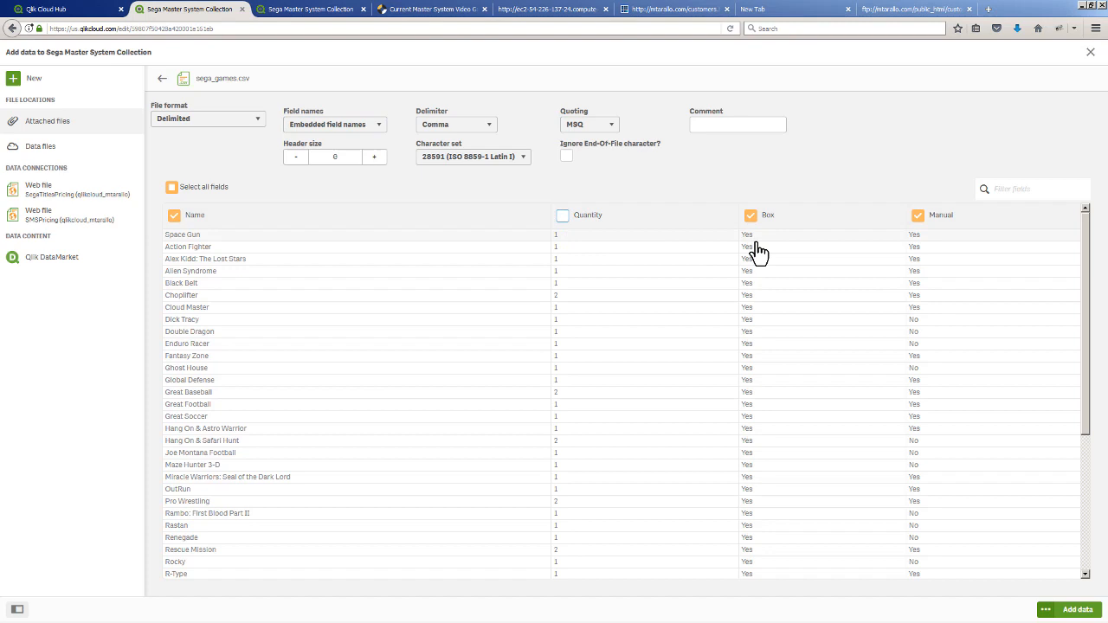
pyautogui.moveTo(620, 251)
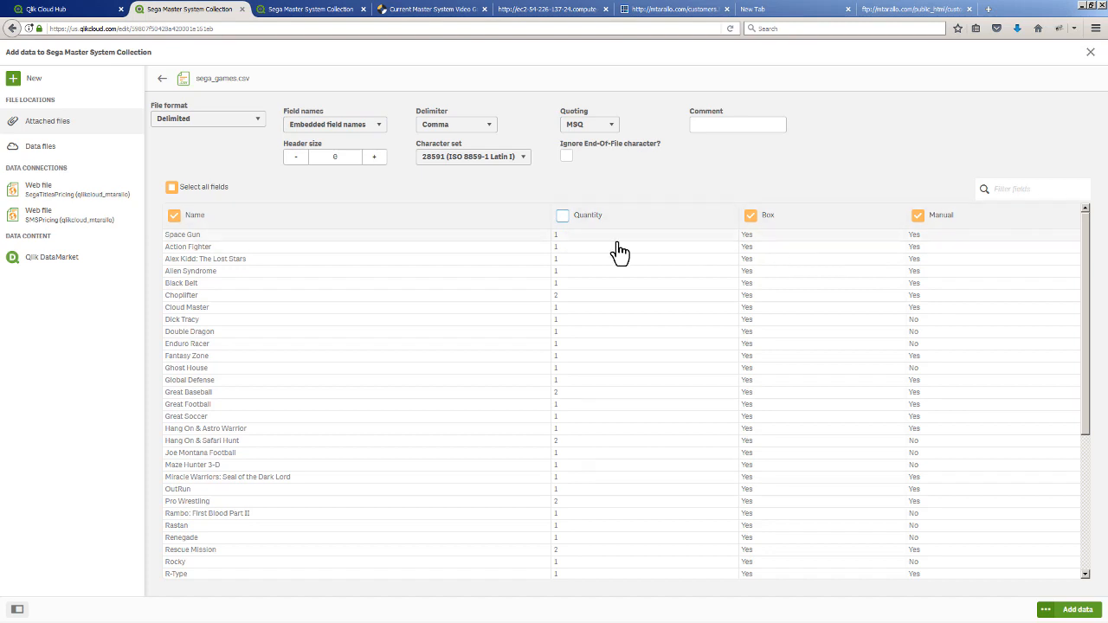
pyautogui.moveTo(718, 309)
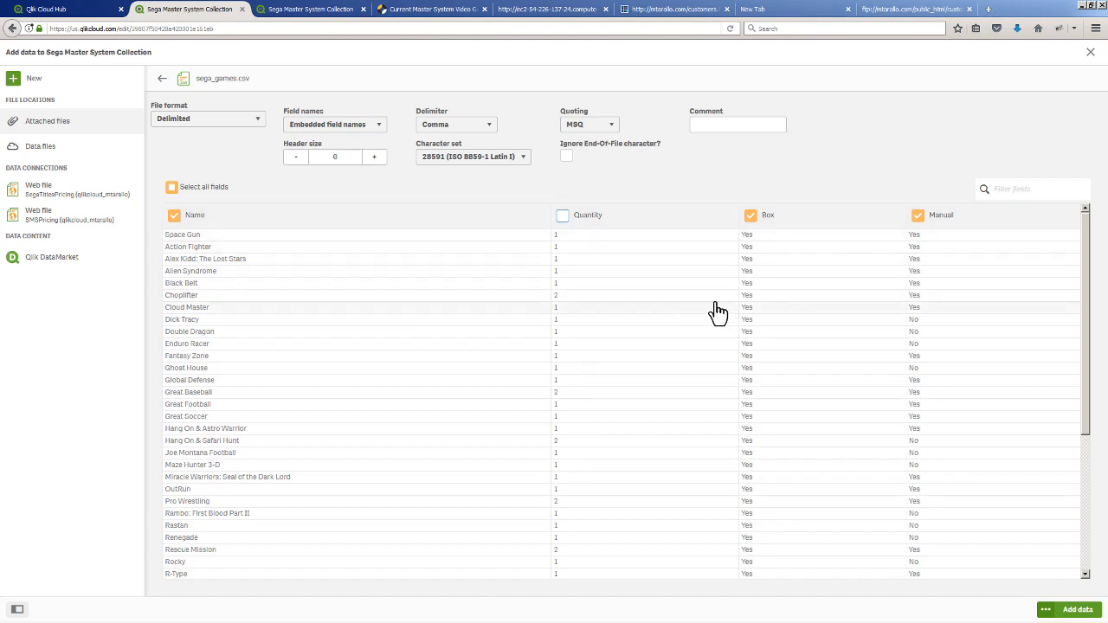
pyautogui.moveTo(770, 253)
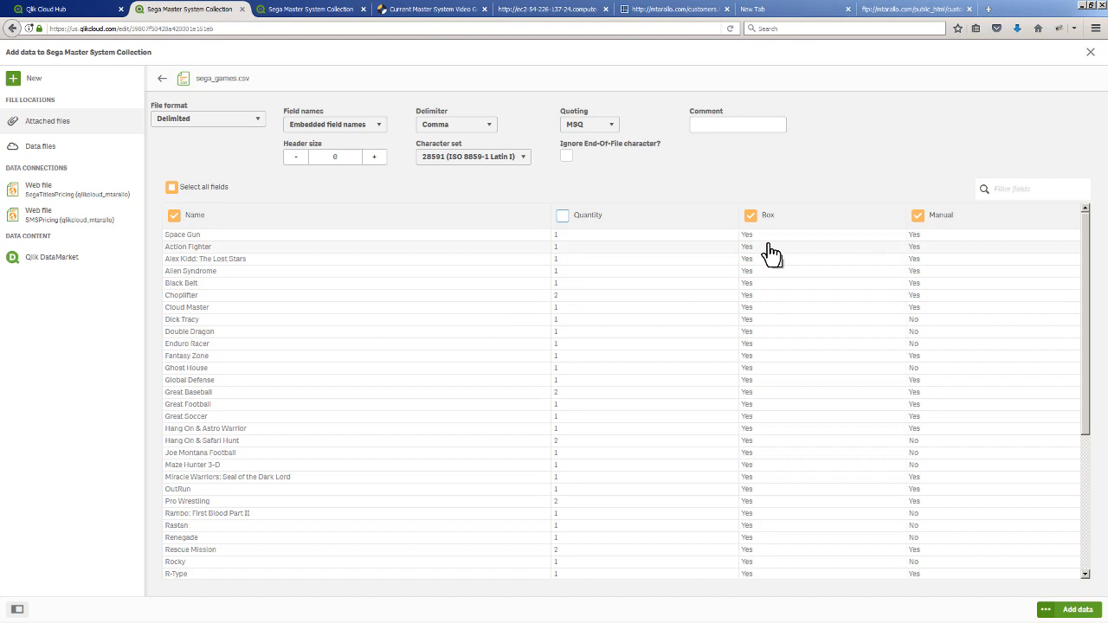
pyautogui.moveTo(929, 256)
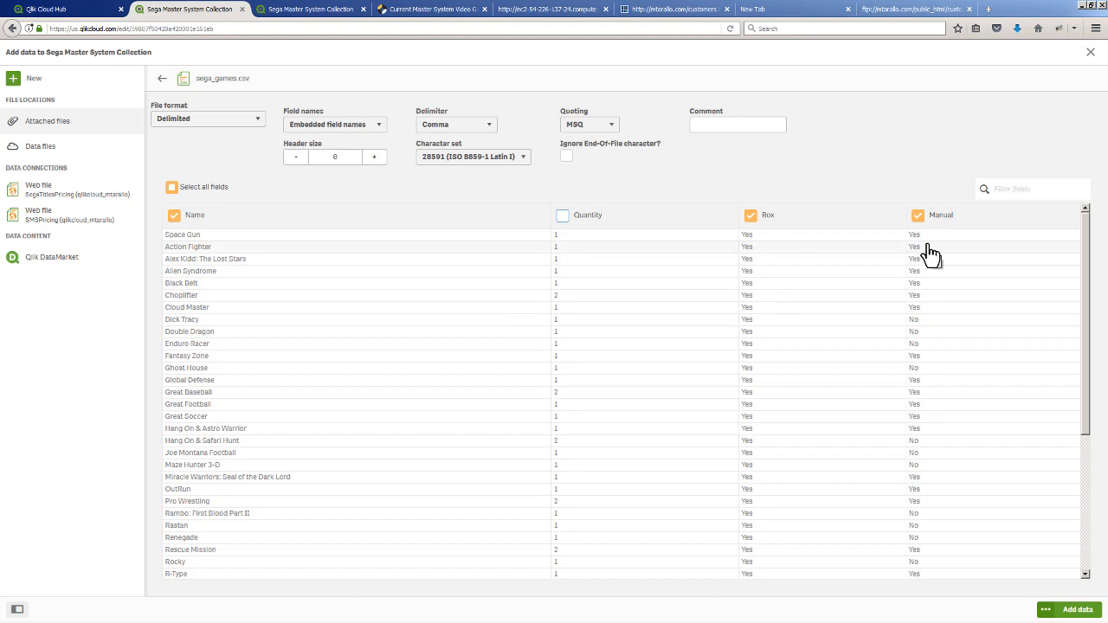
pyautogui.moveTo(820, 218)
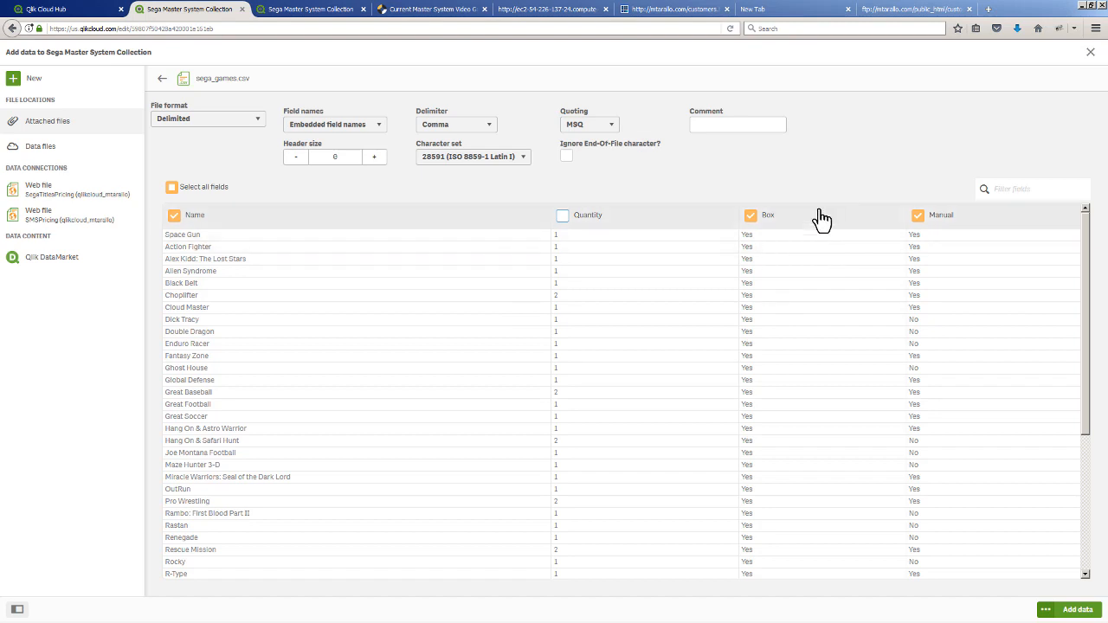
pyautogui.moveTo(798, 313)
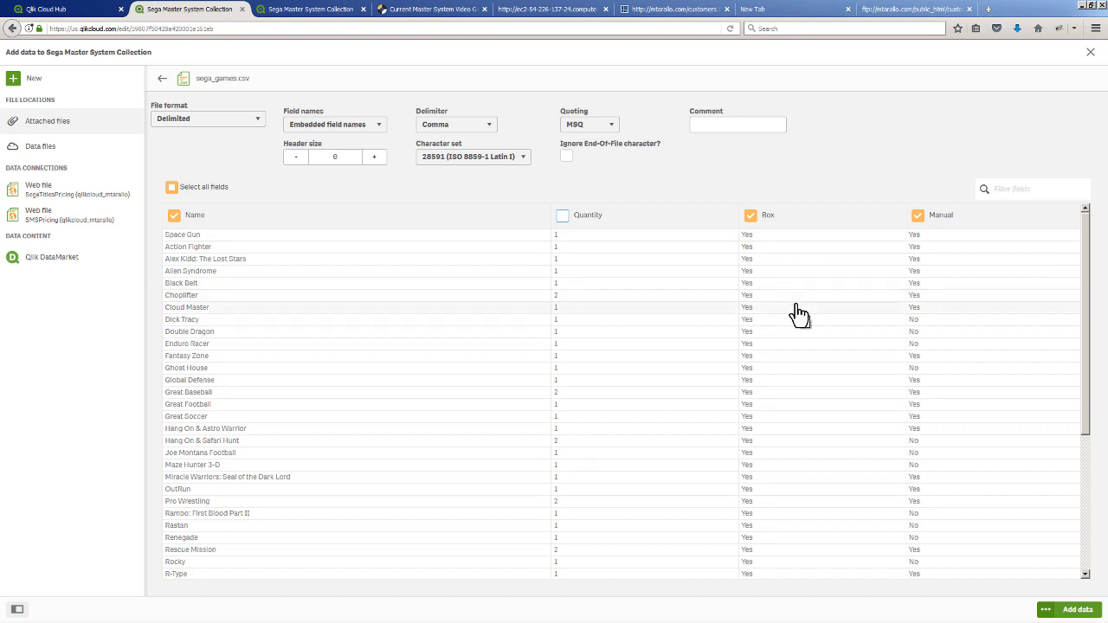
pyautogui.moveTo(1073, 610)
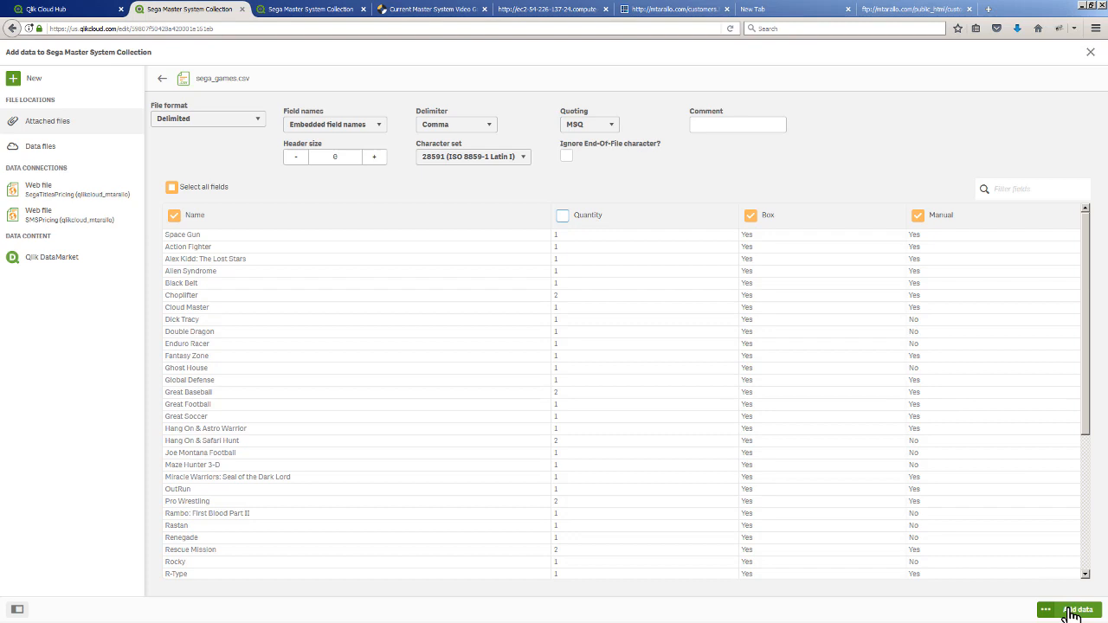
pyautogui.click(1071, 609)
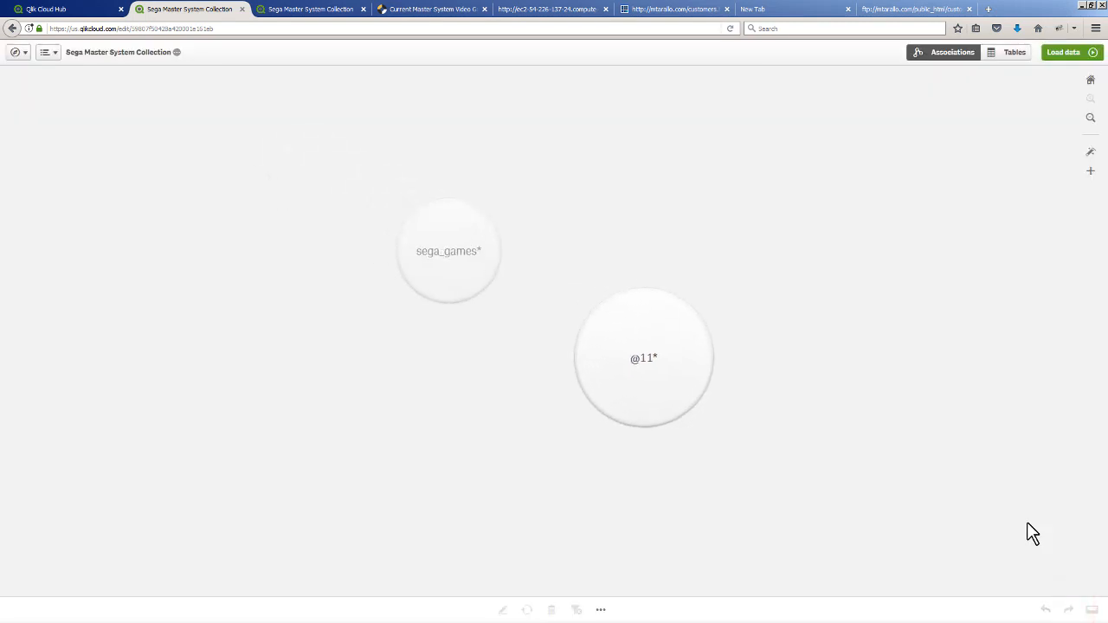
pyautogui.click(1090, 156)
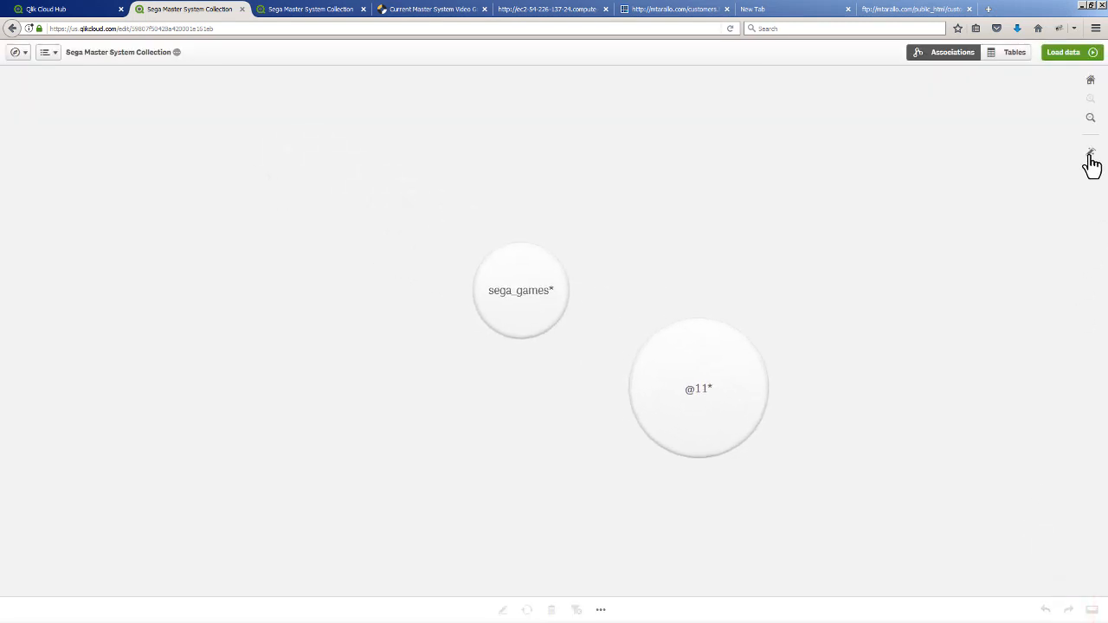
pyautogui.click(1090, 153)
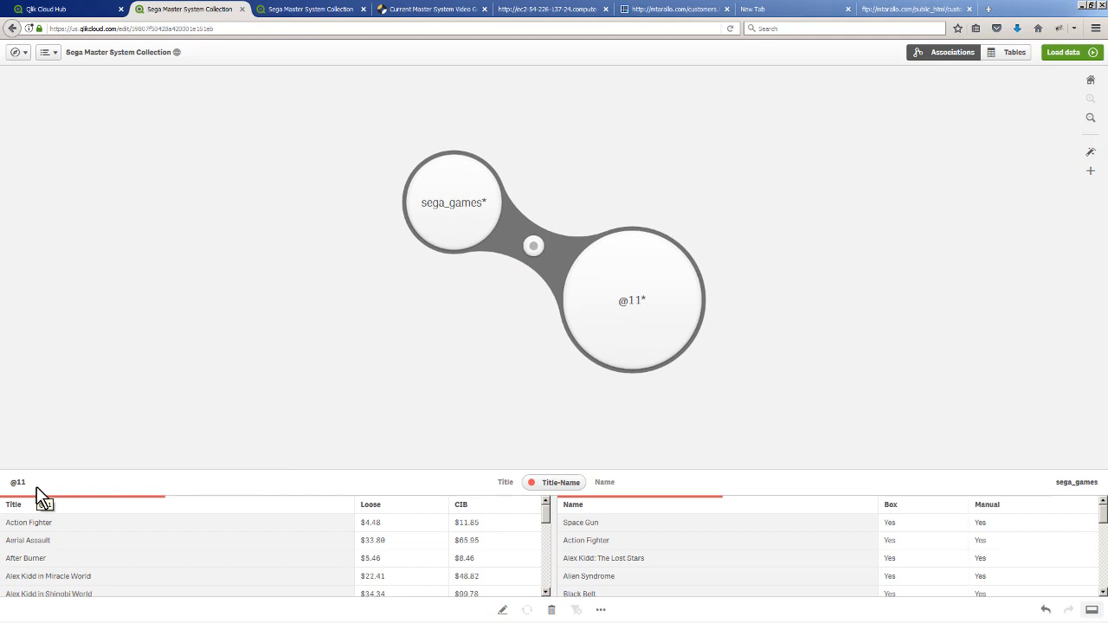
pyautogui.moveTo(441, 491)
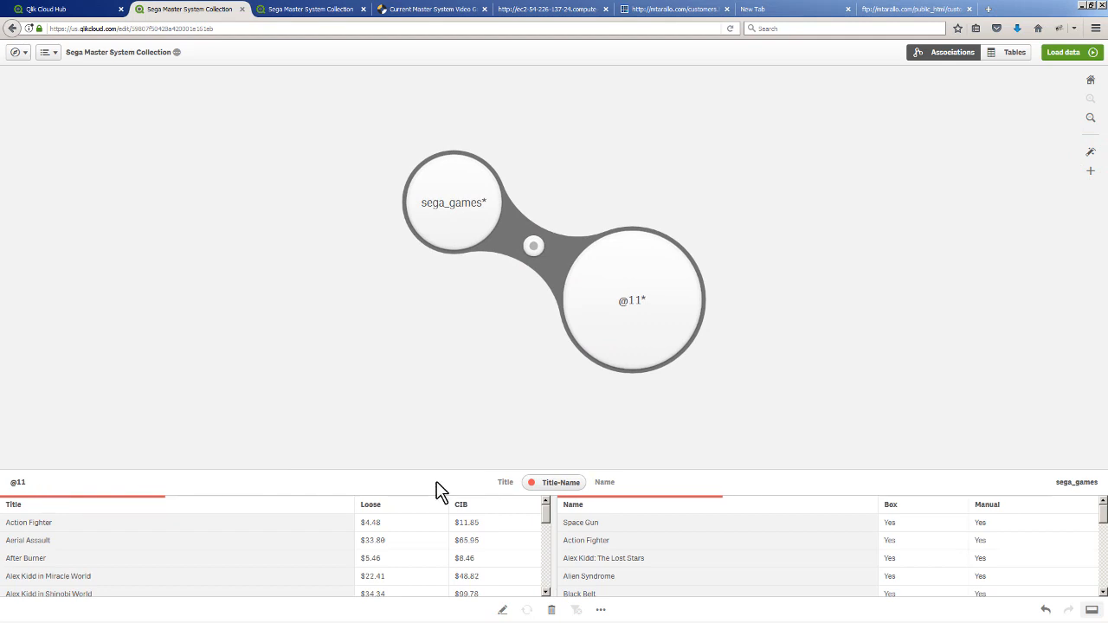
pyautogui.moveTo(600, 494)
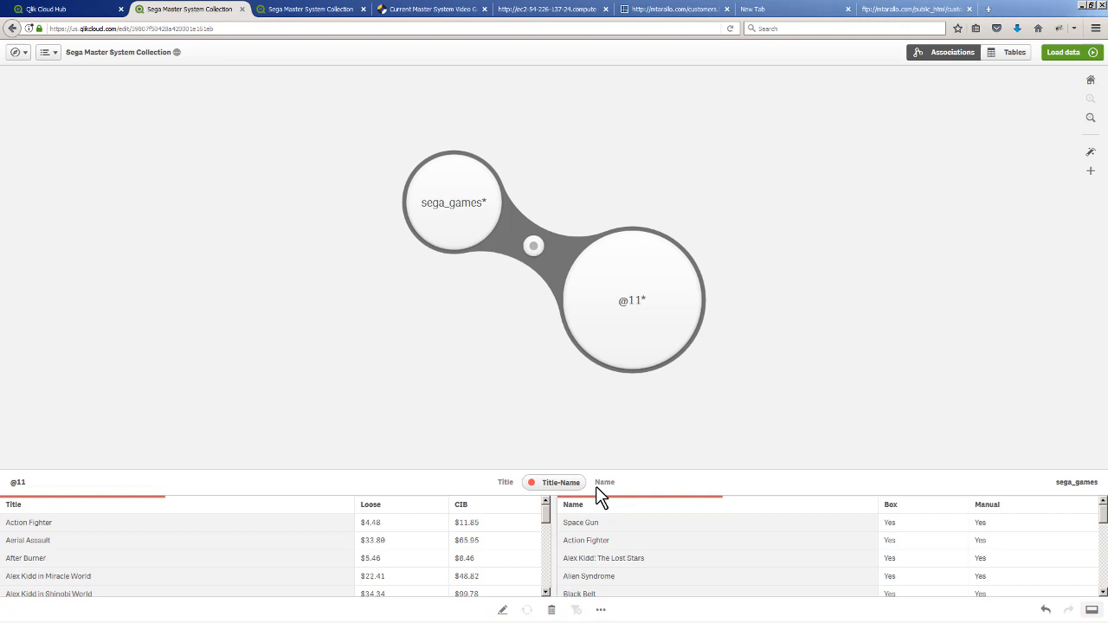
pyautogui.moveTo(645, 496)
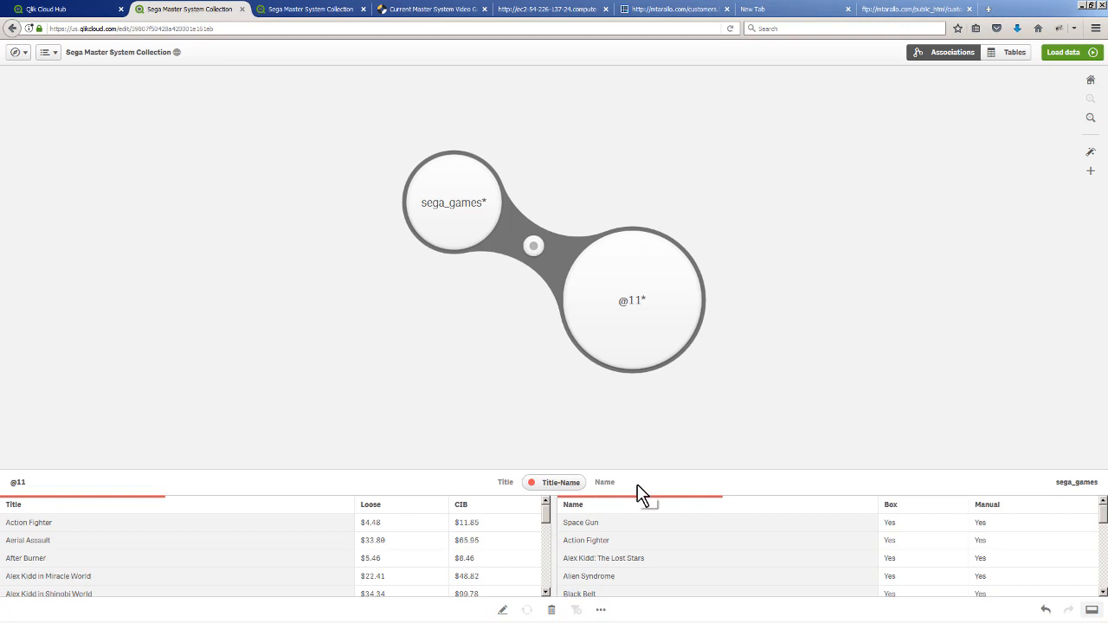
pyautogui.moveTo(1021, 92)
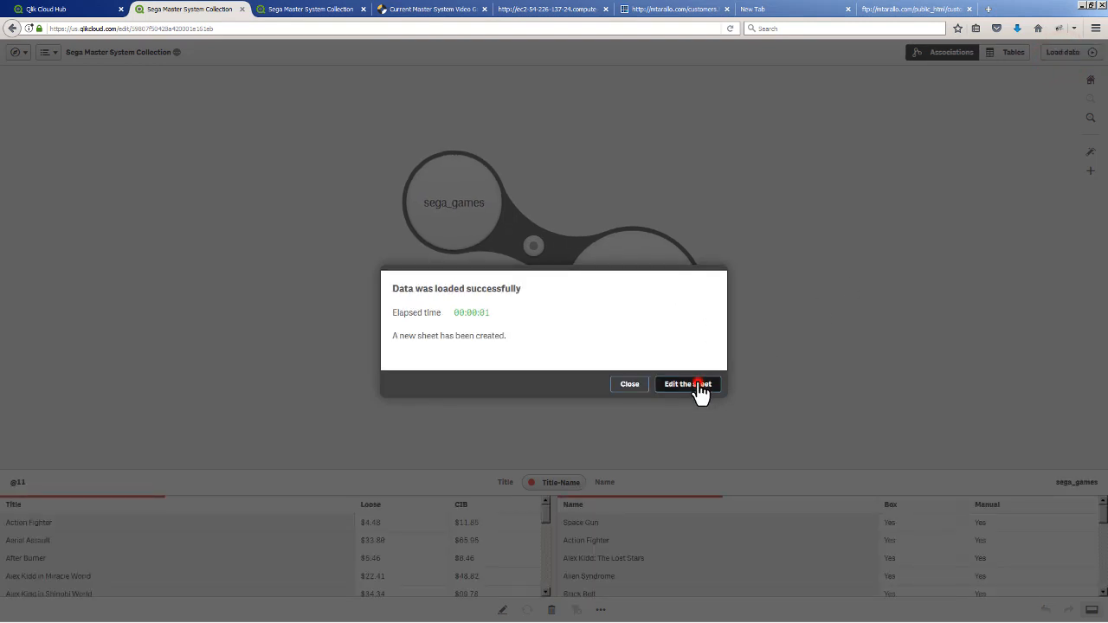
# Step: Place a KPI counting Title-Name (129) and shrink it to a small top-left tile
pyautogui.click(688, 383)
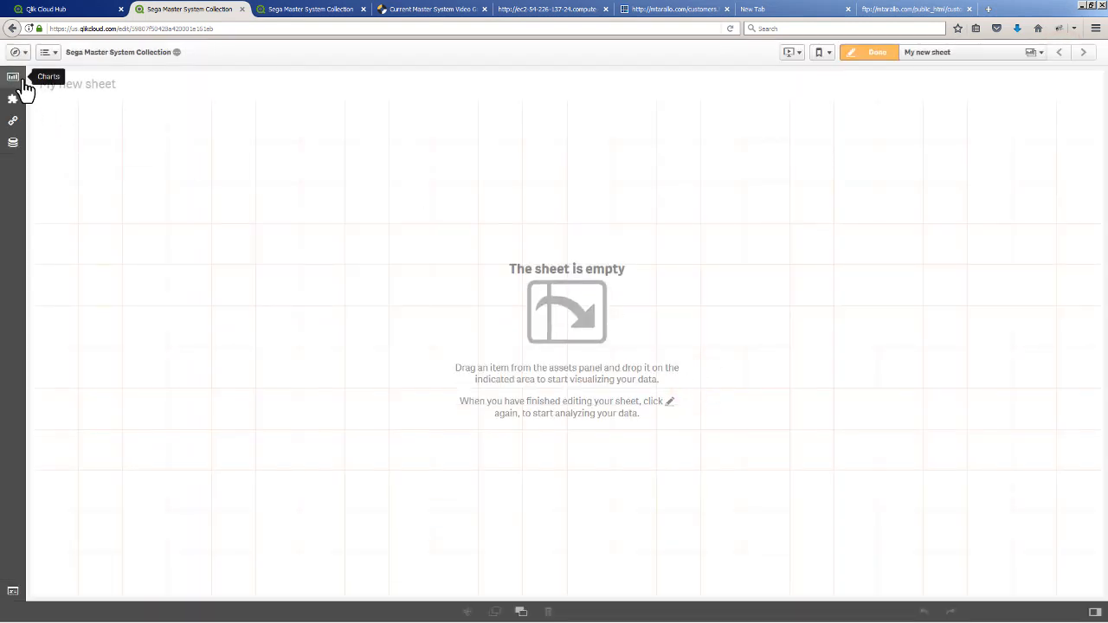
pyautogui.click(13, 78)
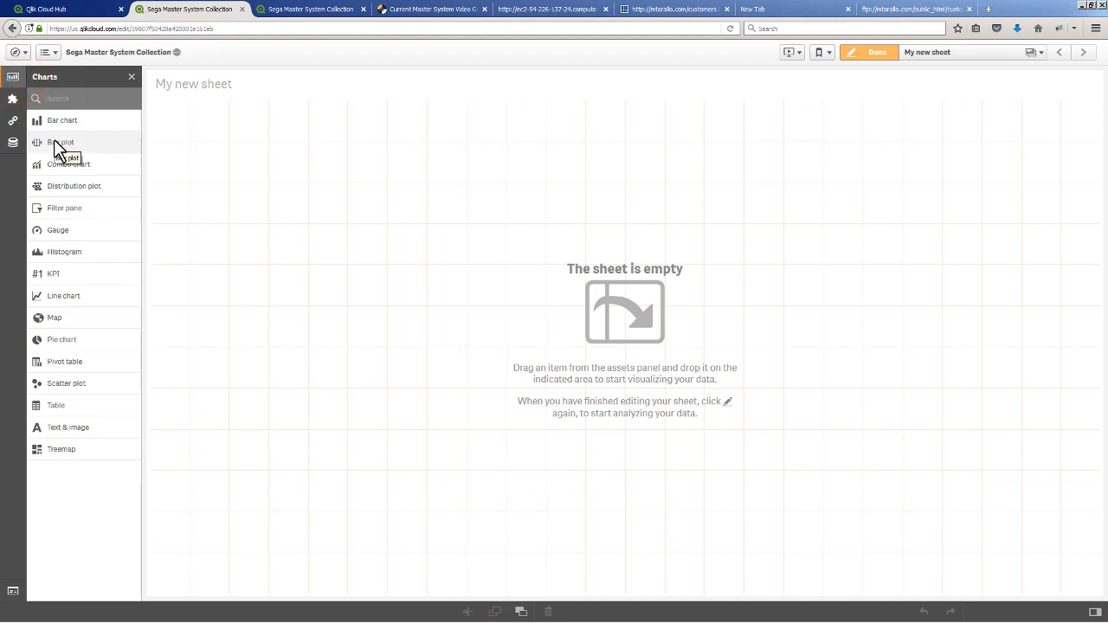
pyautogui.moveTo(54, 273); pyautogui.dragTo(258, 268)
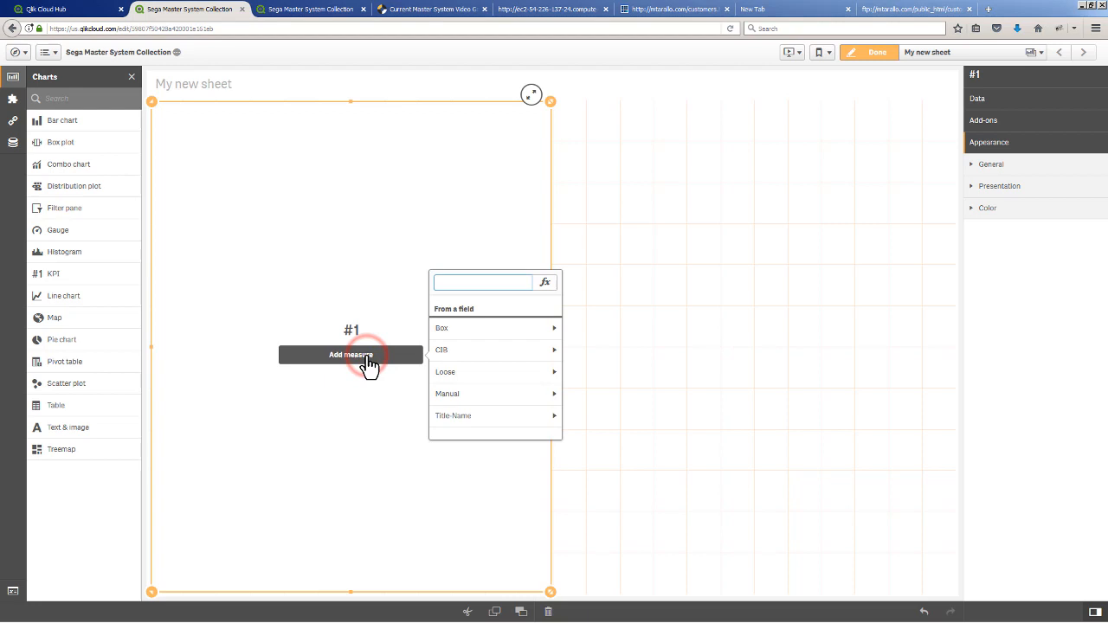
pyautogui.moveTo(468, 424)
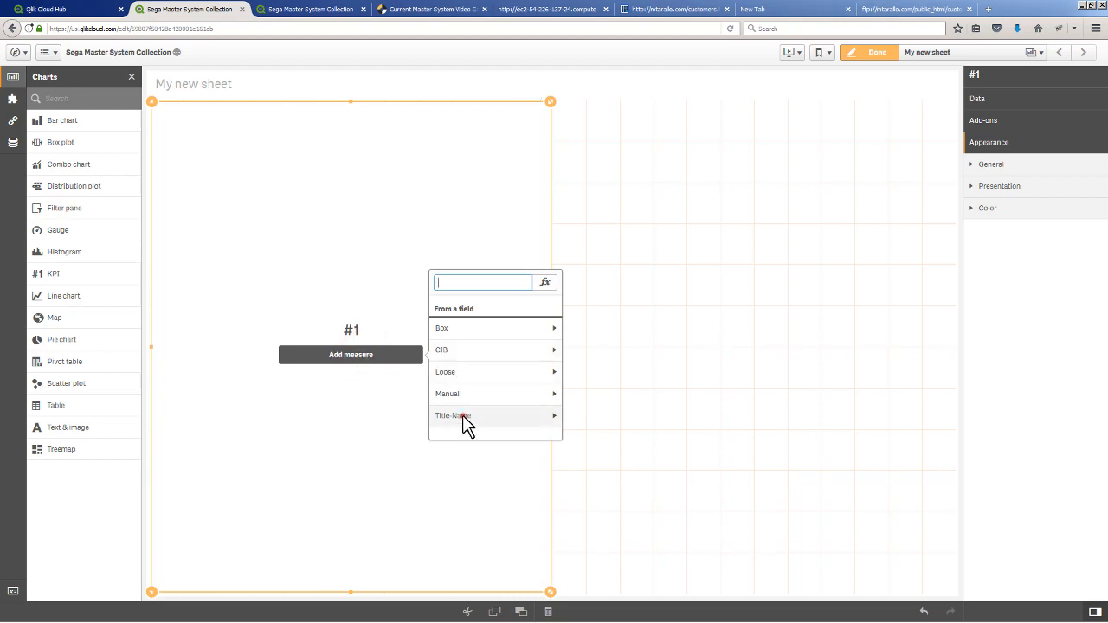
pyautogui.click(450, 416)
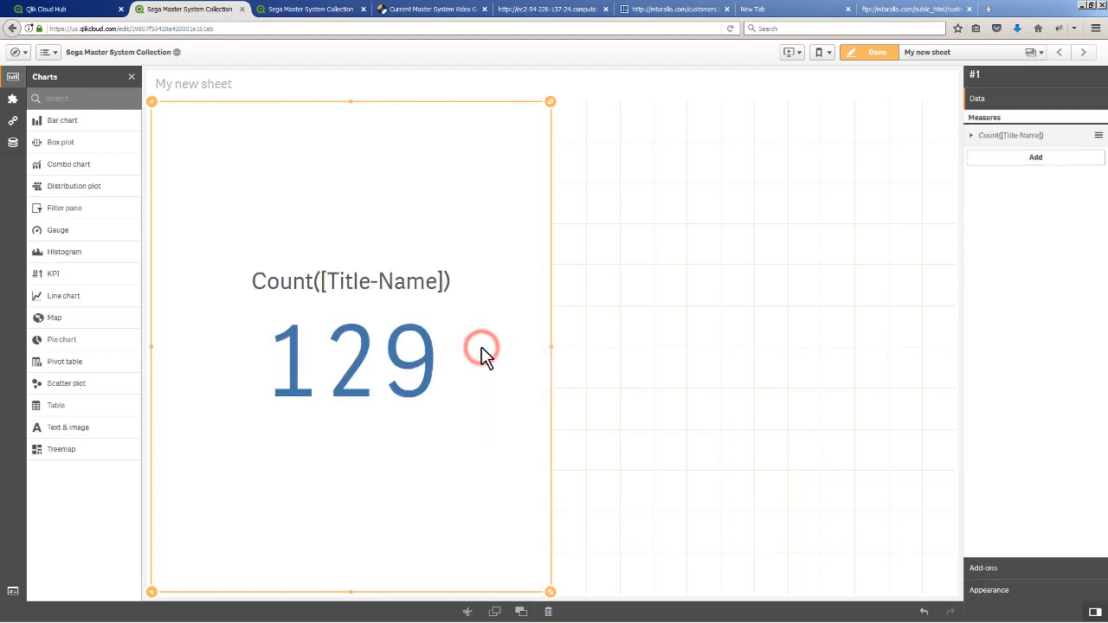
pyautogui.moveTo(550, 592); pyautogui.dragTo(448, 262)
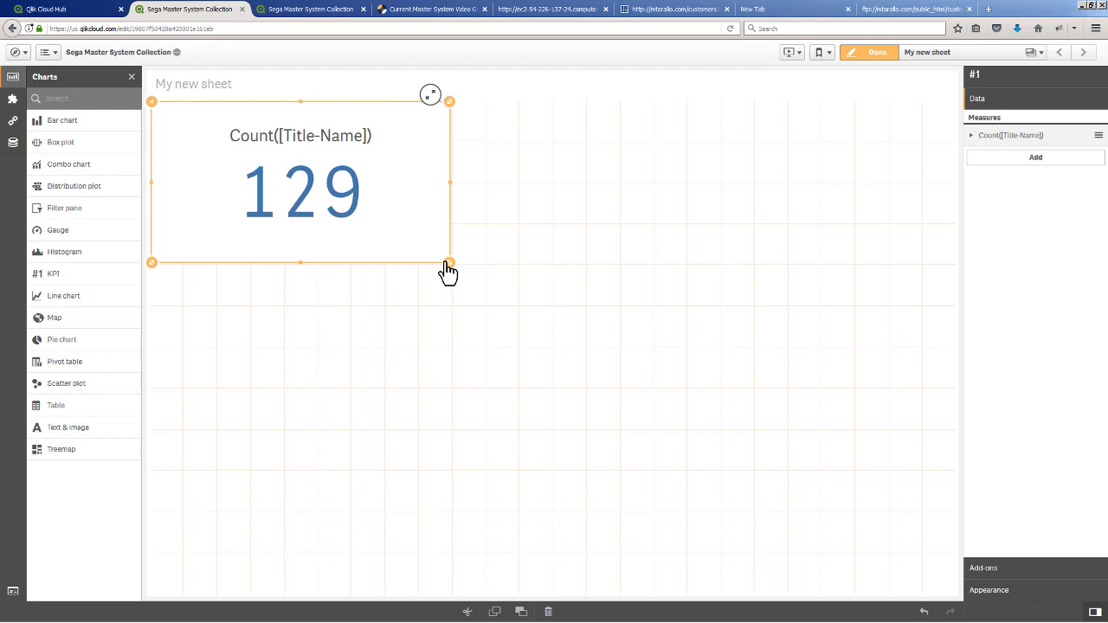
pyautogui.moveTo(448, 262); pyautogui.dragTo(416, 262)
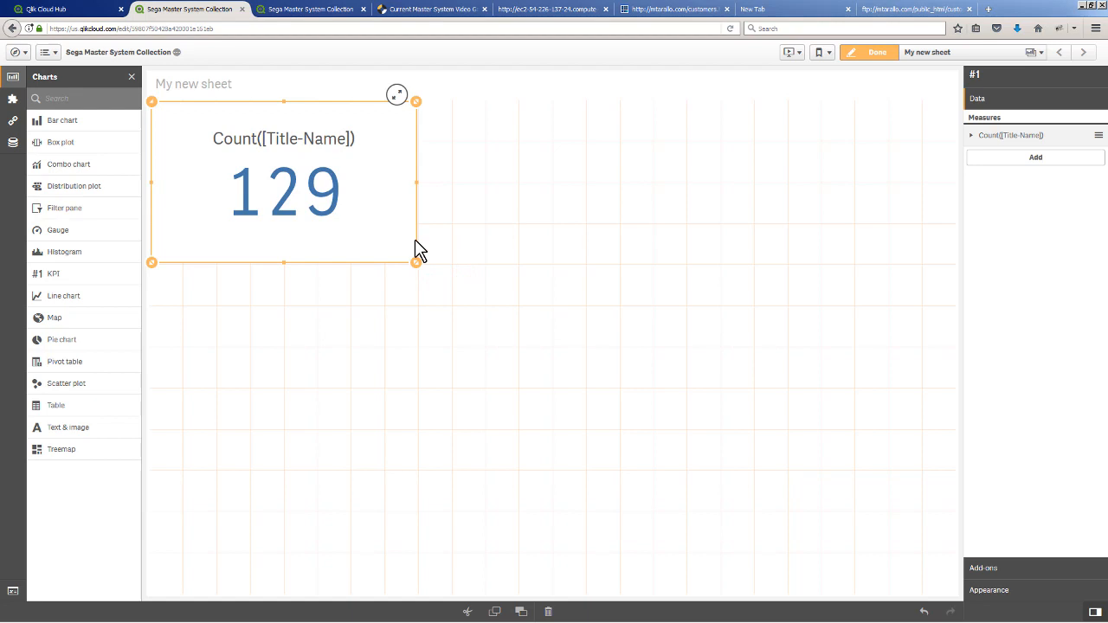
pyautogui.moveTo(235, 292)
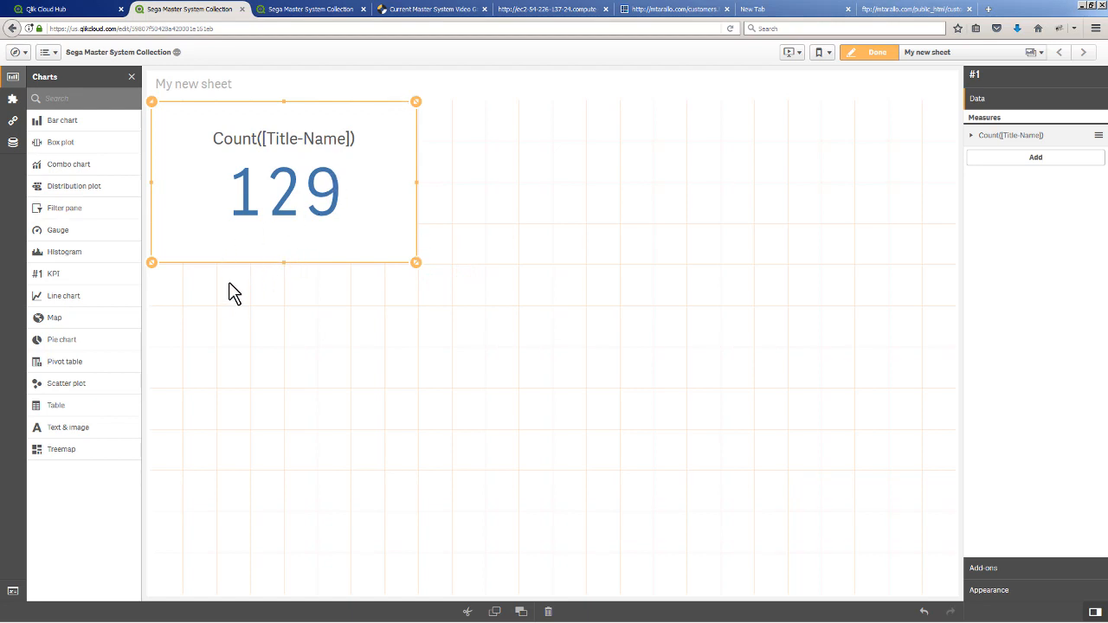
pyautogui.moveTo(63, 295)
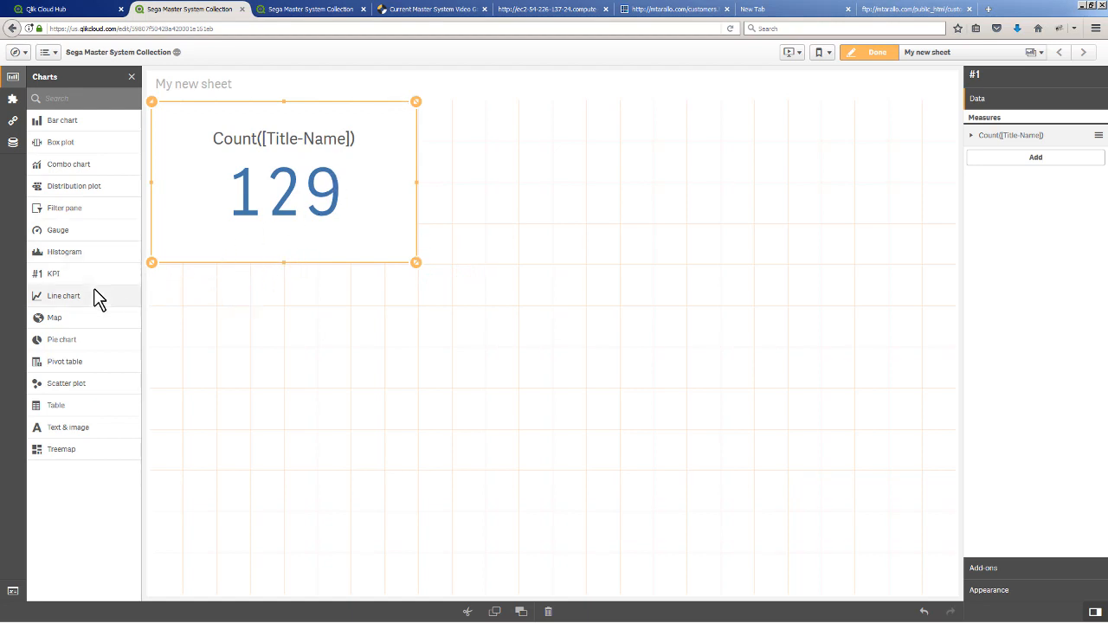
pyautogui.moveTo(82, 276)
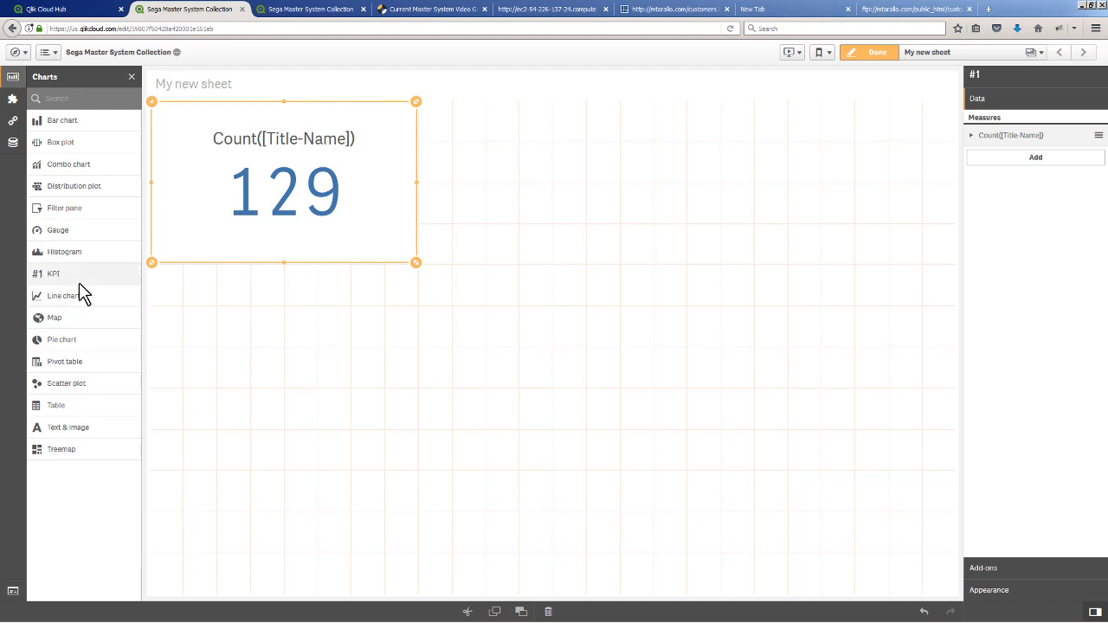
pyautogui.moveTo(69, 361)
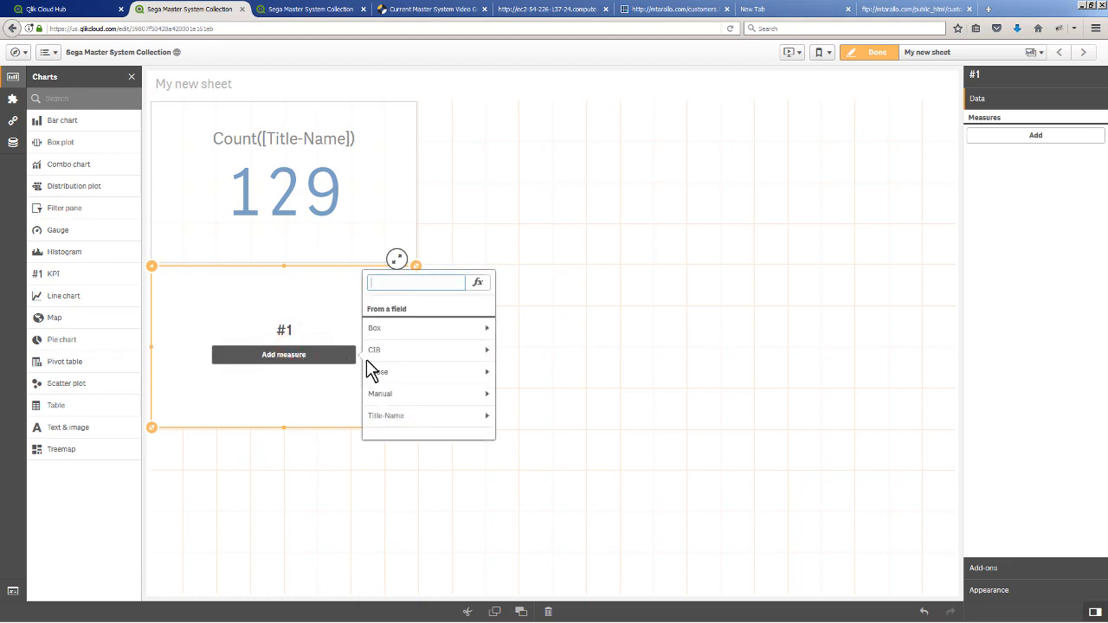
# Step: Set a new KPI to Sum(CIB), showing 4.2k, and expand its measure details
pyautogui.click(374, 350)
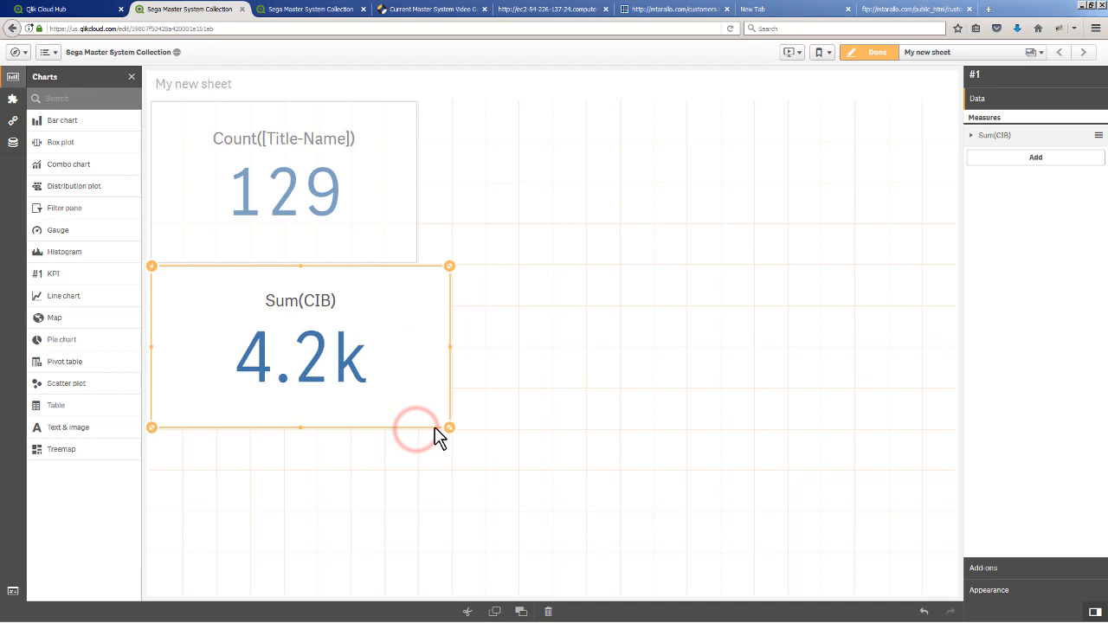
pyautogui.moveTo(449, 405)
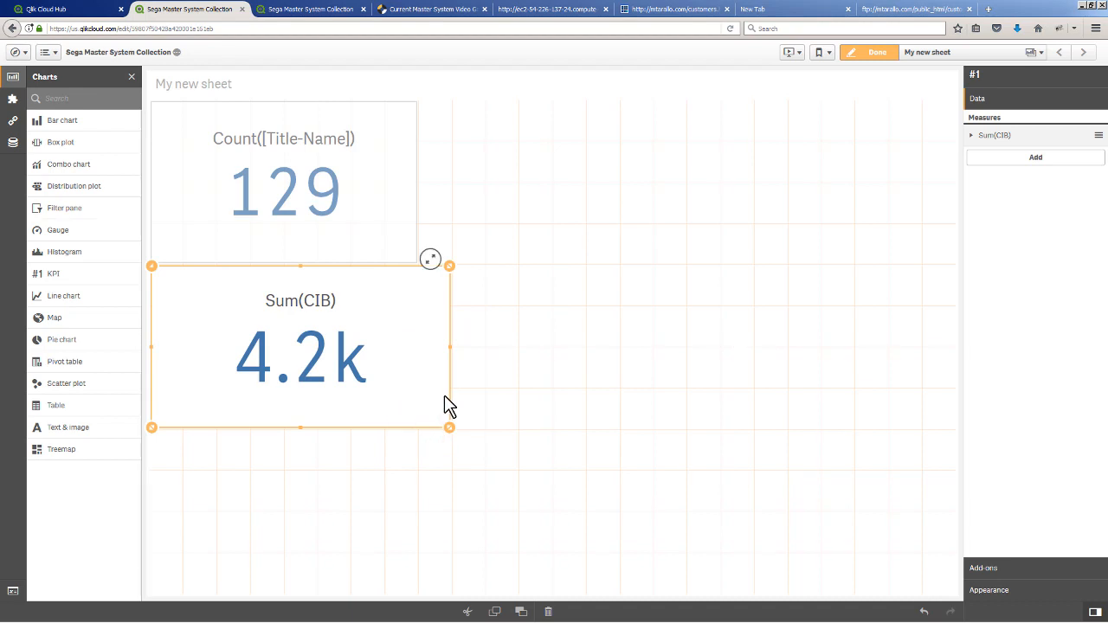
pyautogui.moveTo(444, 436)
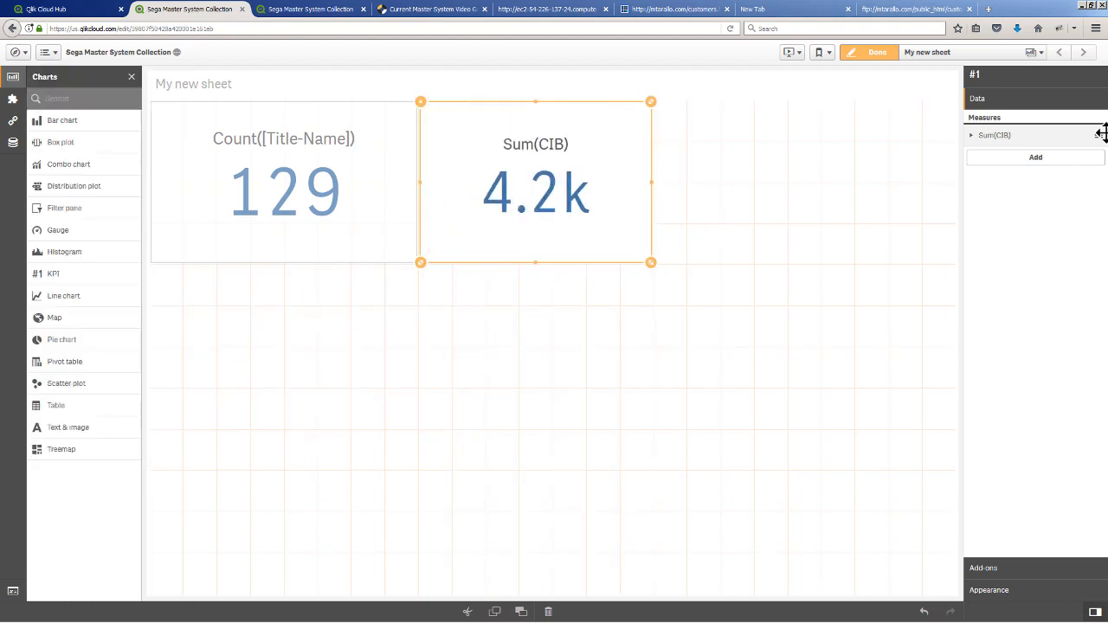
pyautogui.click(994, 135)
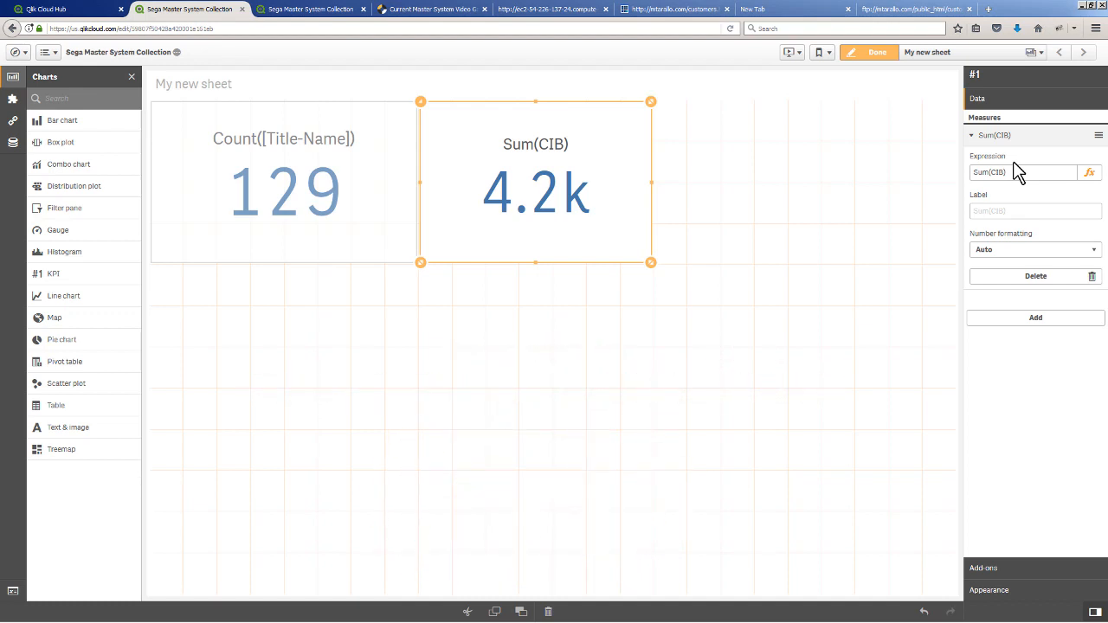
# Step: In the expression editor, write the set modifier {$<Manual={"Yes"}>} for the CIB sum
pyautogui.click(1089, 172)
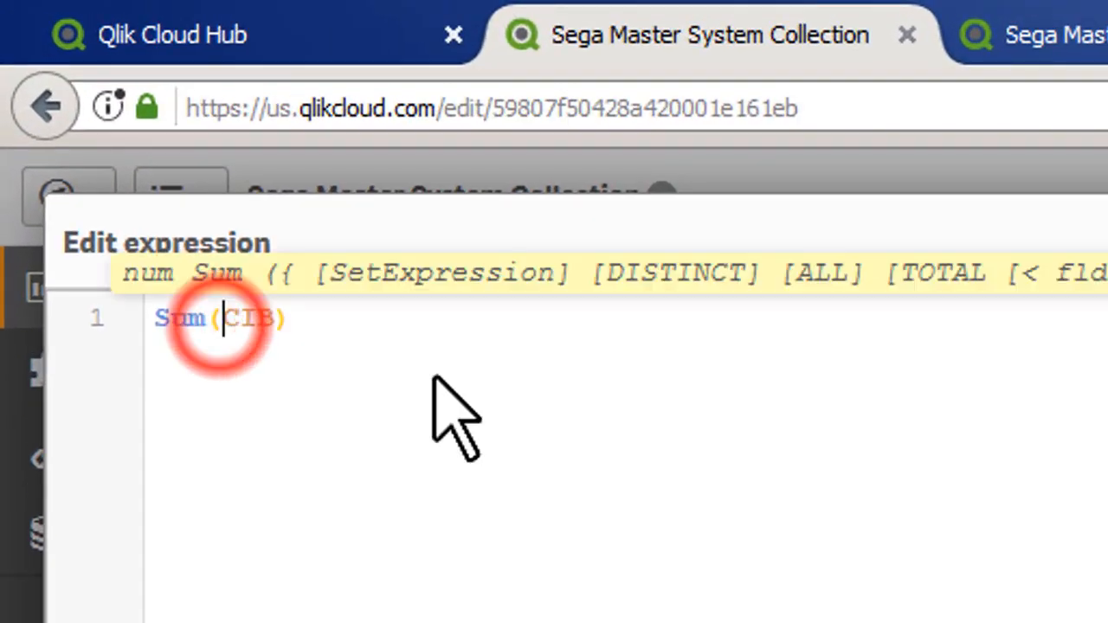
pyautogui.write('{}')
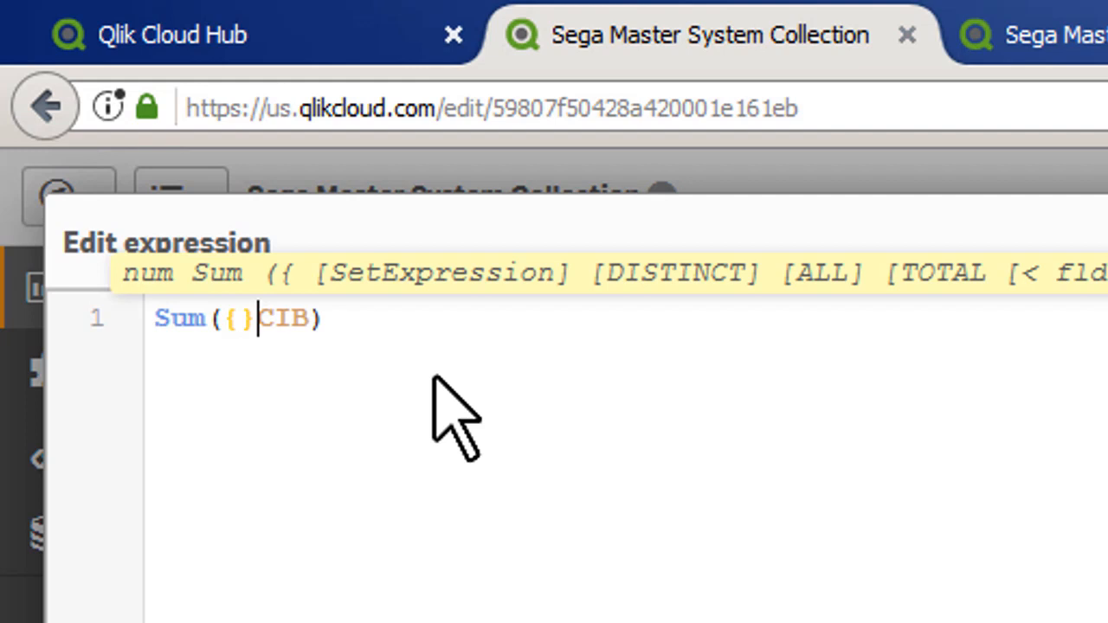
pyautogui.write('$')
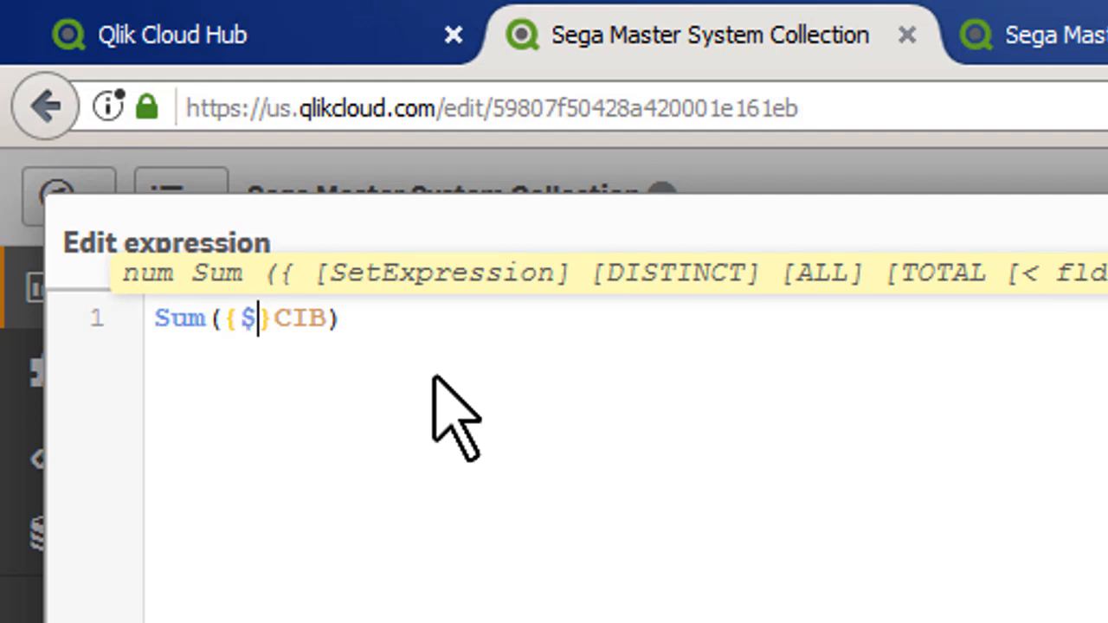
pyautogui.write('<>')
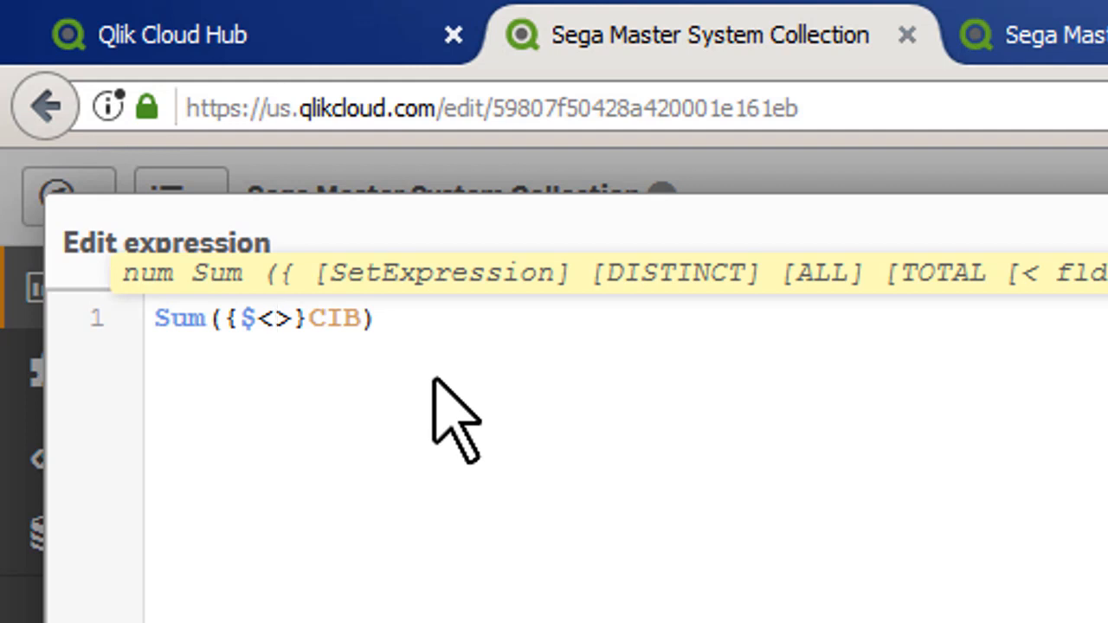
pyautogui.write('Man')
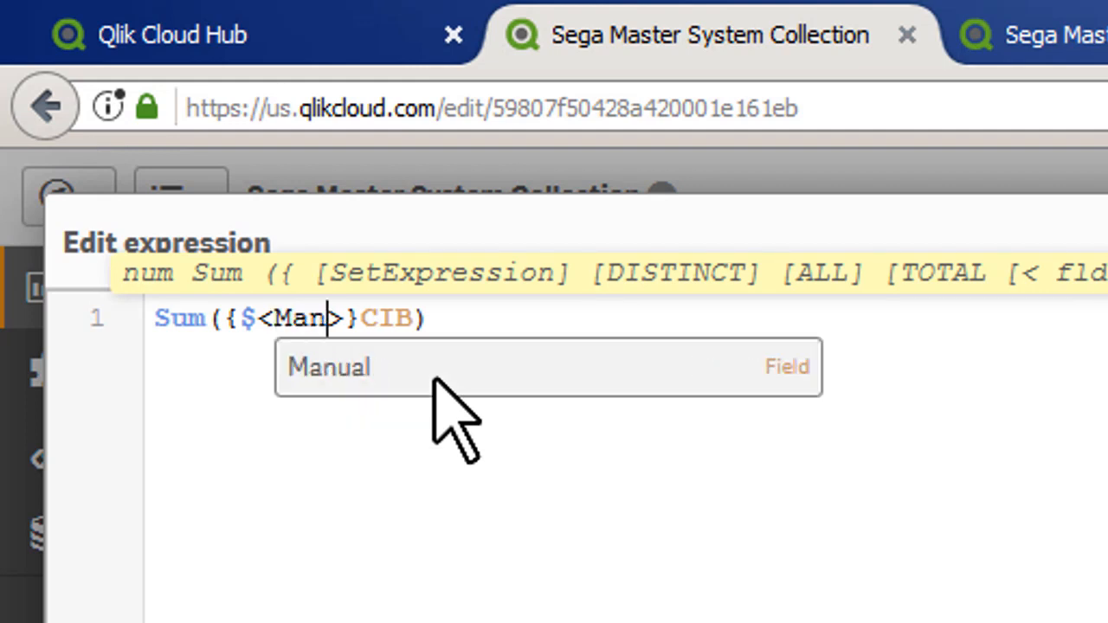
pyautogui.click(328, 366)
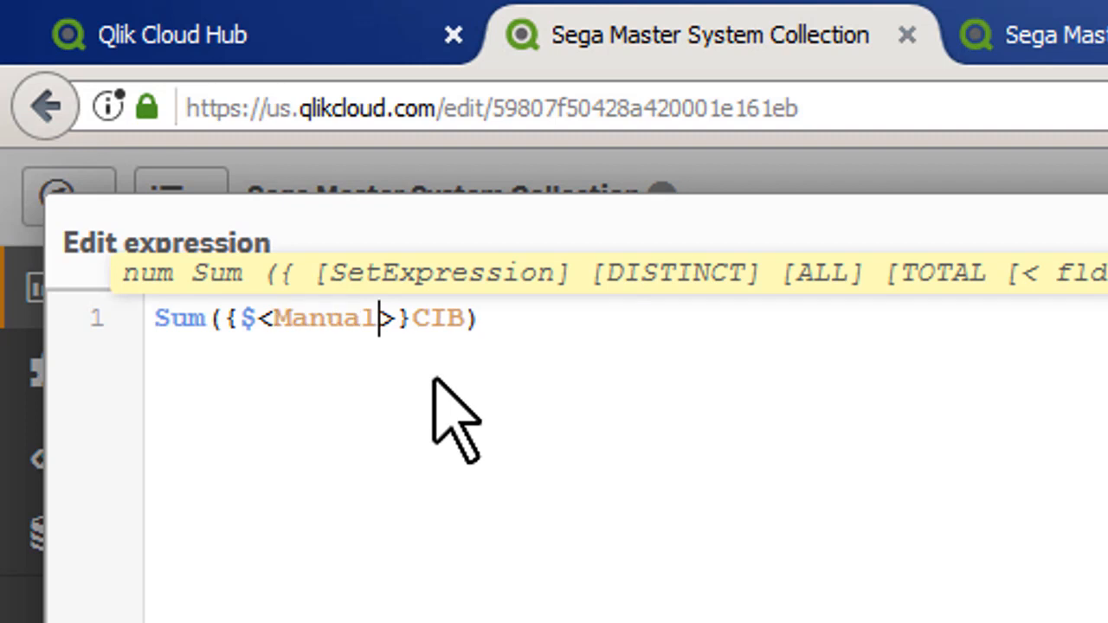
pyautogui.write('={}')
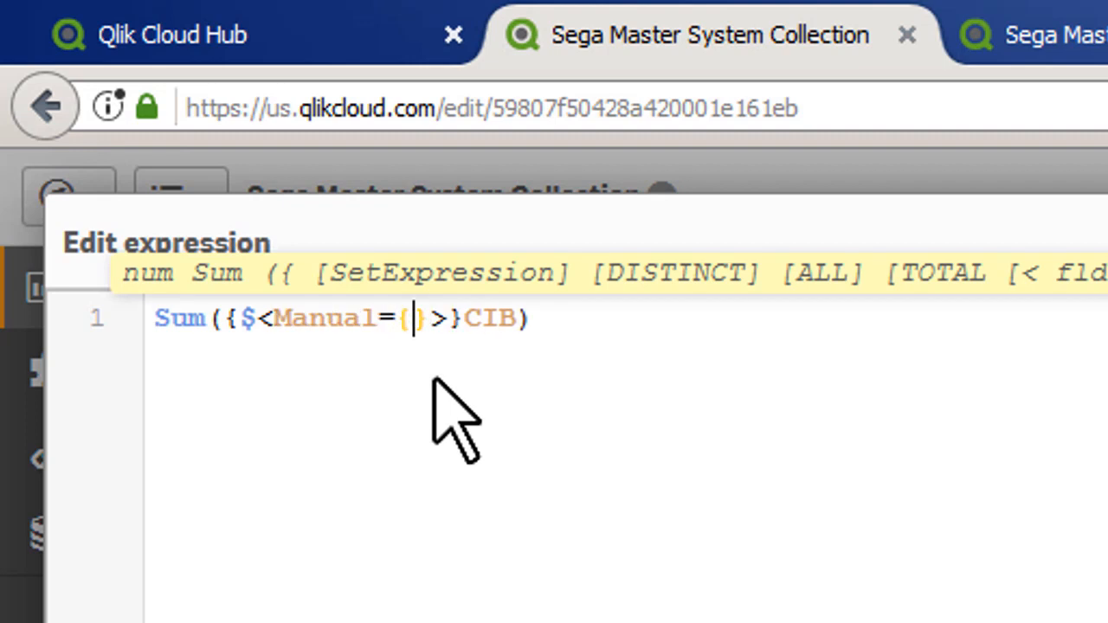
pyautogui.write('""')
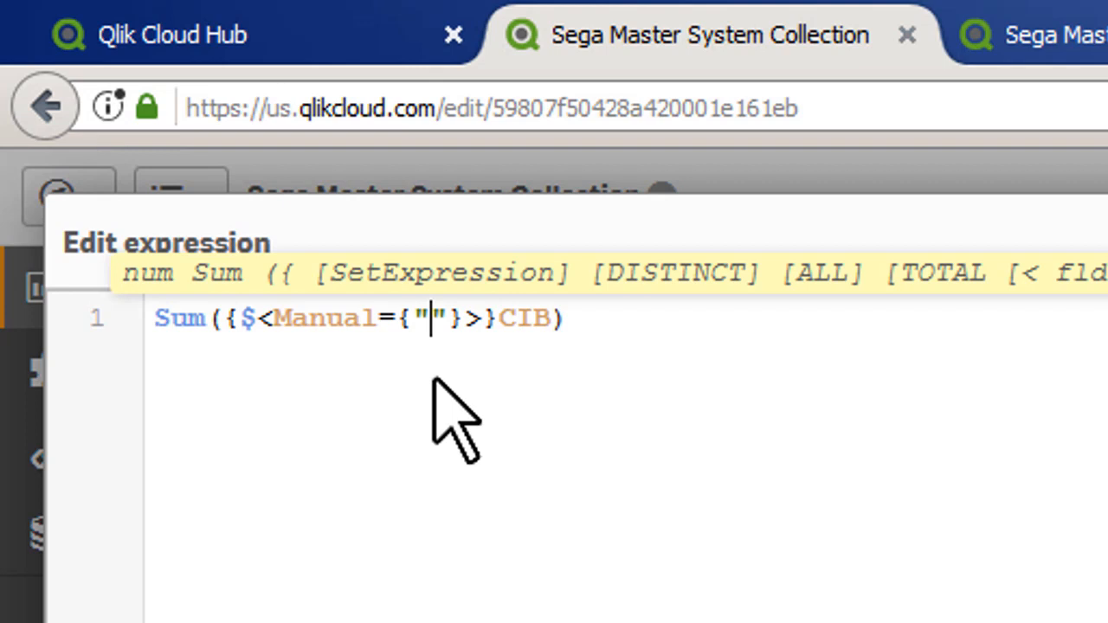
pyautogui.write('Yes')
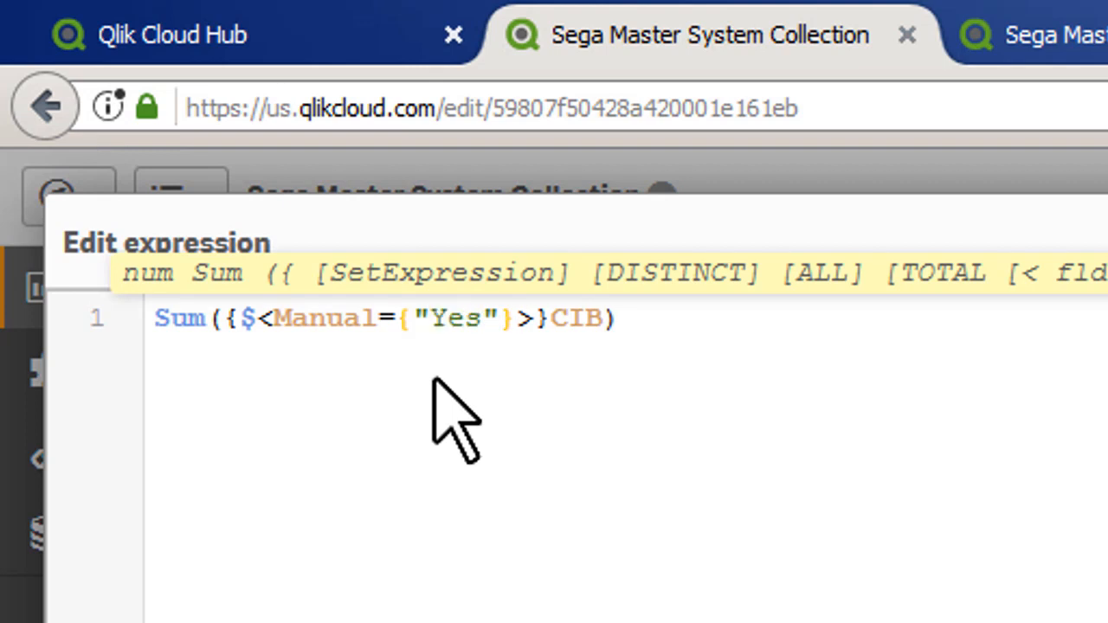
# Step: Extend the set modifier with a Box condition
pyautogui.write(',')
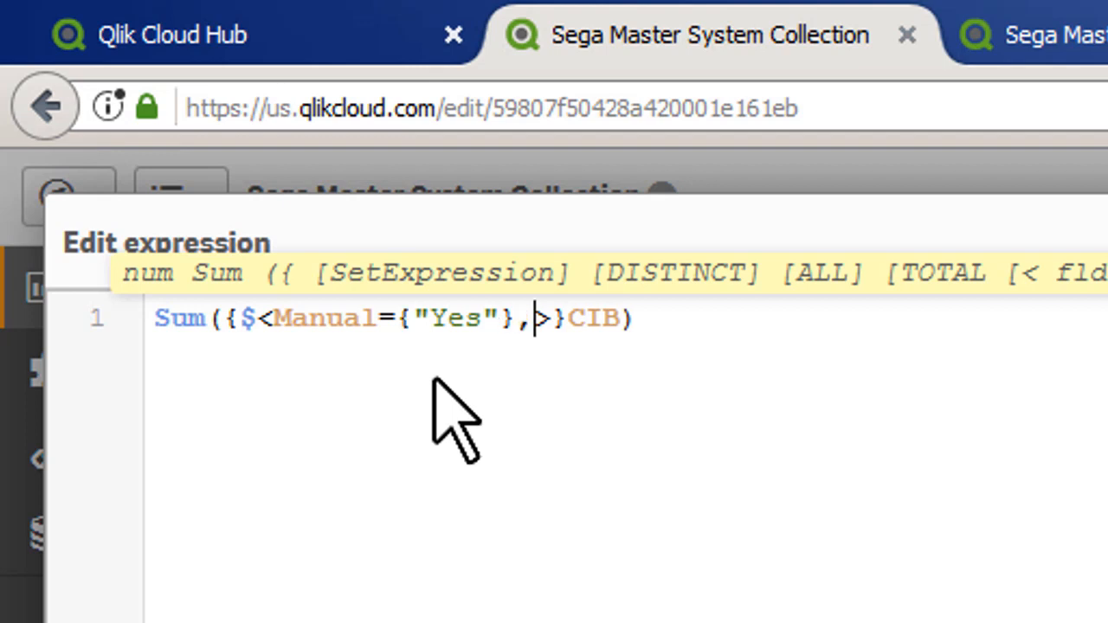
pyautogui.write('{}')
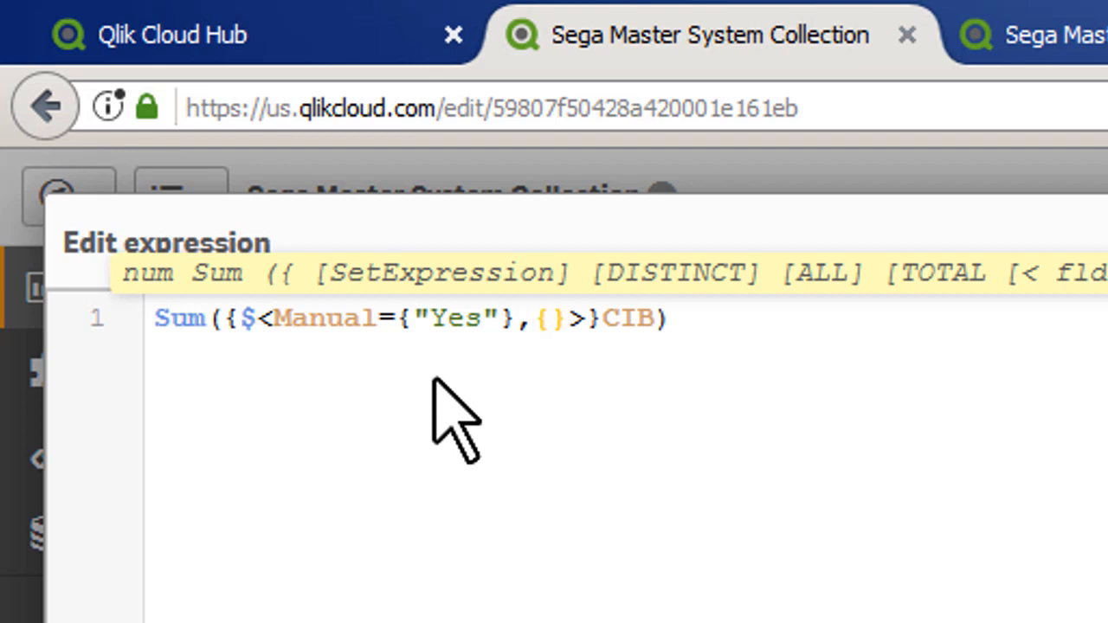
pyautogui.write('Box')
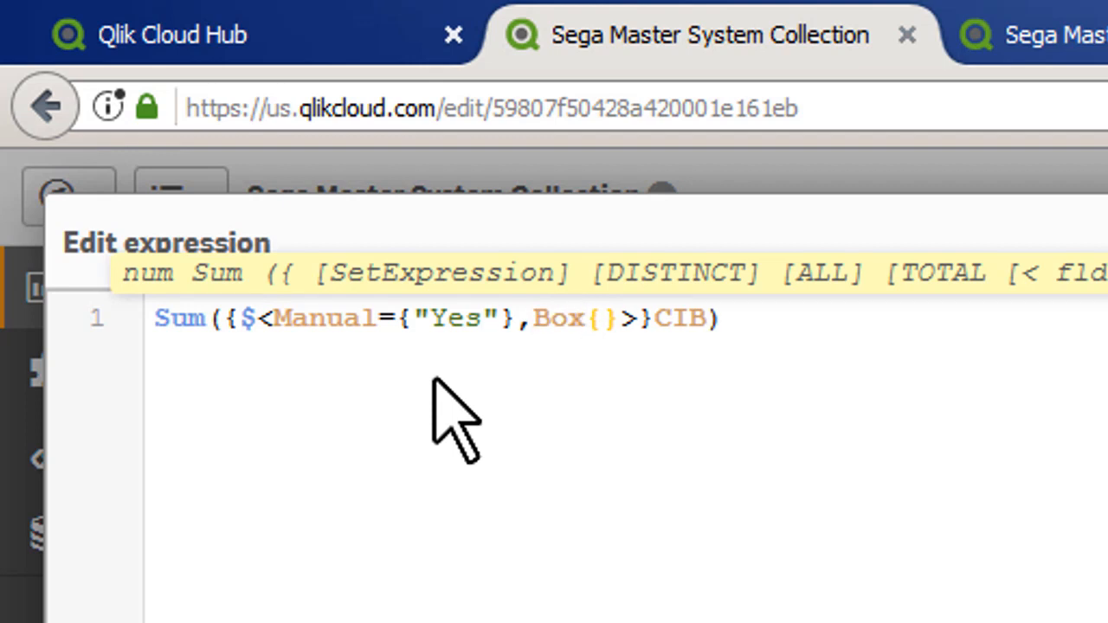
pyautogui.write('=')
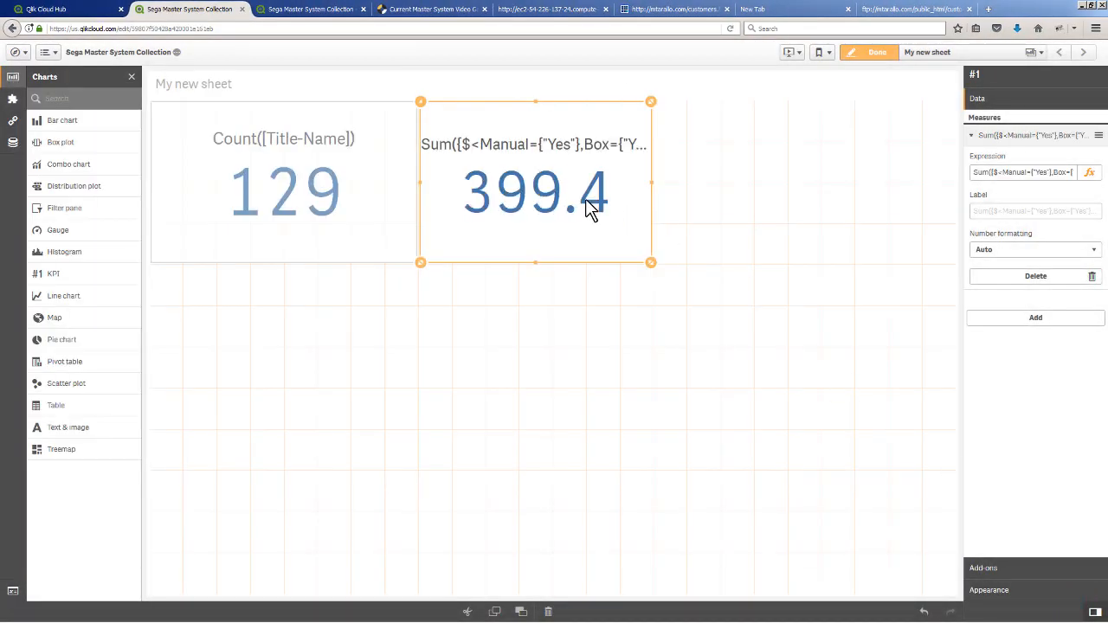
pyautogui.moveTo(650, 263)
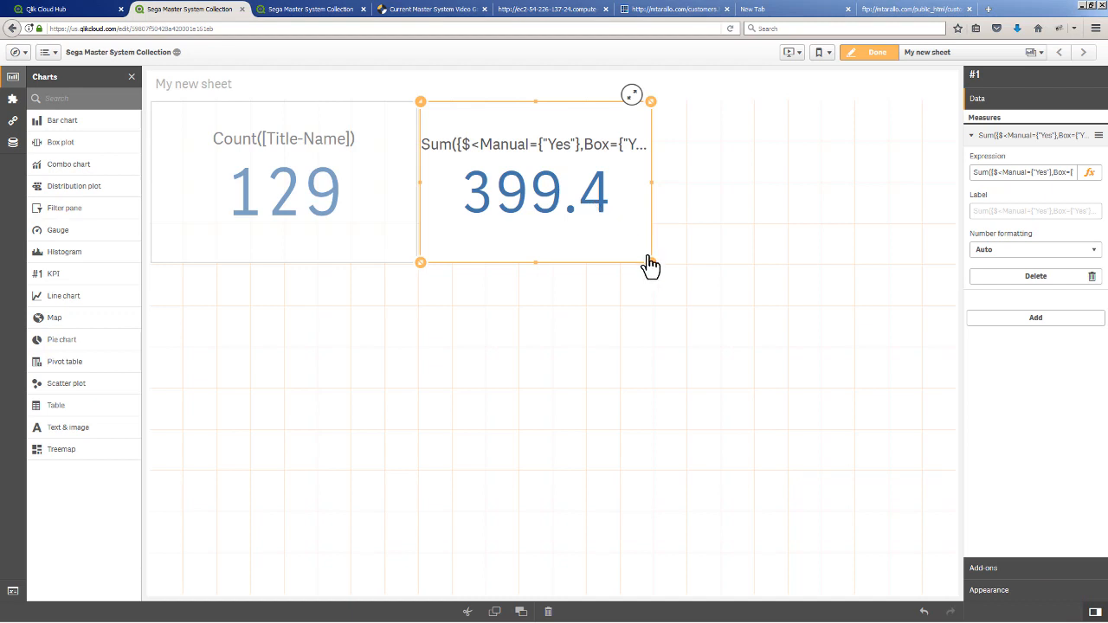
# Step: Format the CIB KPI as Money ($399.42) and drag a copy beside it
pyautogui.click(1034, 249)
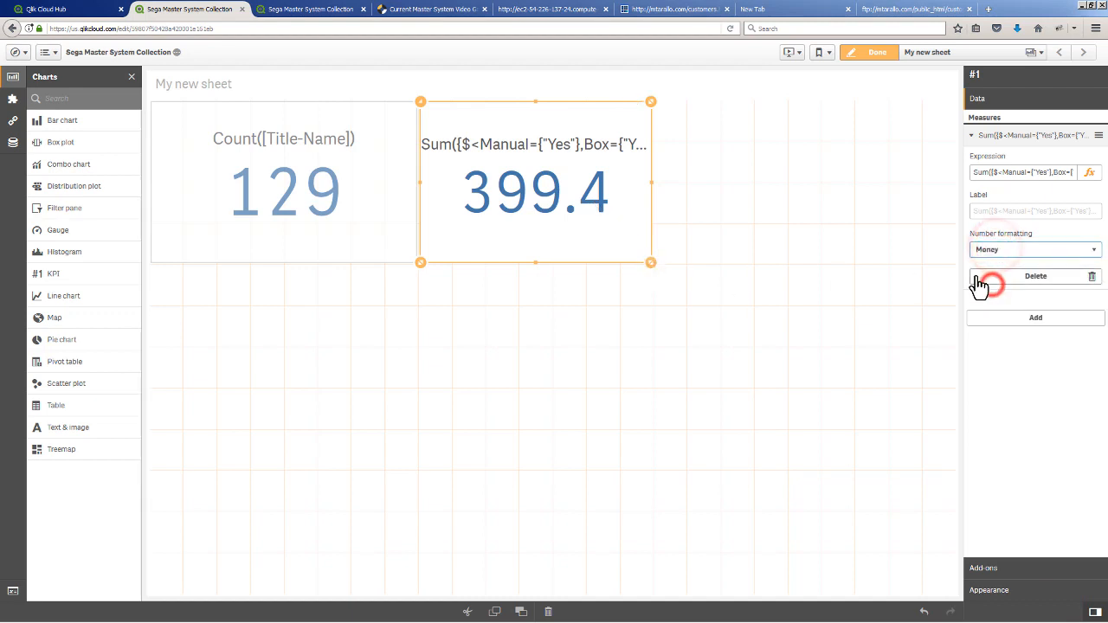
pyautogui.click(1032, 249)
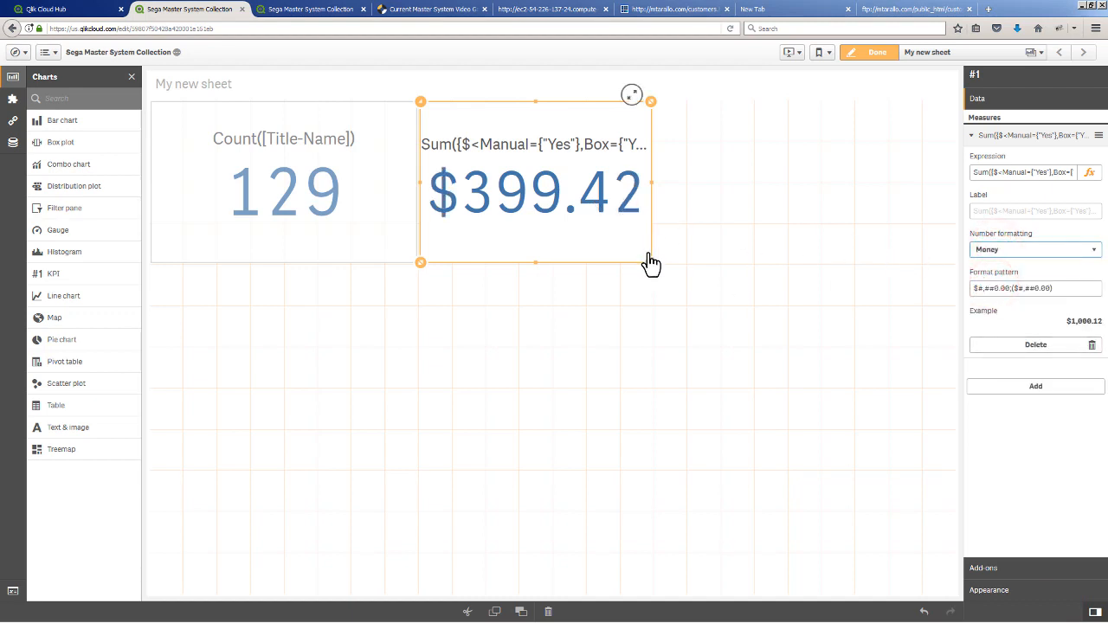
pyautogui.moveTo(650, 262); pyautogui.dragTo(683, 262)
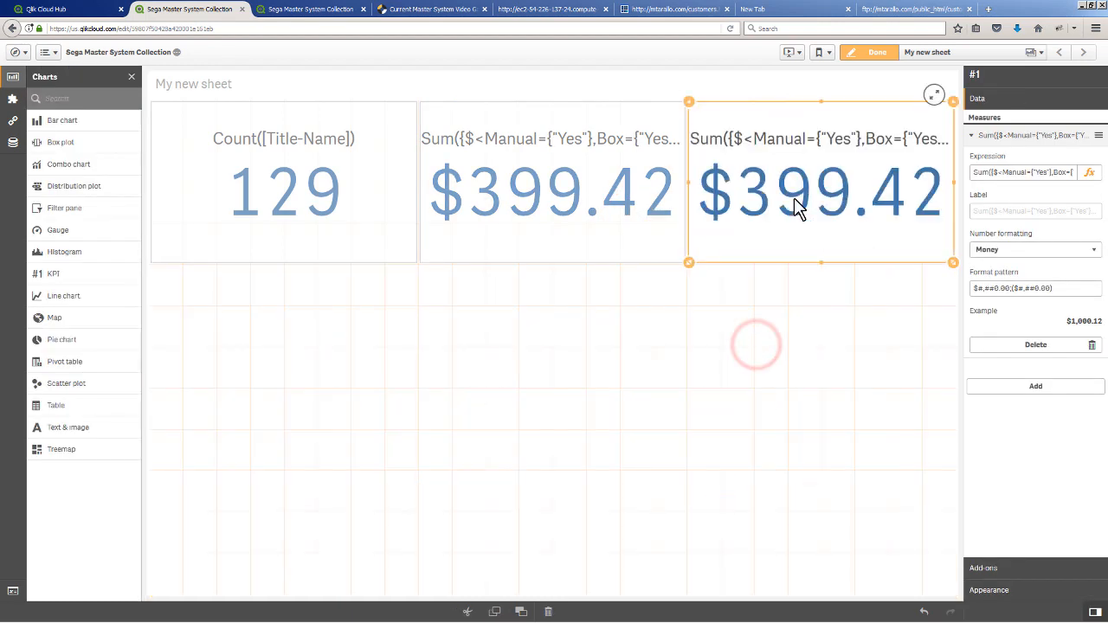
# Step: Change the copied KPI to Manual 'No' and Loose instead of CIB, giving $155.10
pyautogui.click(1088, 172)
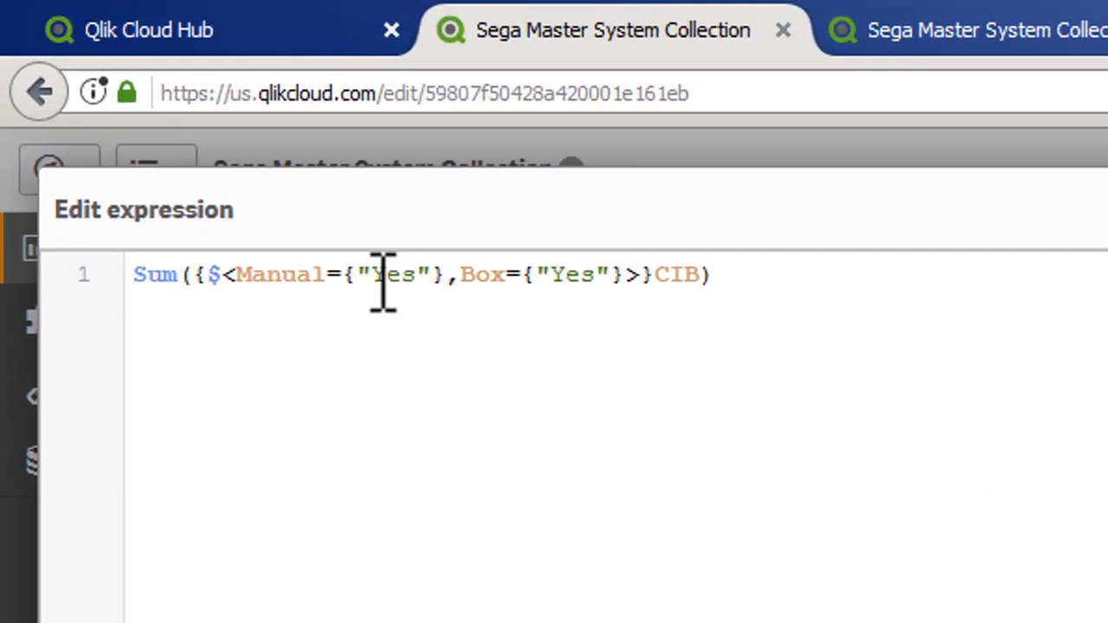
pyautogui.write('No')
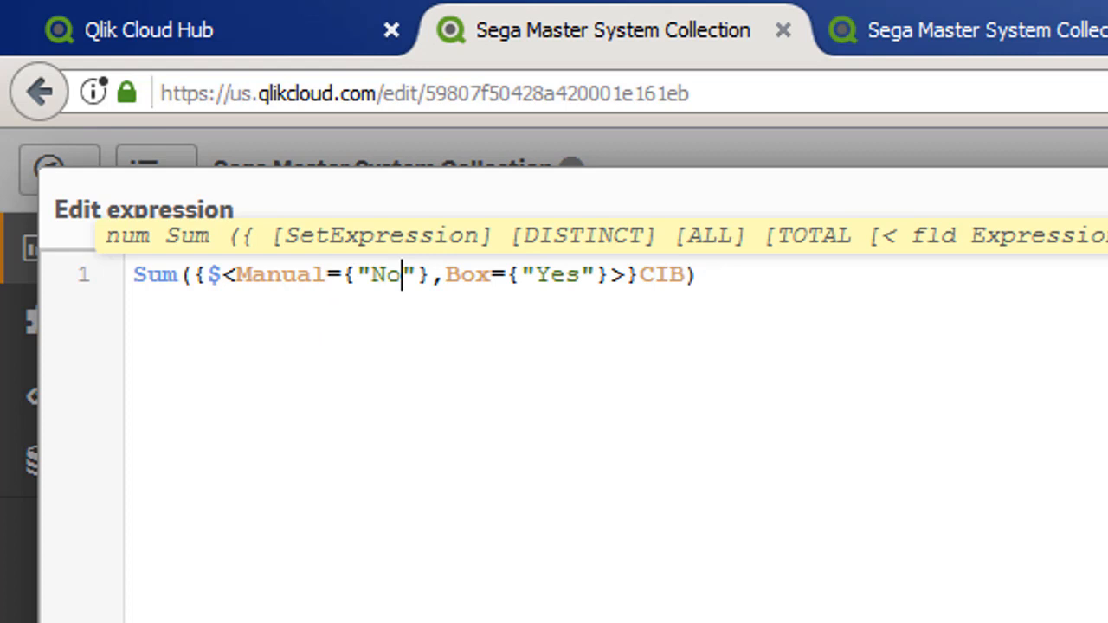
pyautogui.click(638, 275)
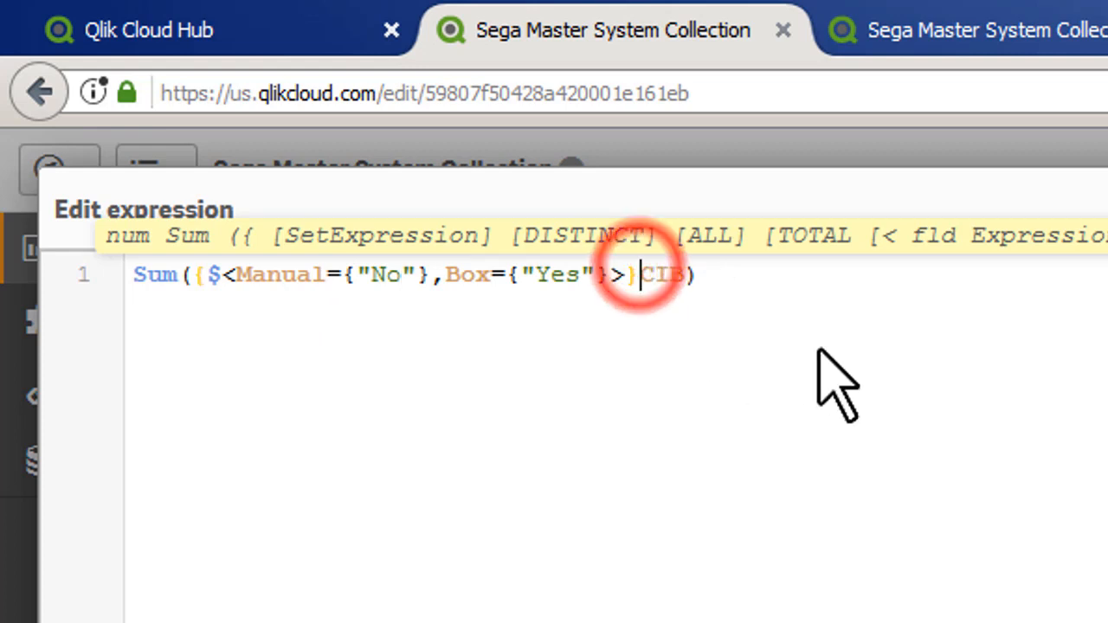
pyautogui.press('Backspace')
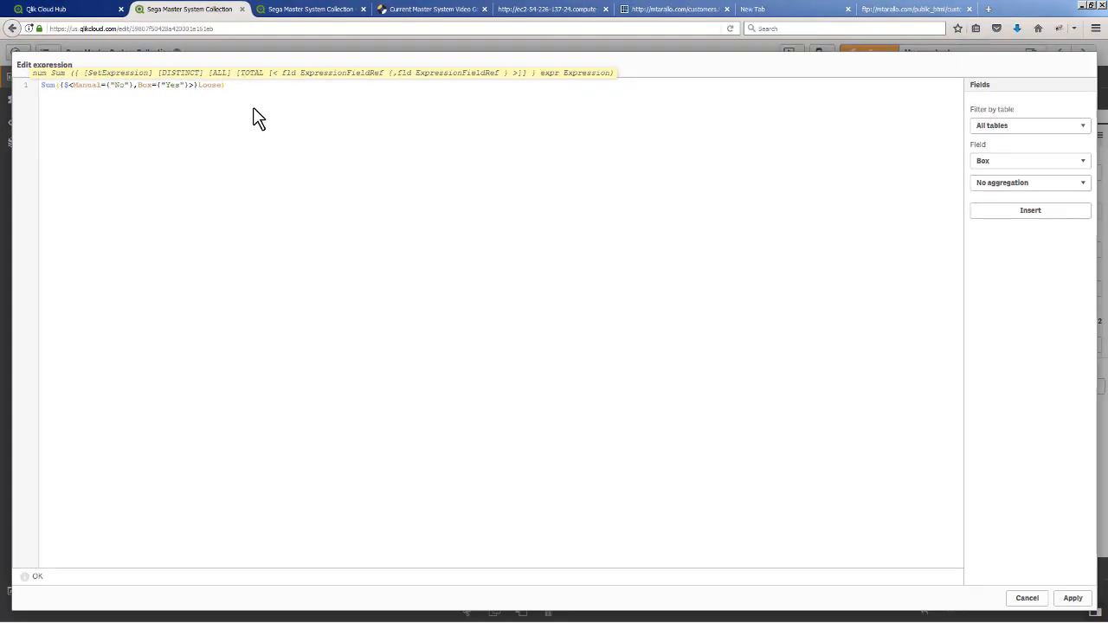
pyautogui.moveTo(518, 234)
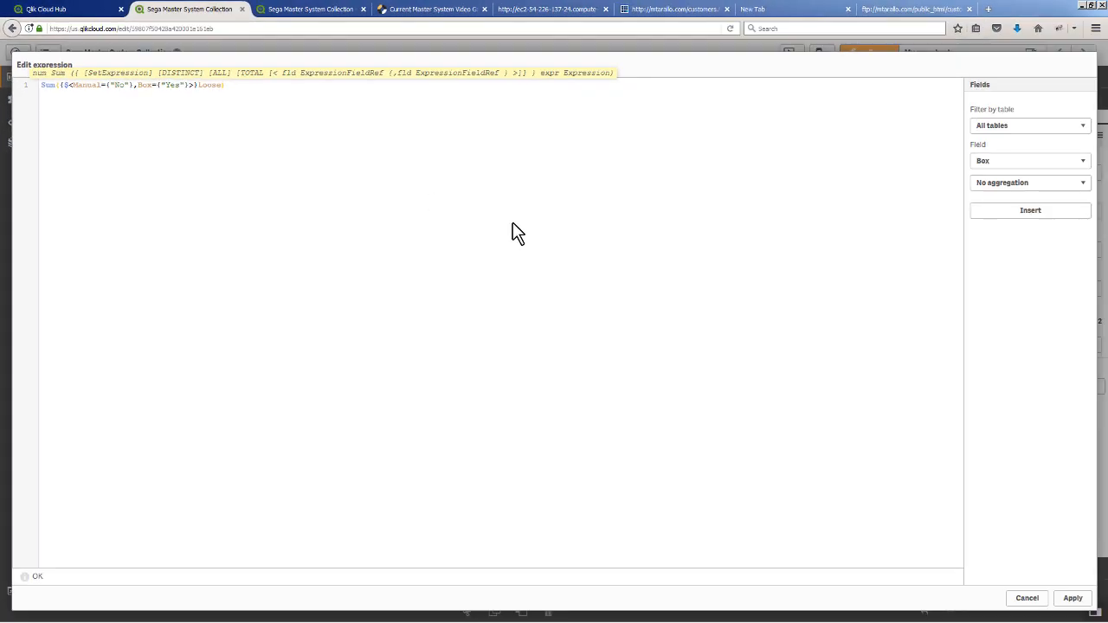
pyautogui.moveTo(537, 232)
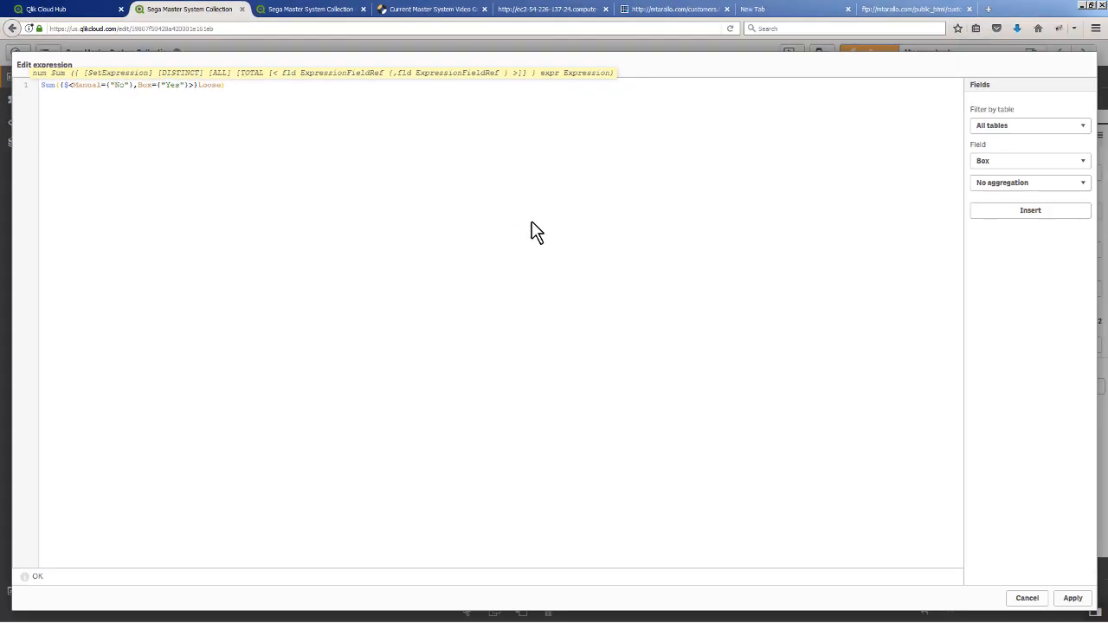
pyautogui.click(1072, 598)
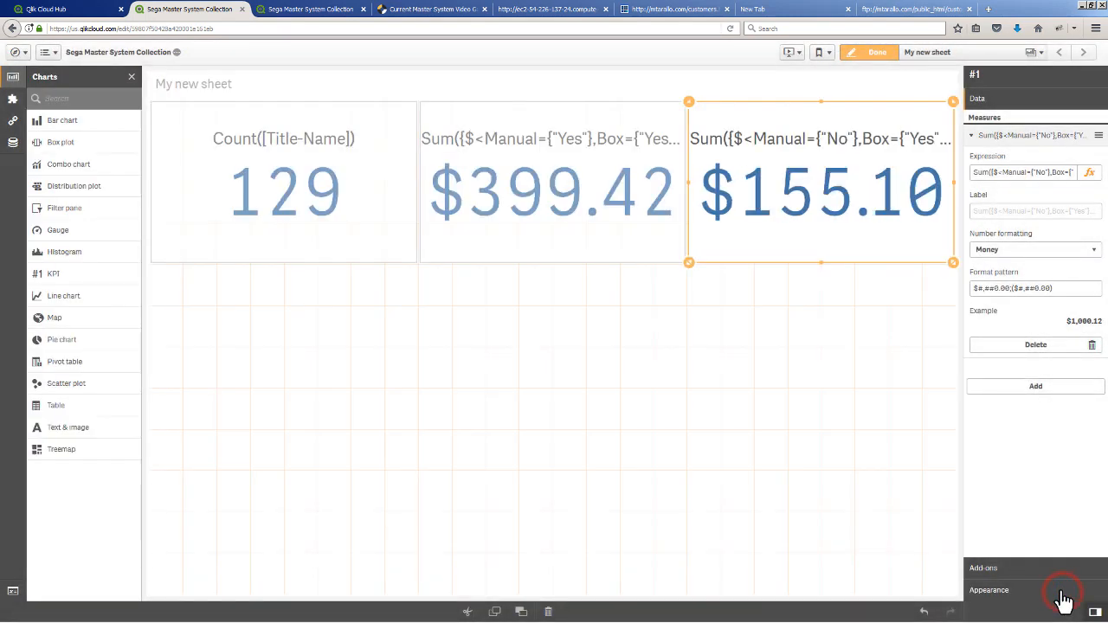
pyautogui.moveTo(913, 296)
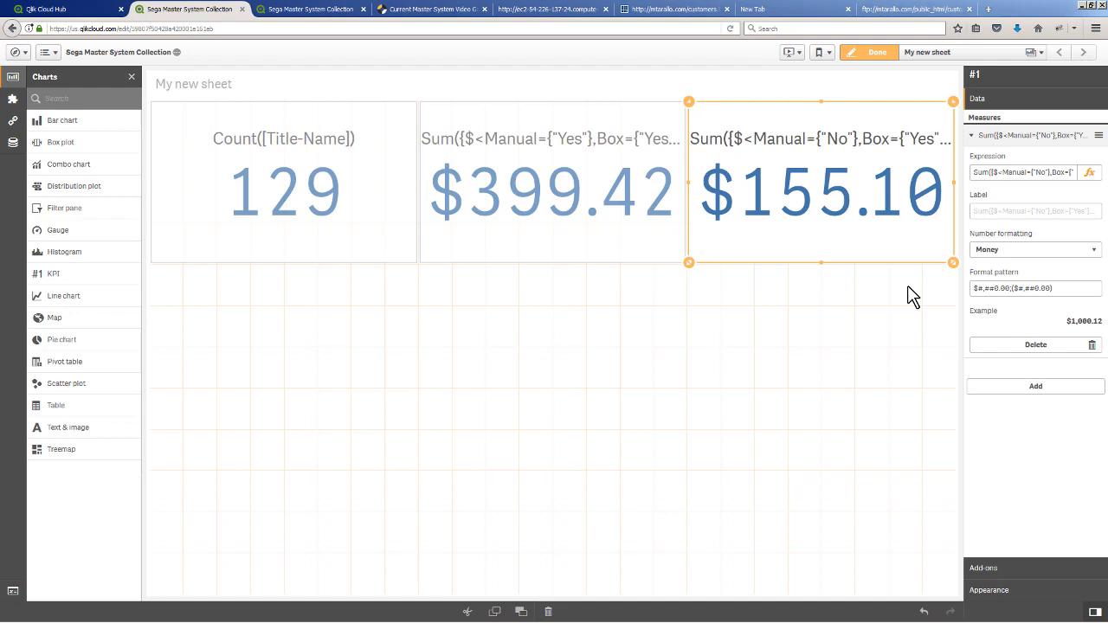
pyautogui.moveTo(868, 233)
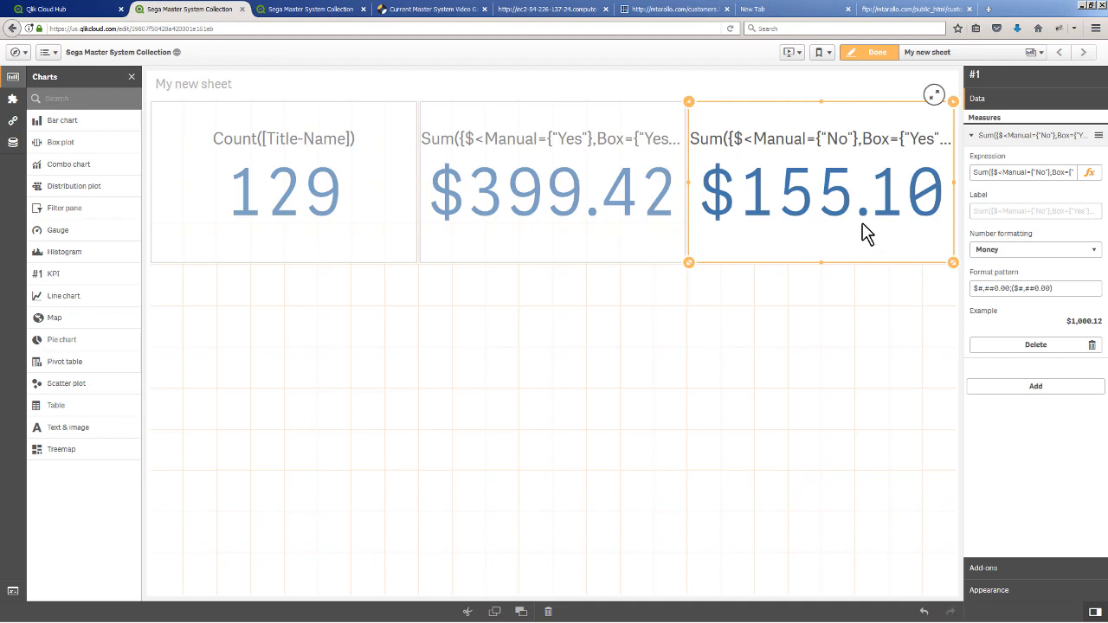
pyautogui.moveTo(761, 210)
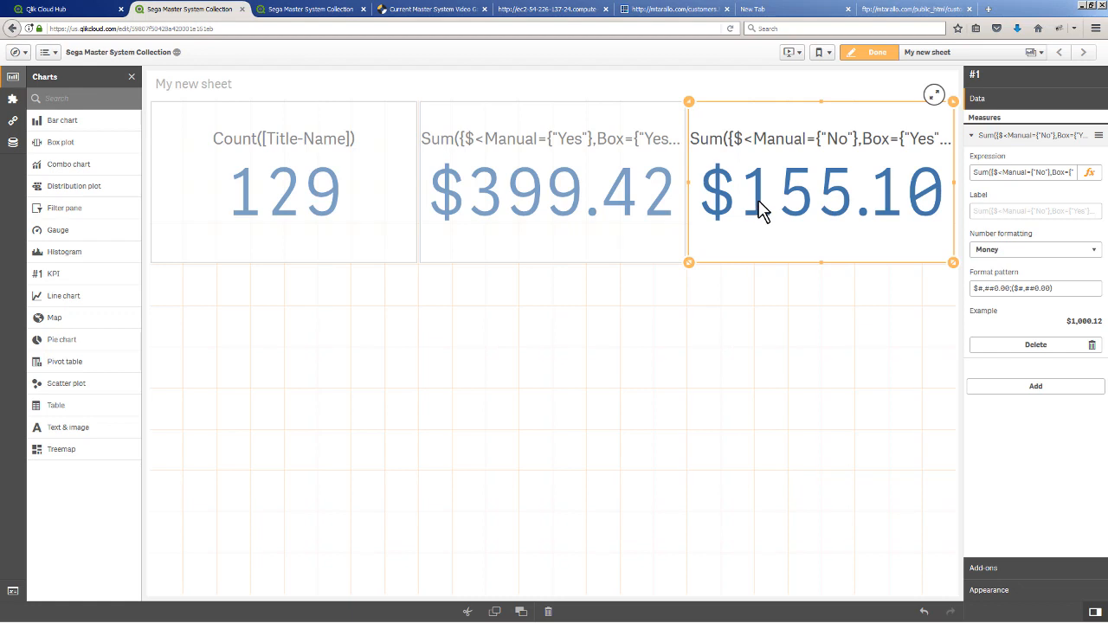
pyautogui.click(551, 190)
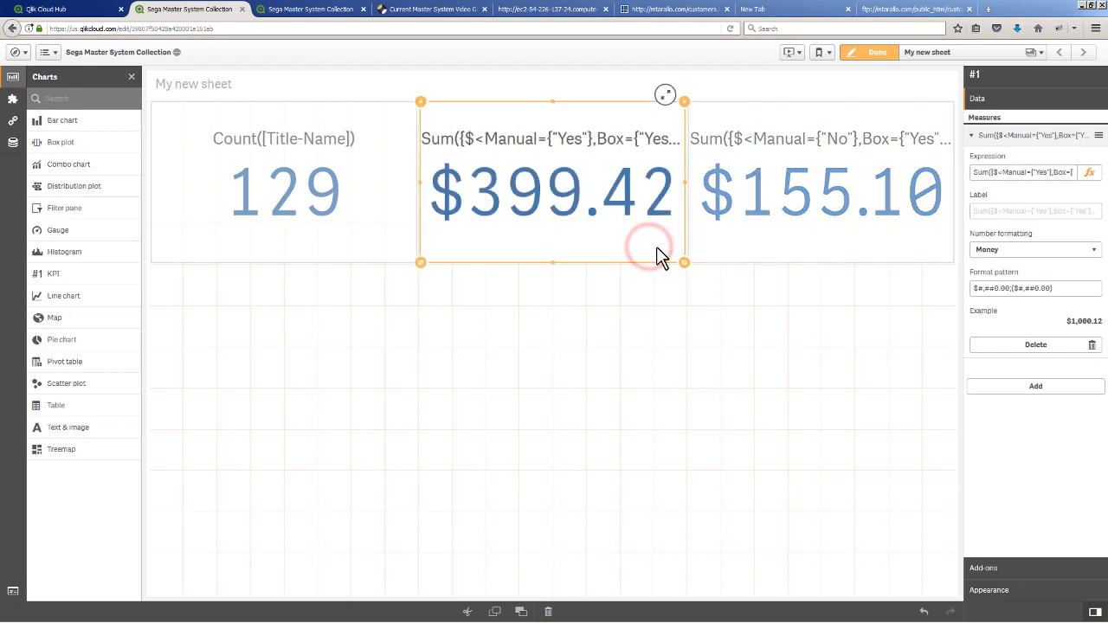
# Step: Add a KPI adding both Sum expressions ($554.52), then view the finished copy's Game Values sheet
pyautogui.click(817, 193)
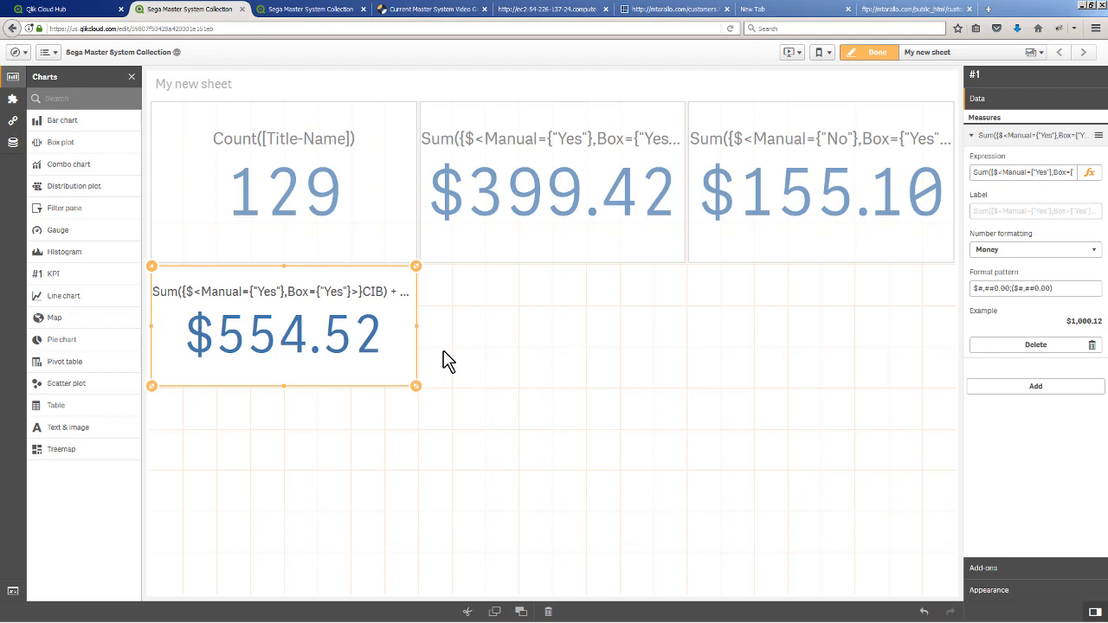
pyautogui.moveTo(253, 189)
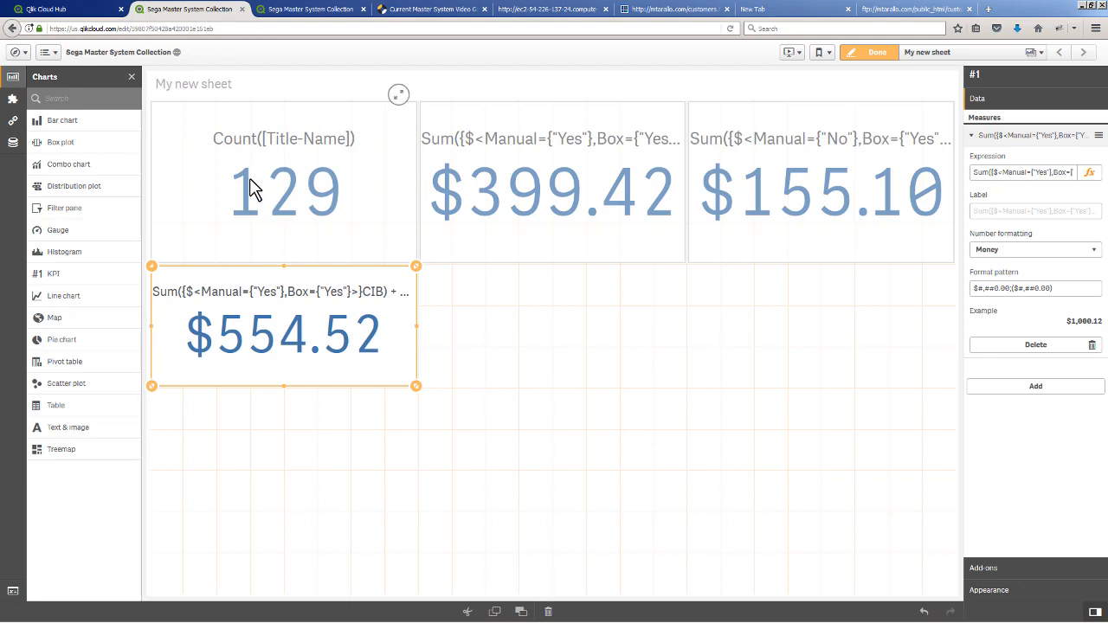
pyautogui.moveTo(303, 85)
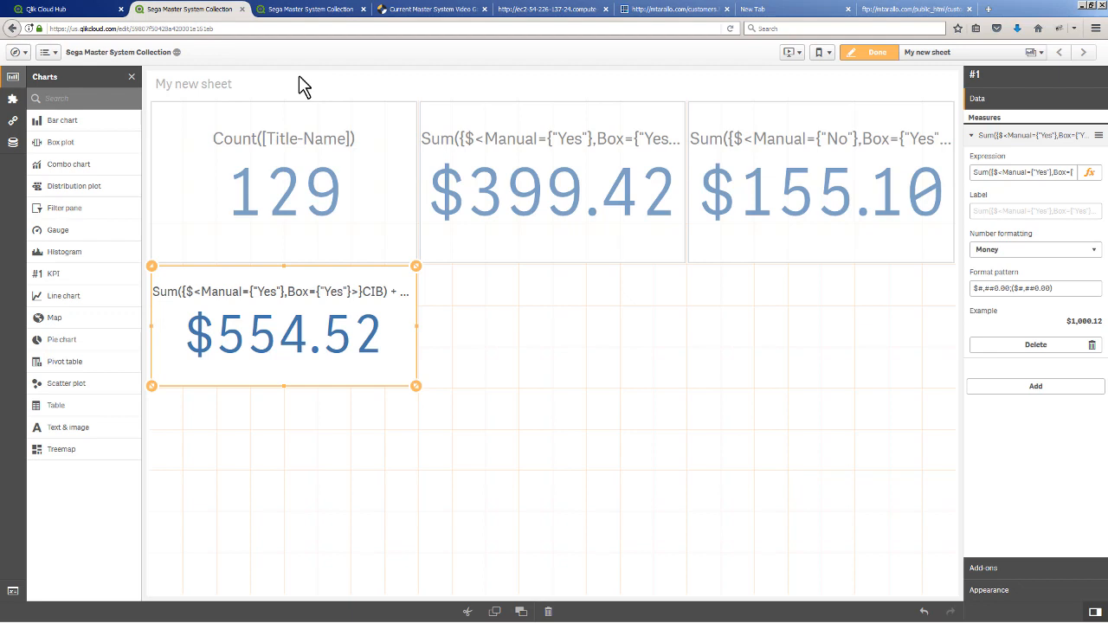
pyautogui.moveTo(296, 185)
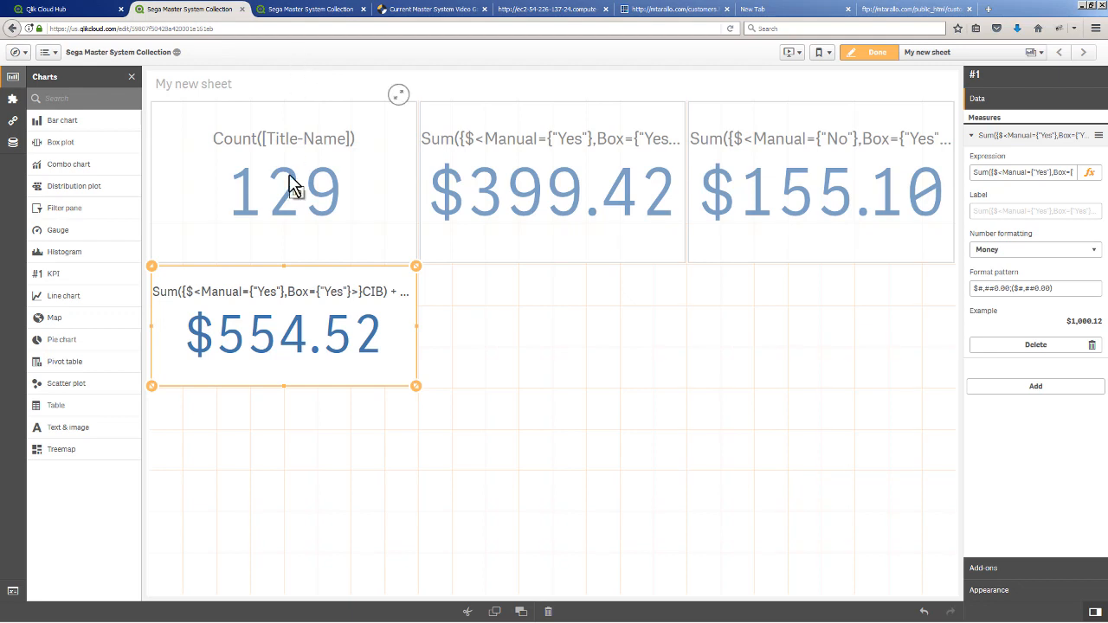
pyautogui.click(312, 8)
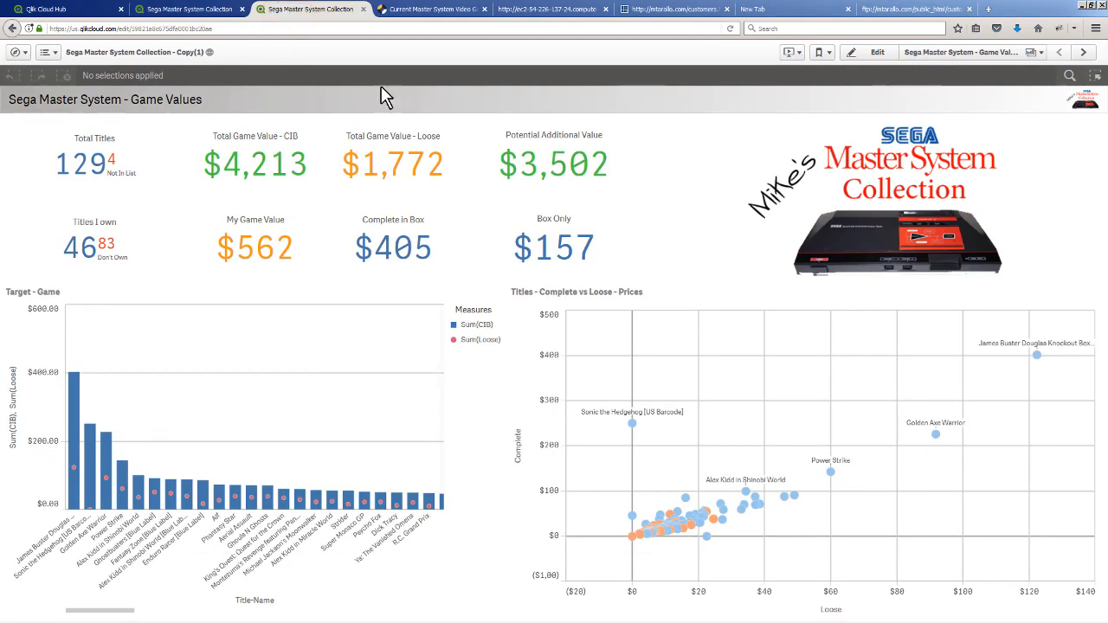
# Step: Visit the Qlik Cloud Hub tab, then return to the Sega Master System Collection app
pyautogui.click(188, 9)
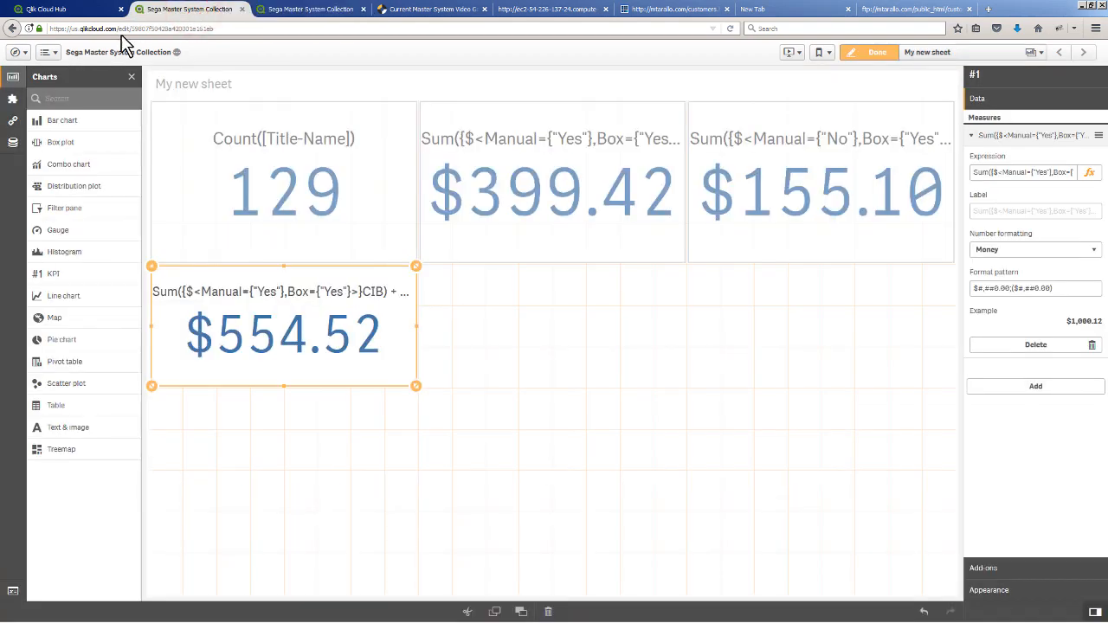
pyautogui.click(83, 15)
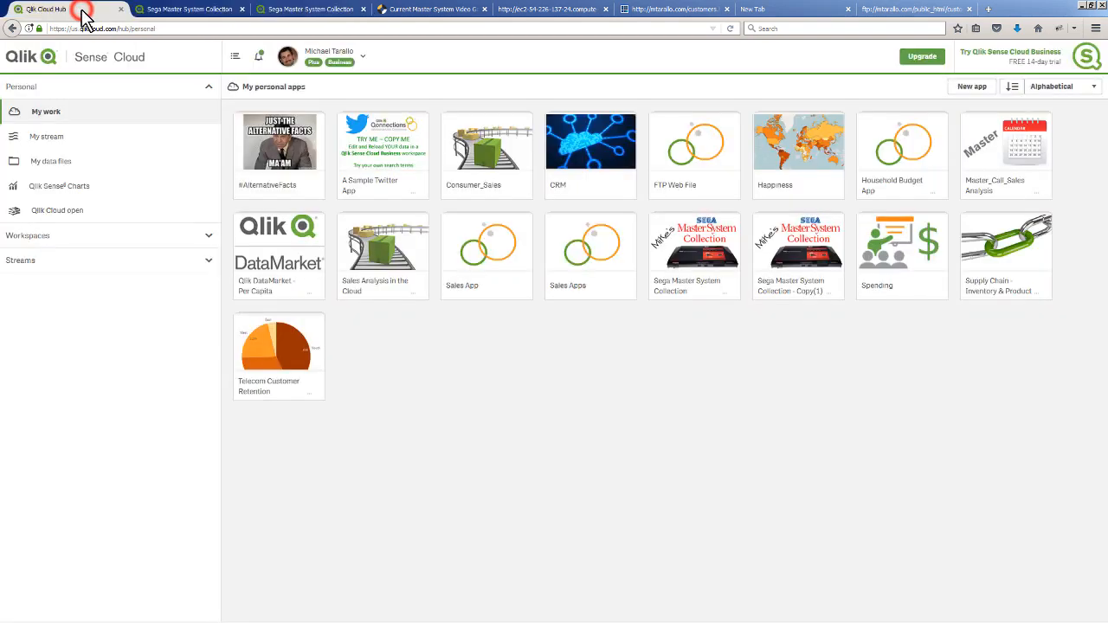
pyautogui.click(188, 9)
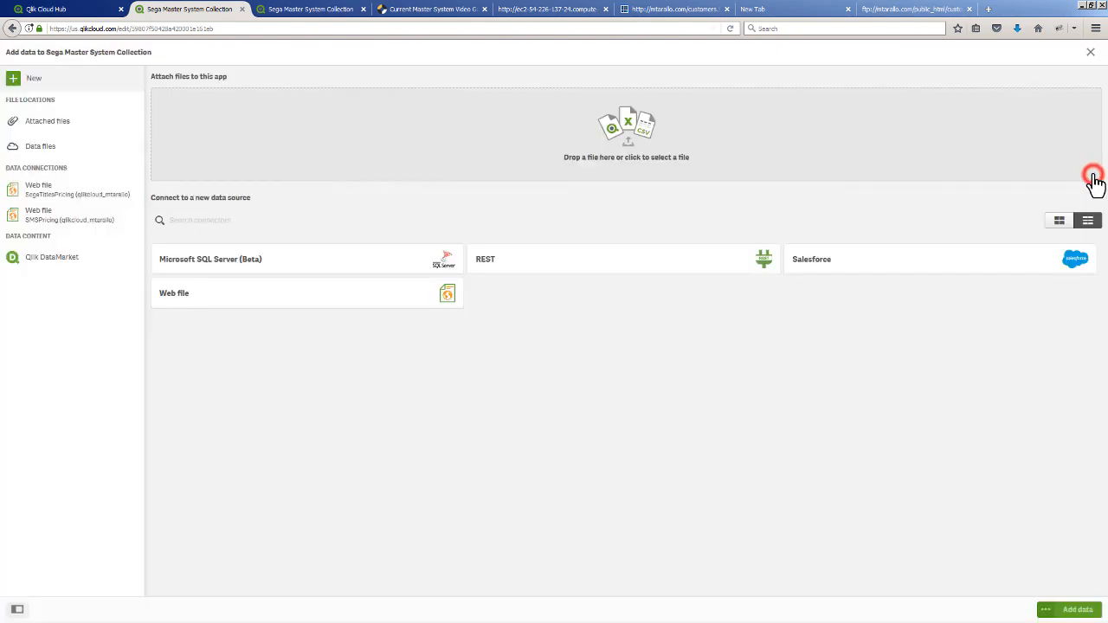
# Step: Create web-file connection 'ddd' from the customers.htm page address
pyautogui.click(173, 293)
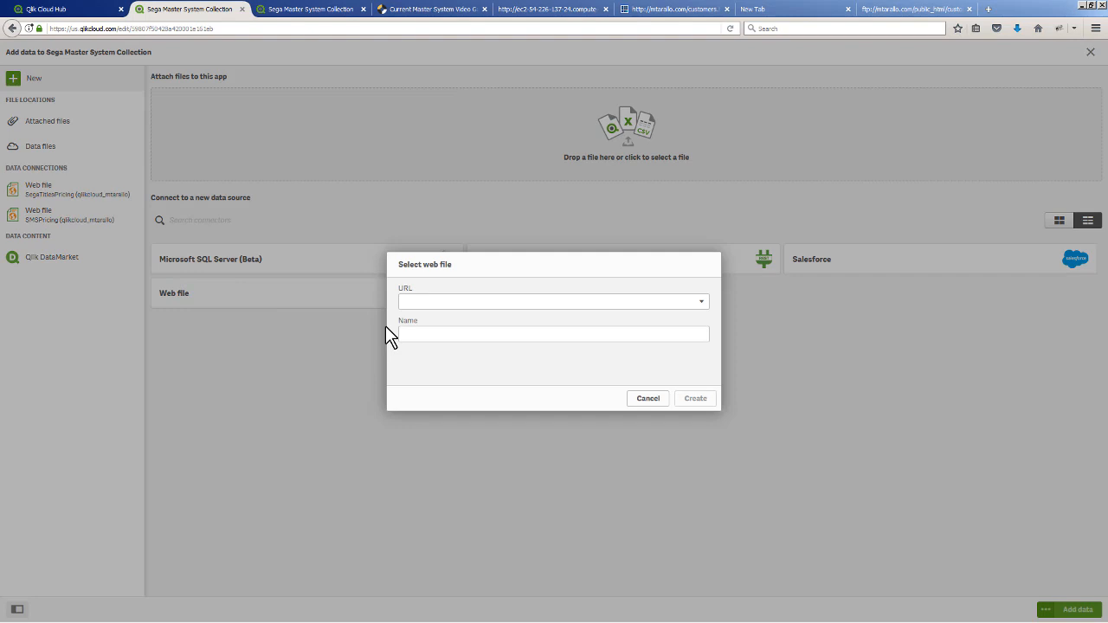
pyautogui.click(551, 10)
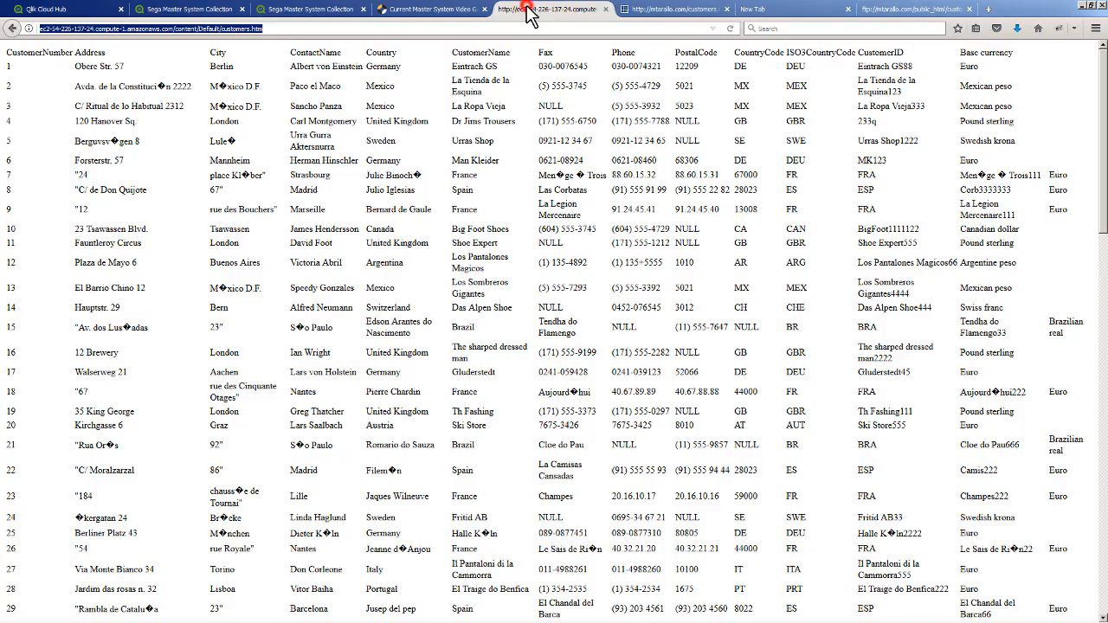
pyautogui.press('ctrl+plus')
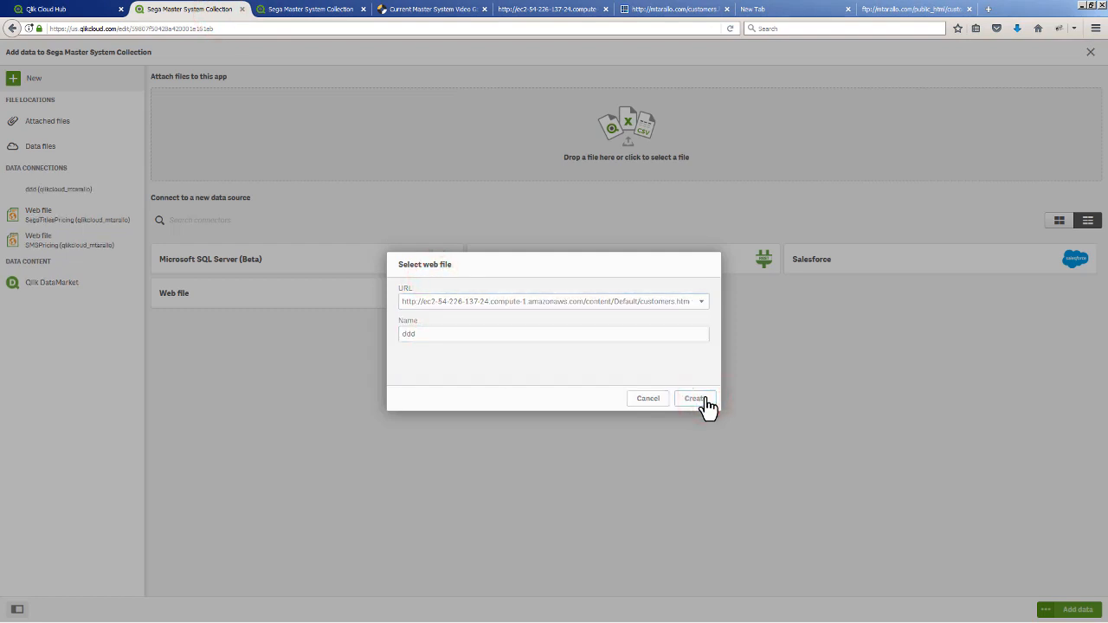
pyautogui.click(695, 398)
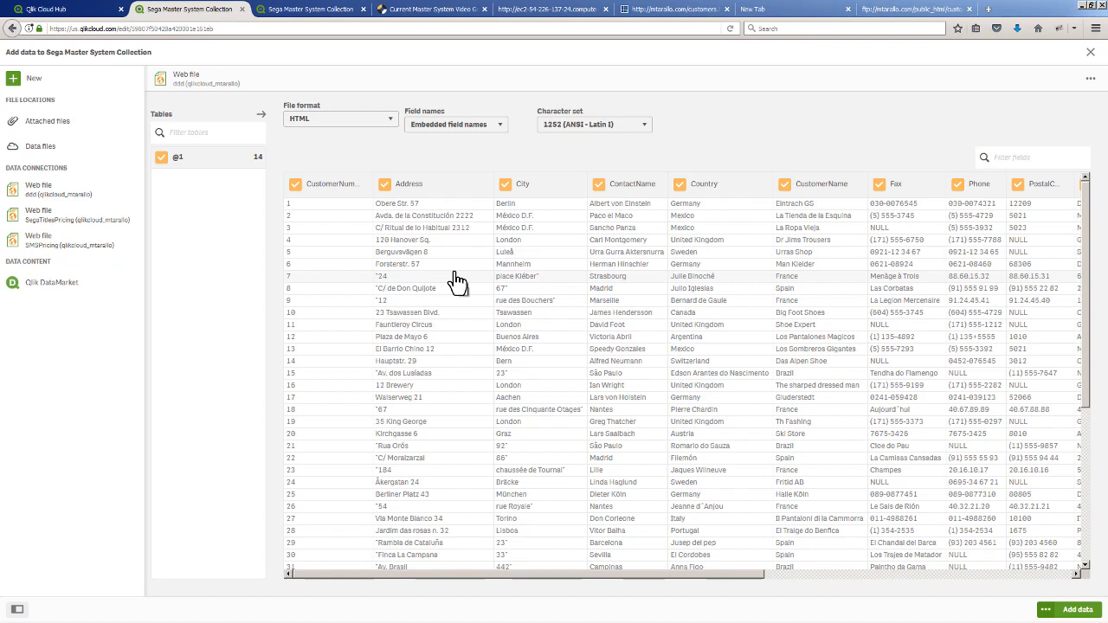
pyautogui.moveTo(384, 244)
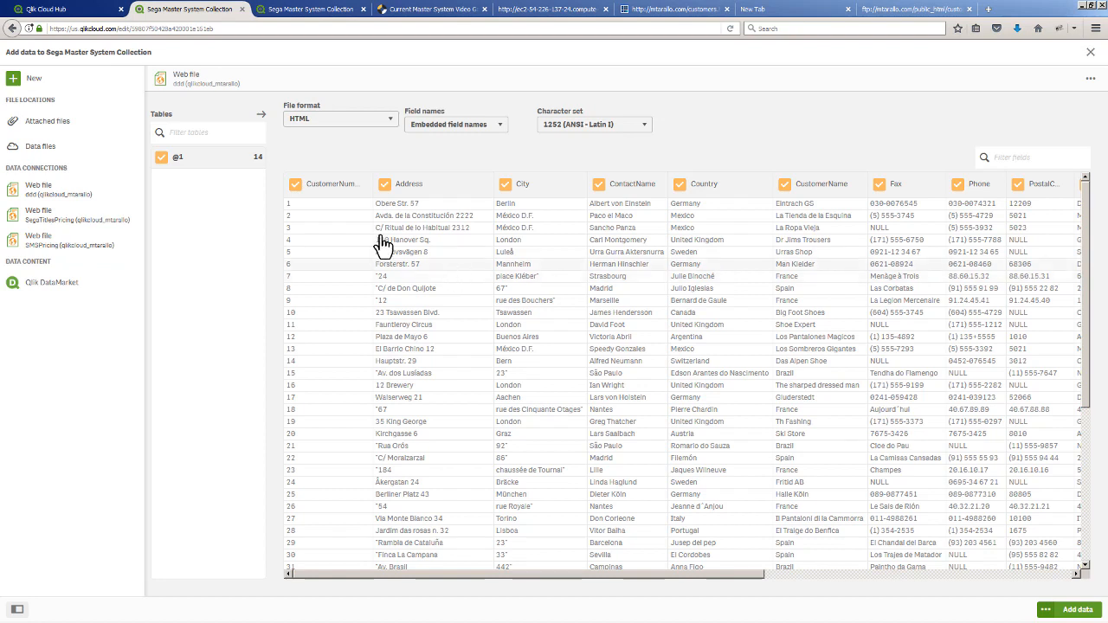
pyautogui.rightClick(38, 184)
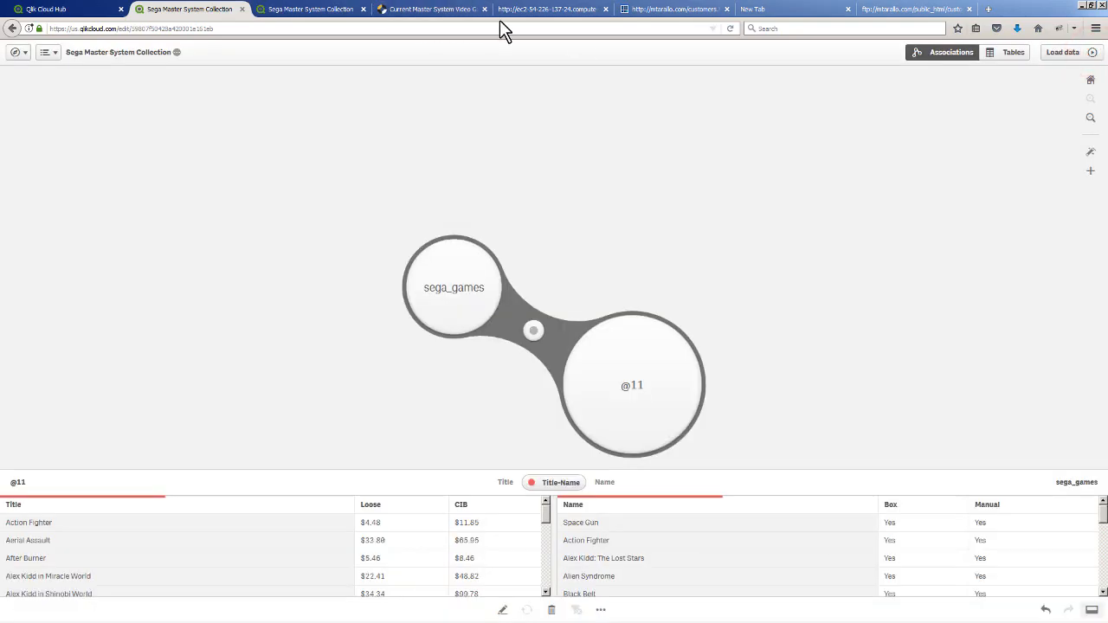
pyautogui.click(675, 10)
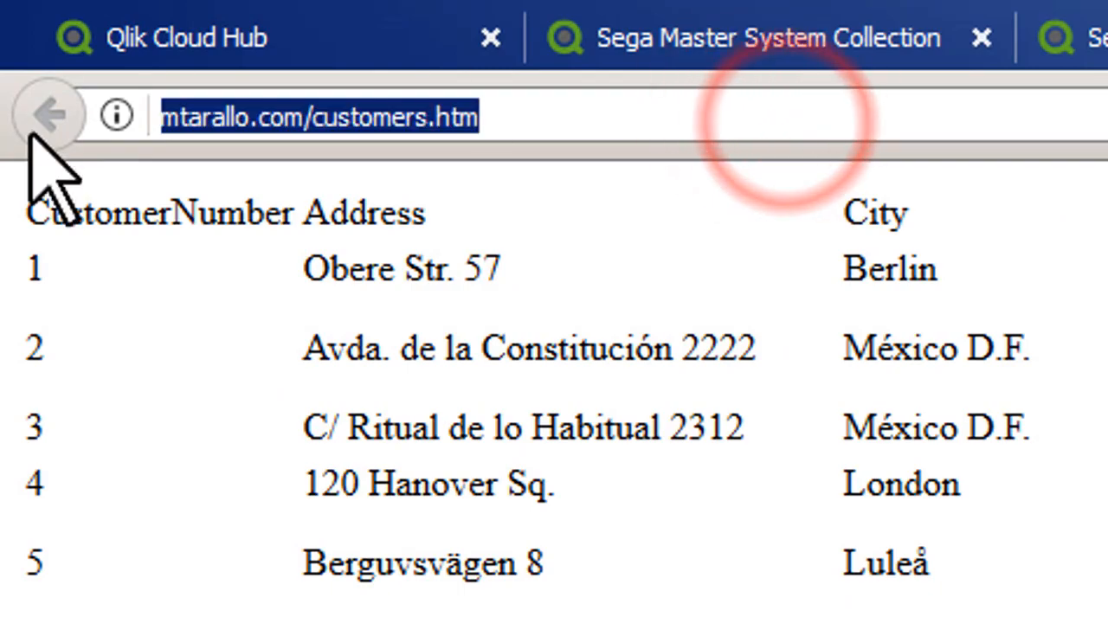
pyautogui.click(187, 9)
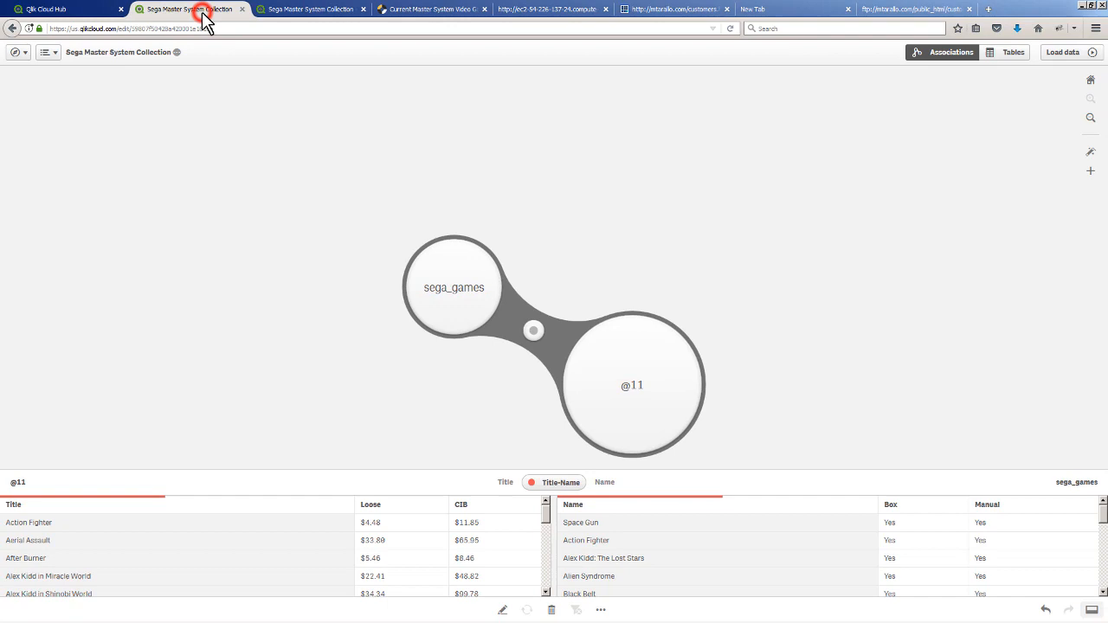
pyautogui.moveTo(1091, 175)
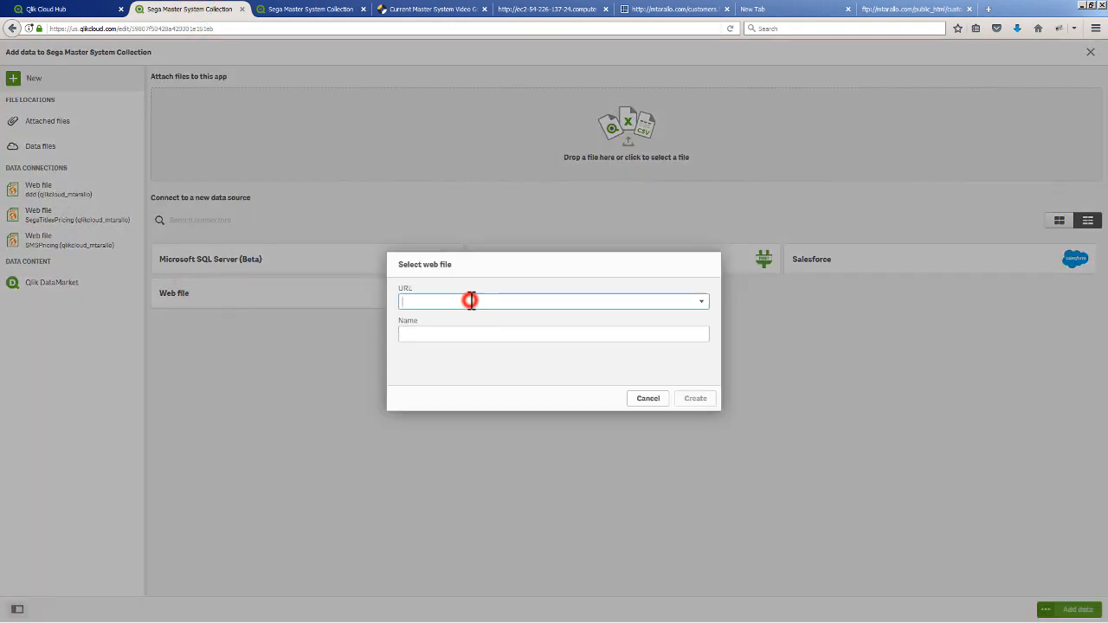
pyautogui.write('http://mtarallo.com/customers.htm')
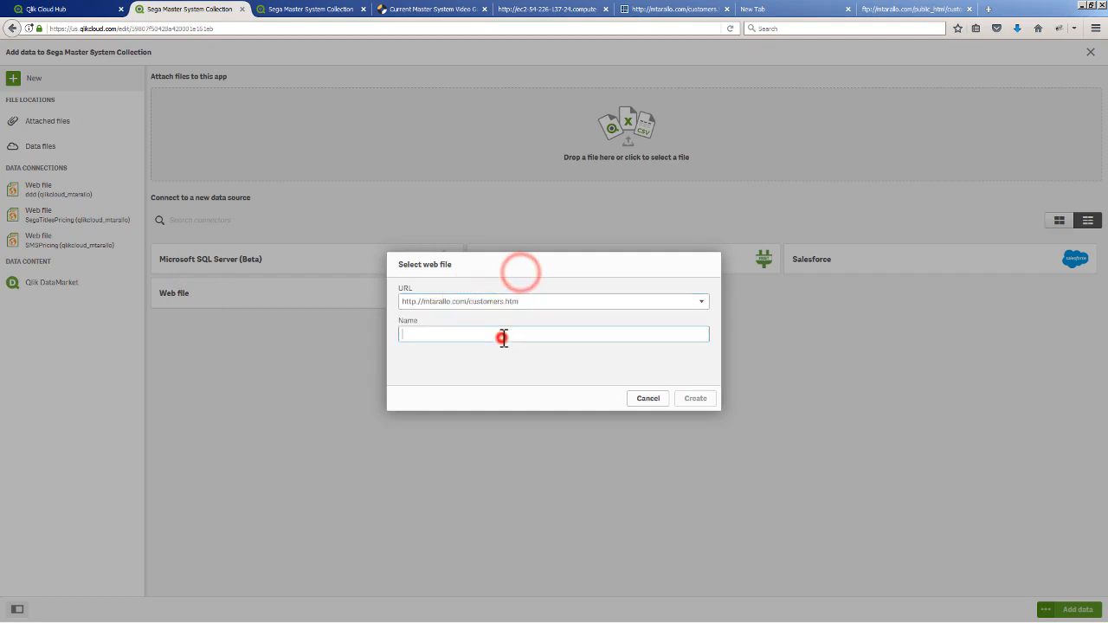
pyautogui.write('gdfgfd')
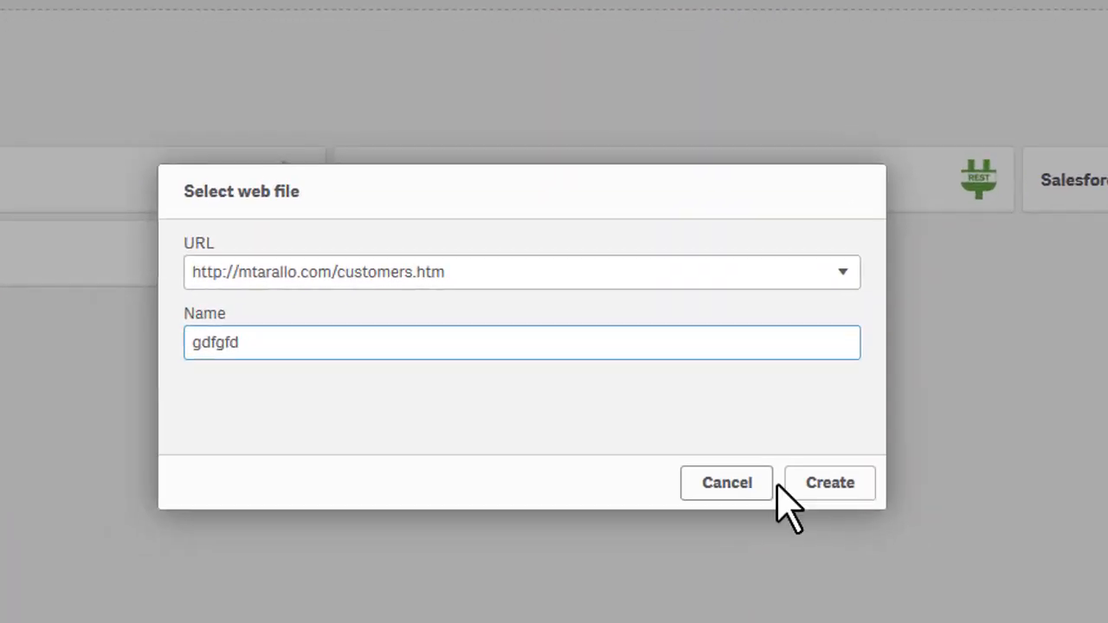
pyautogui.click(828, 482)
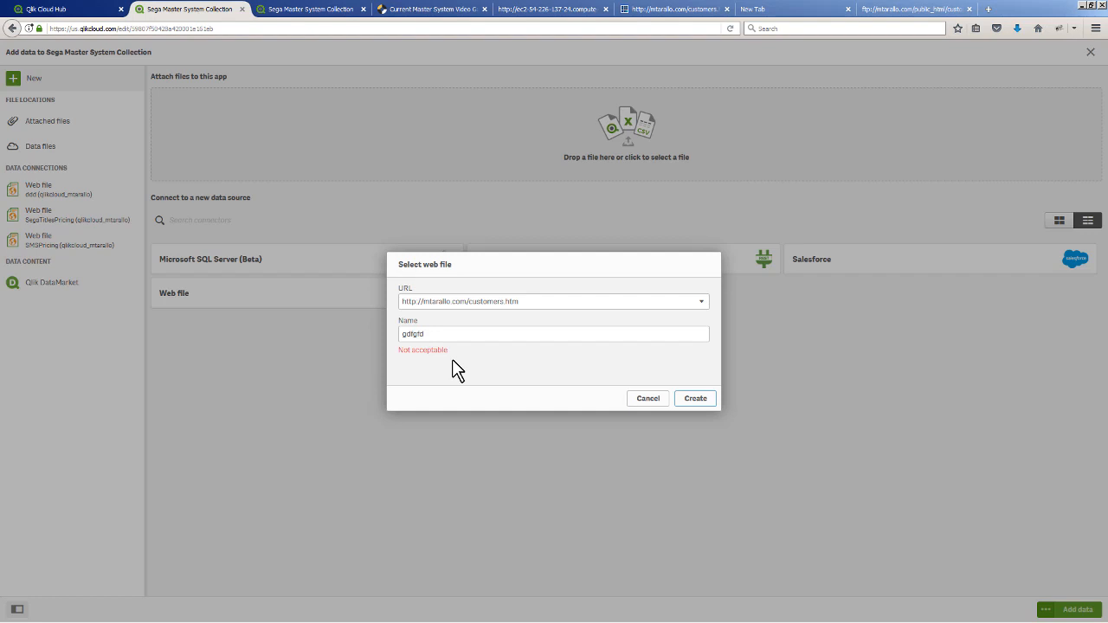
pyautogui.click(675, 8)
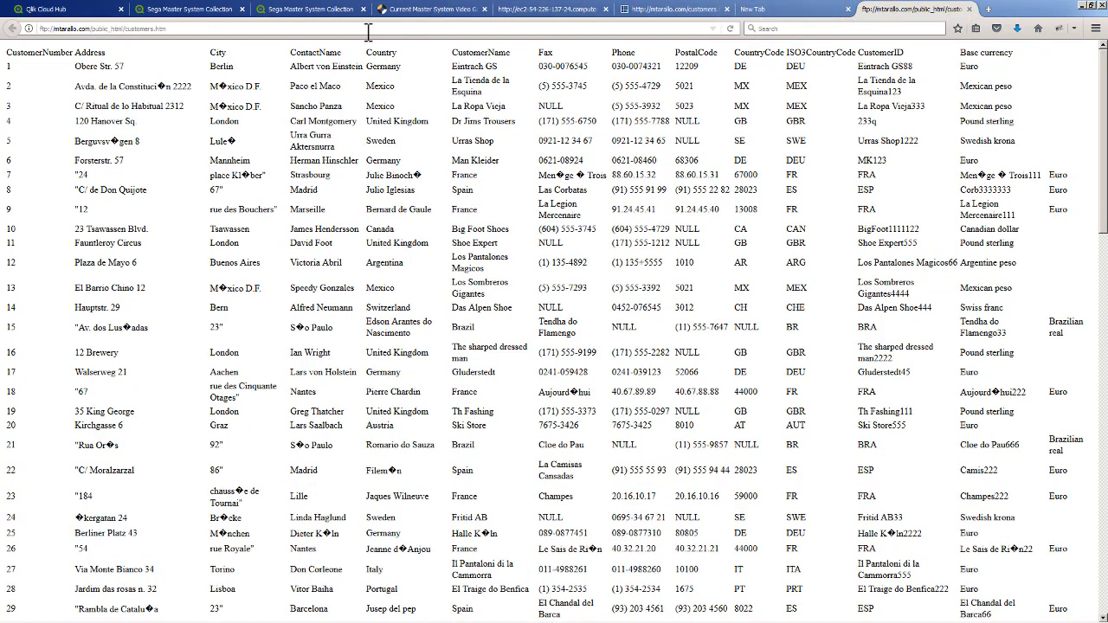
pyautogui.moveTo(402, 175)
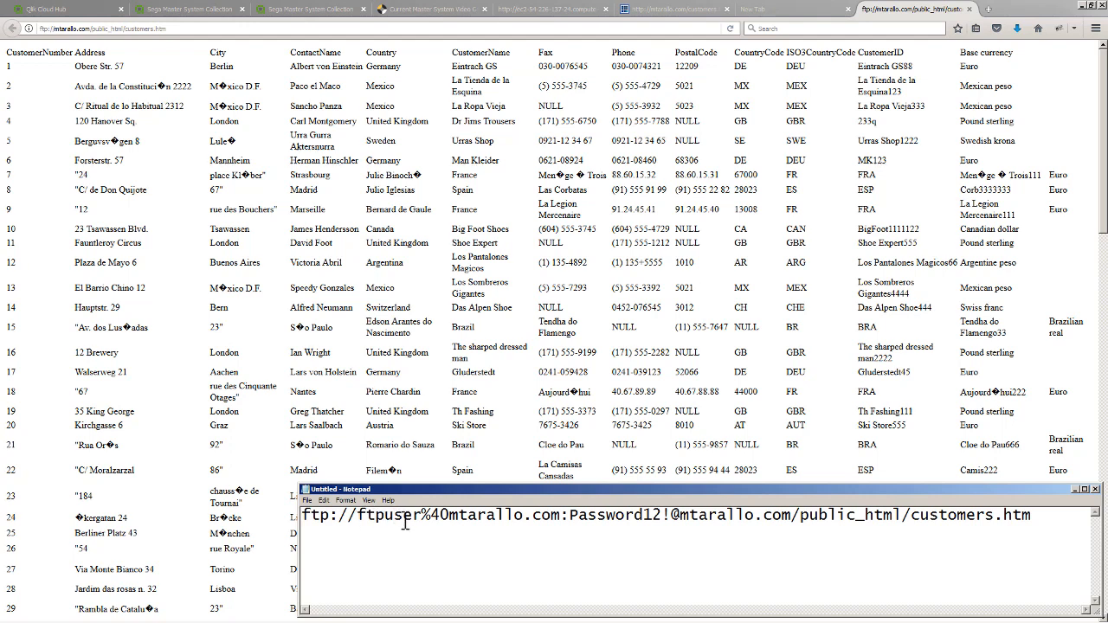
pyautogui.moveTo(476, 519)
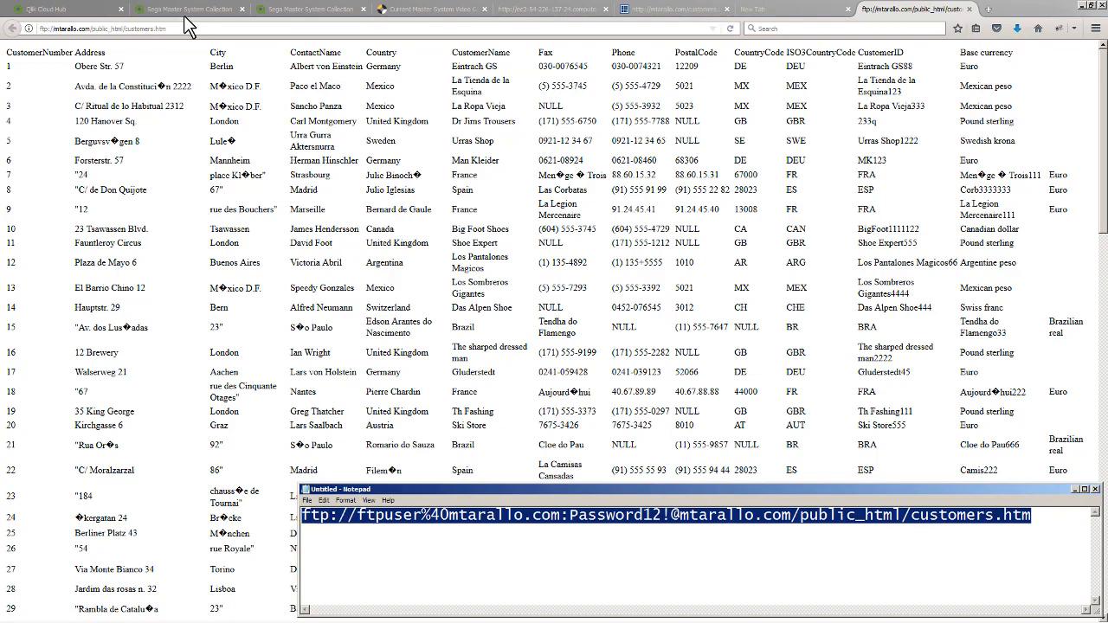
# Step: Replace the web-file URL with the ftp:// address containing the ftpuser login and public_html/customers.htm
pyautogui.click(190, 8)
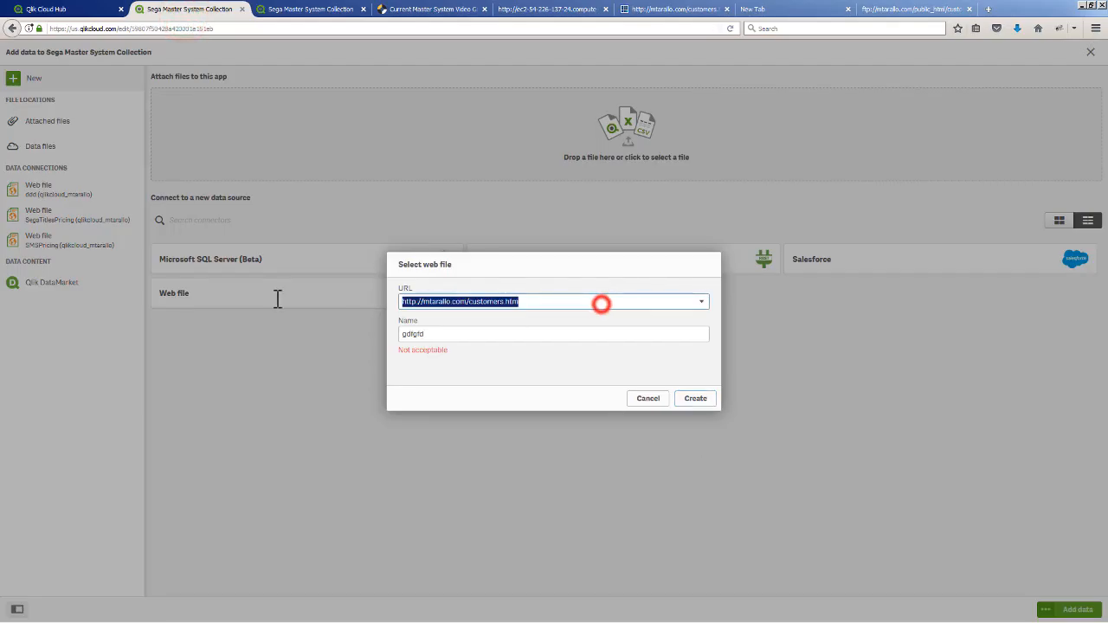
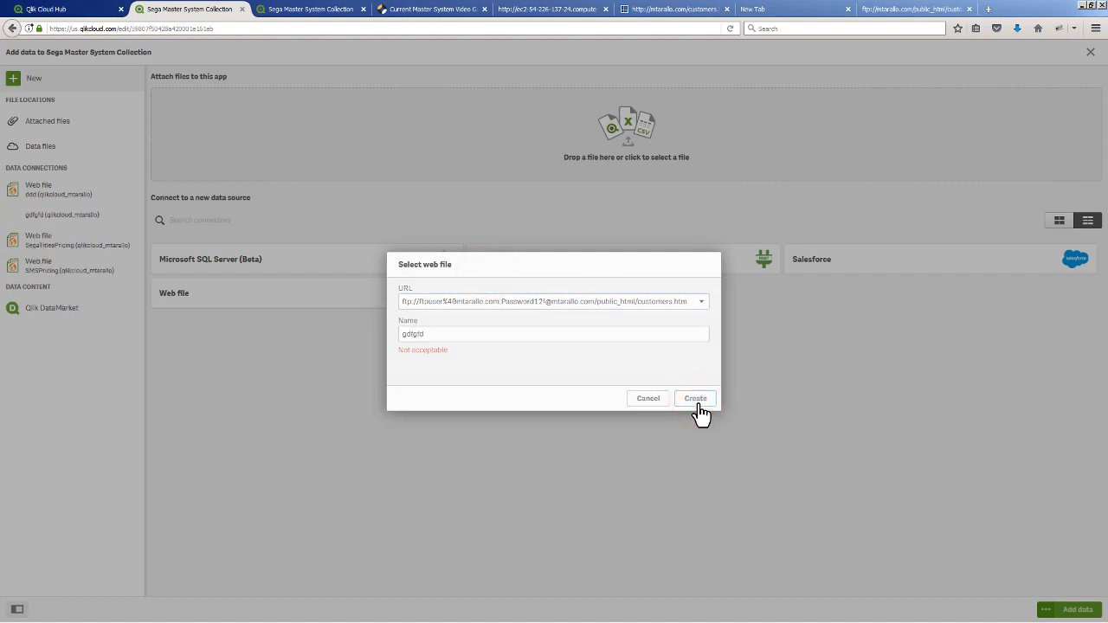
# Step: Create the FTP connection, dismiss the Invalid parameters error, and set File format to HTML
pyautogui.click(695, 398)
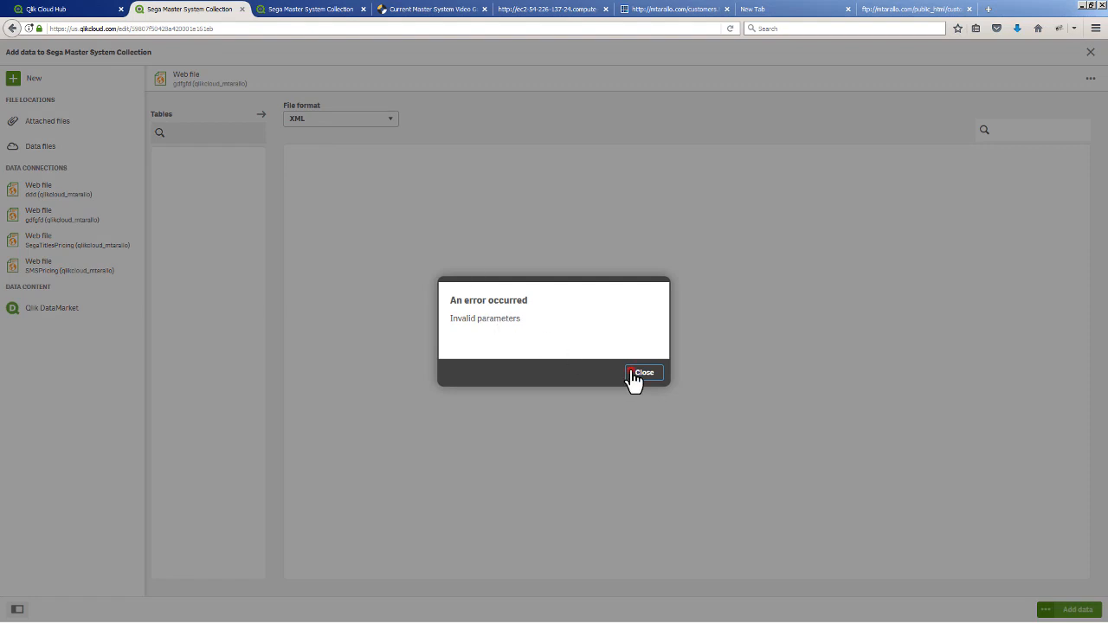
pyautogui.click(643, 373)
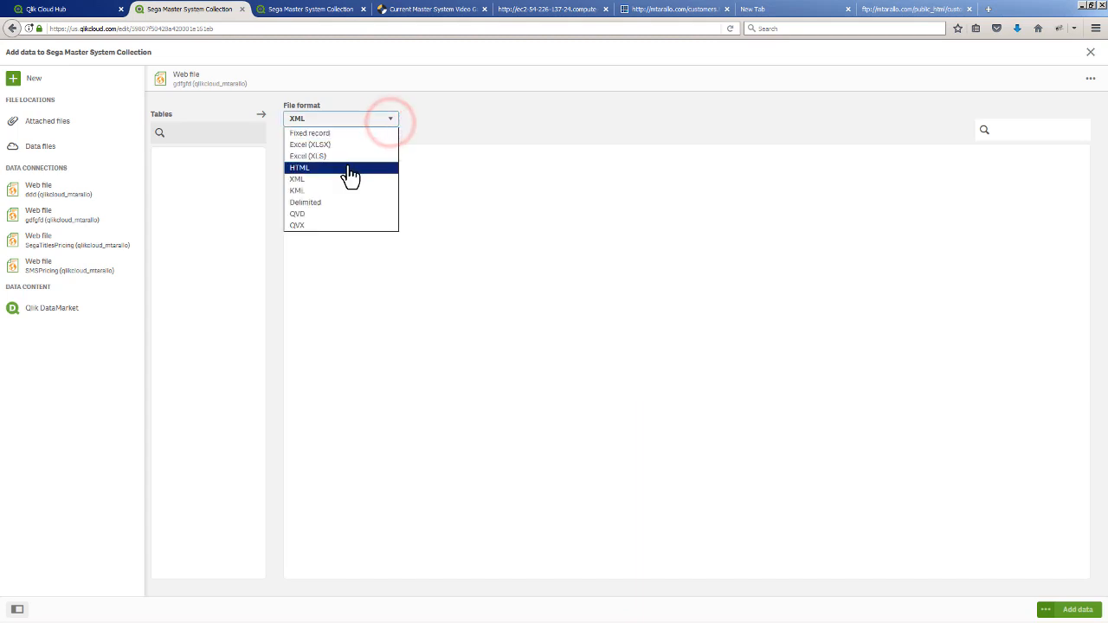
pyautogui.click(299, 167)
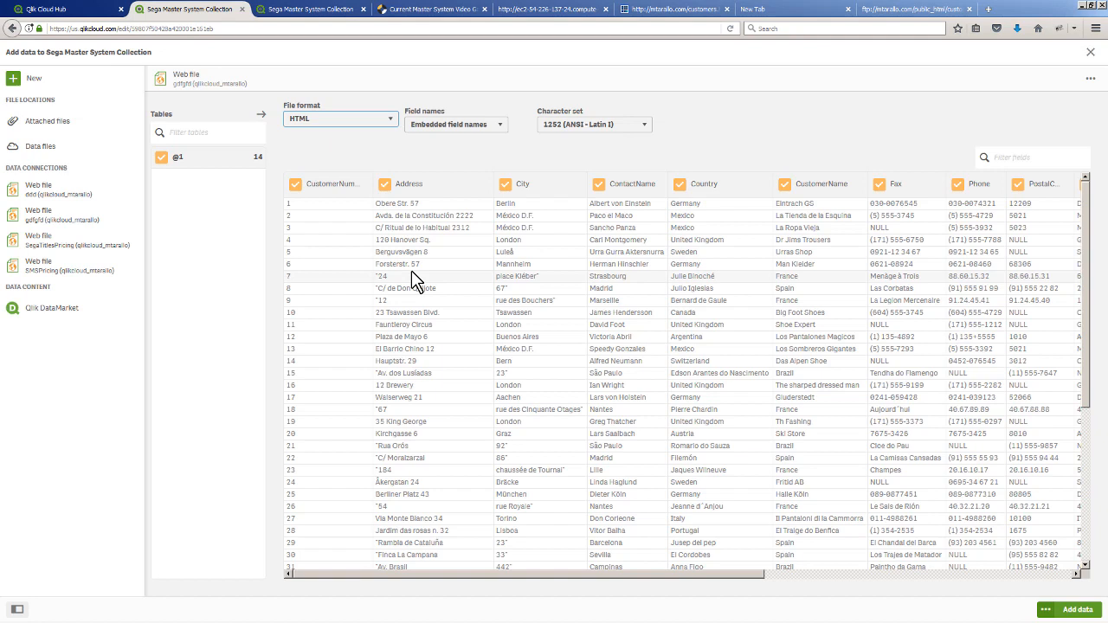
pyautogui.moveTo(416, 275)
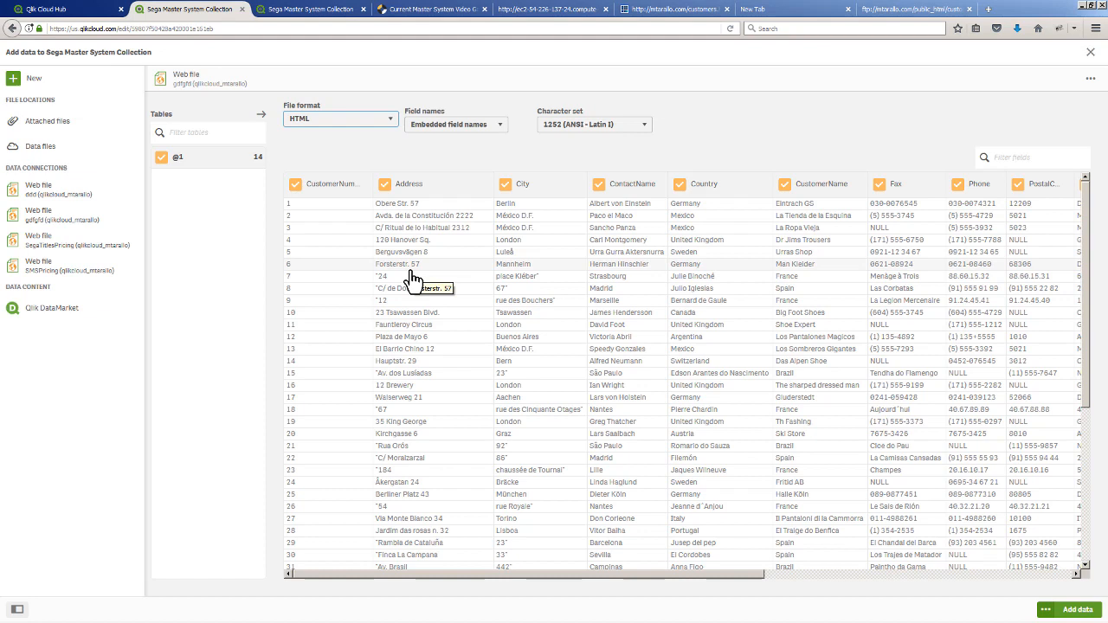
pyautogui.moveTo(594, 143)
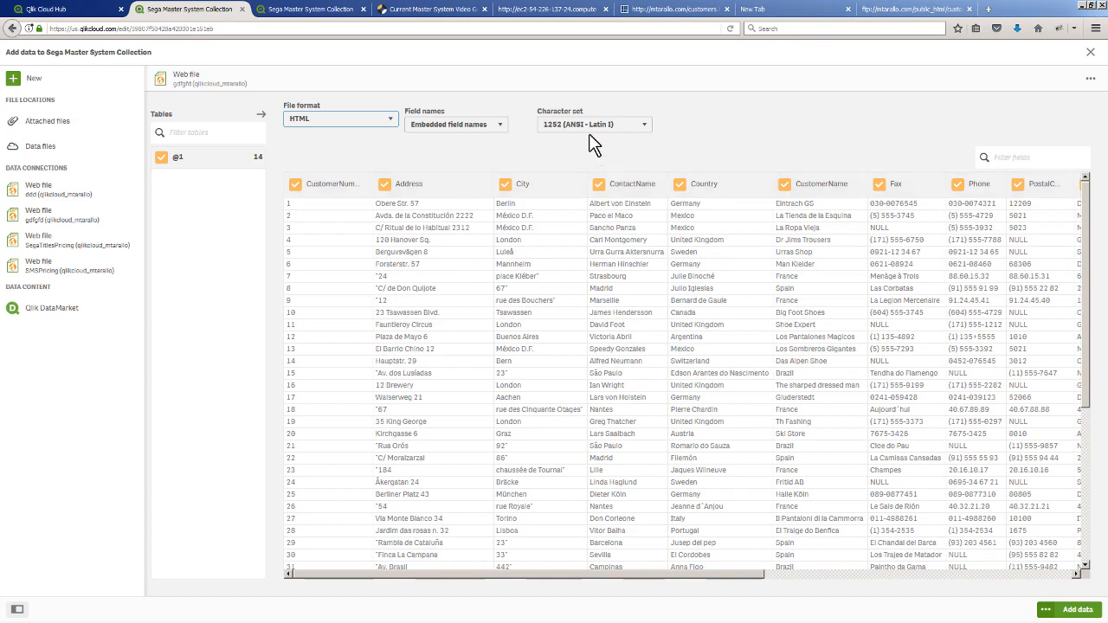
pyautogui.moveTo(322, 71)
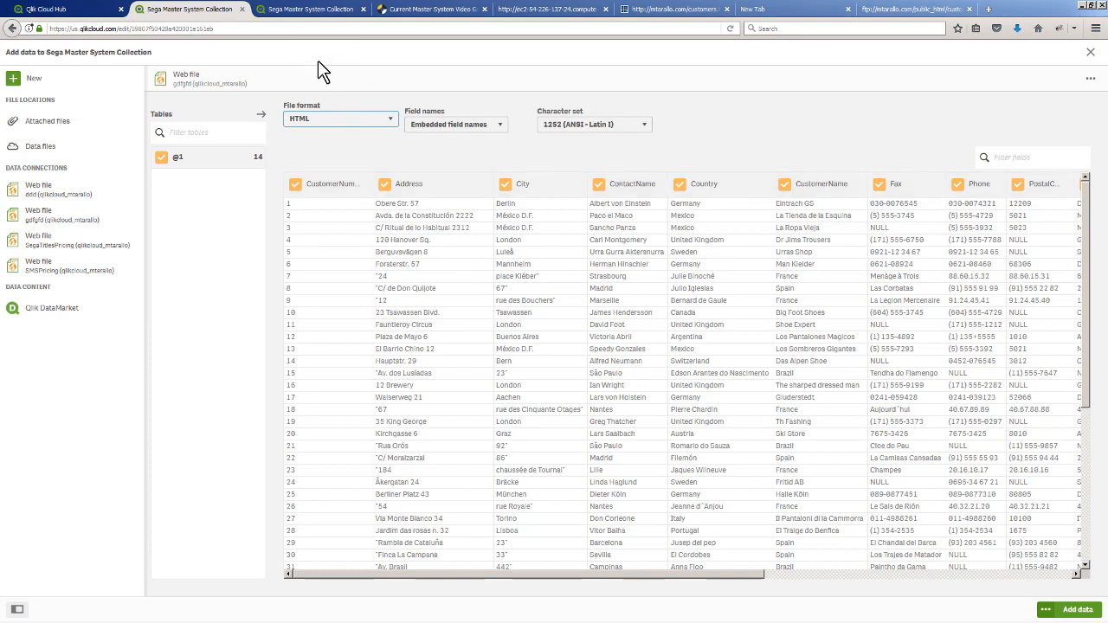
pyautogui.moveTo(1017, 143)
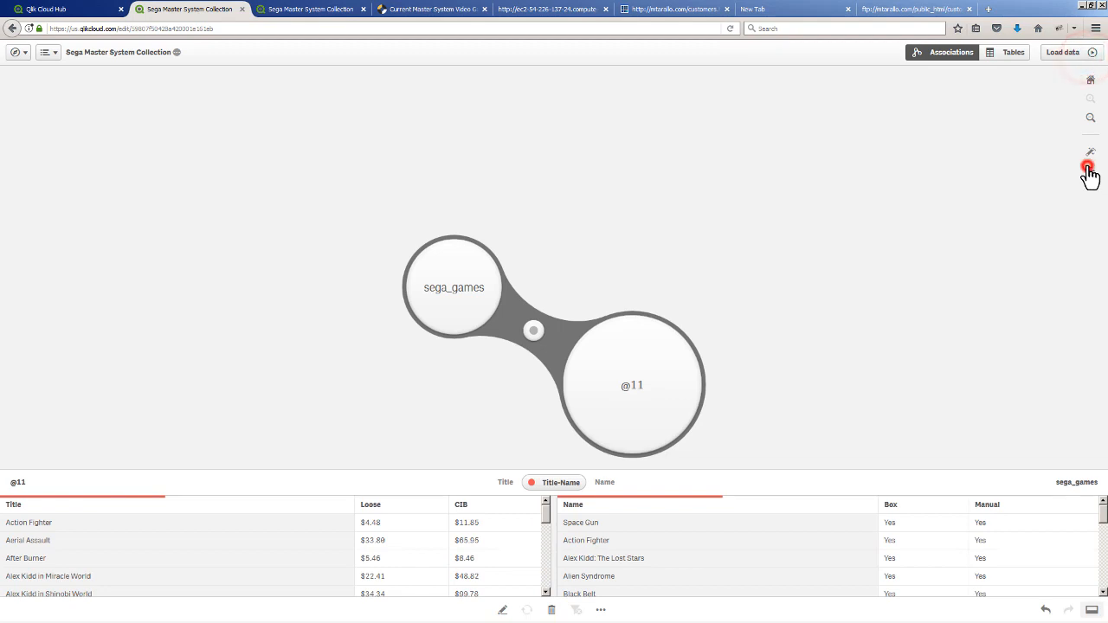
# Step: Open the REST connector from Add data, scroll through its form, and cancel it
pyautogui.click(1087, 167)
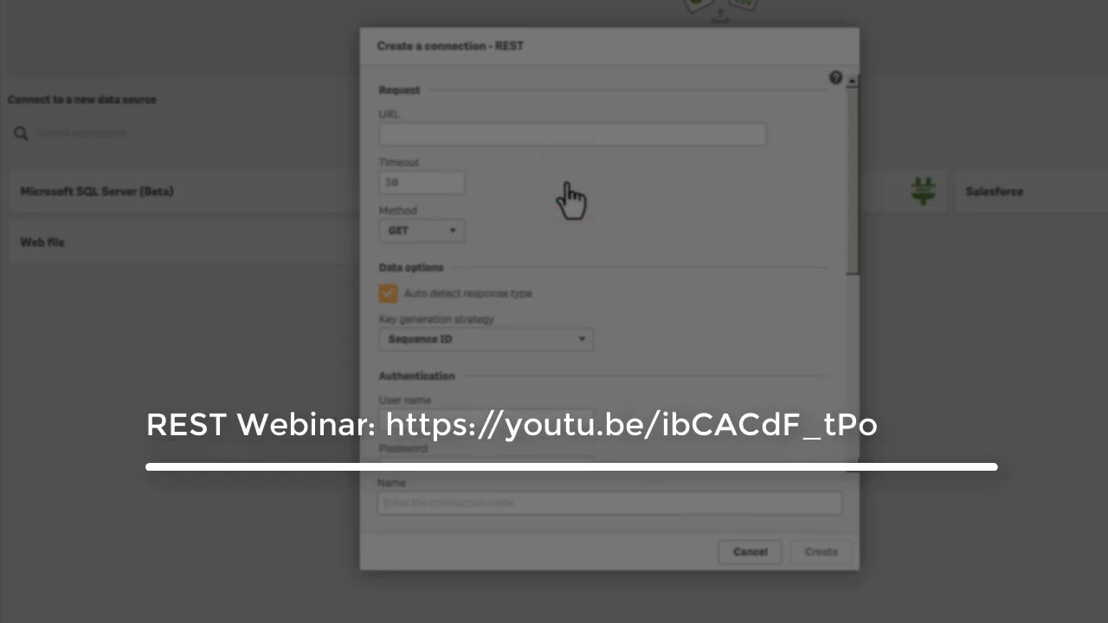
pyautogui.scroll(-3)
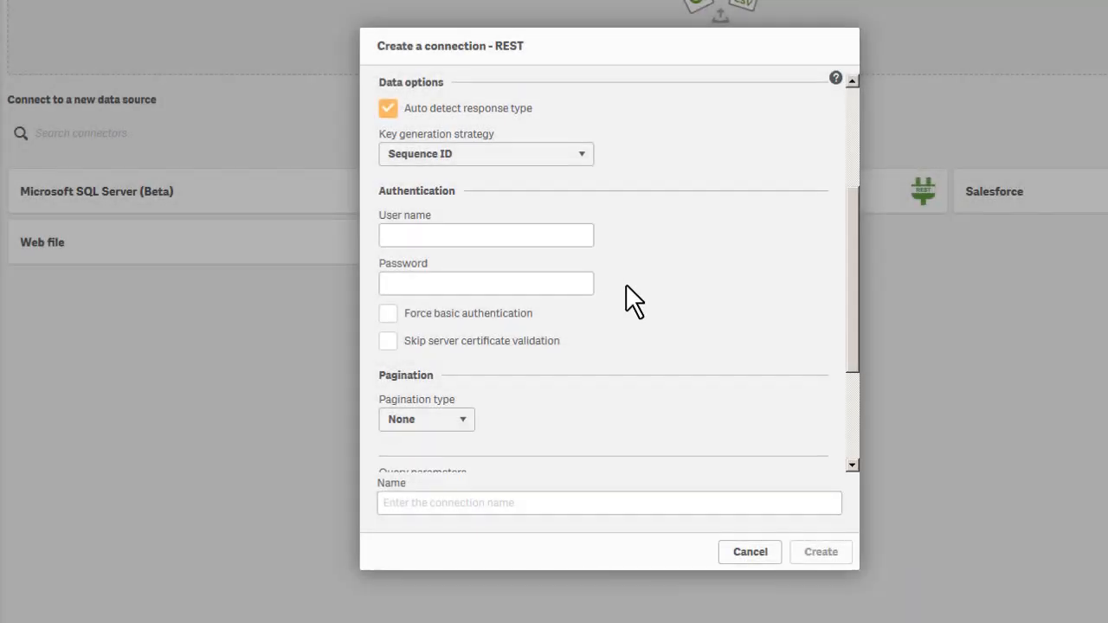
pyautogui.scroll(3)
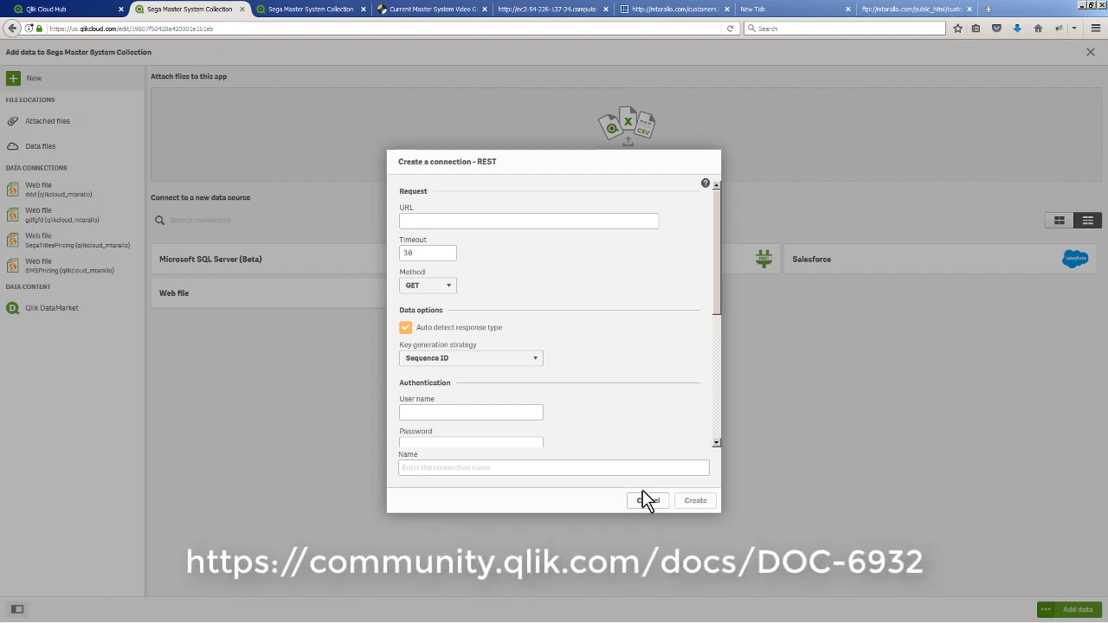
pyautogui.click(647, 500)
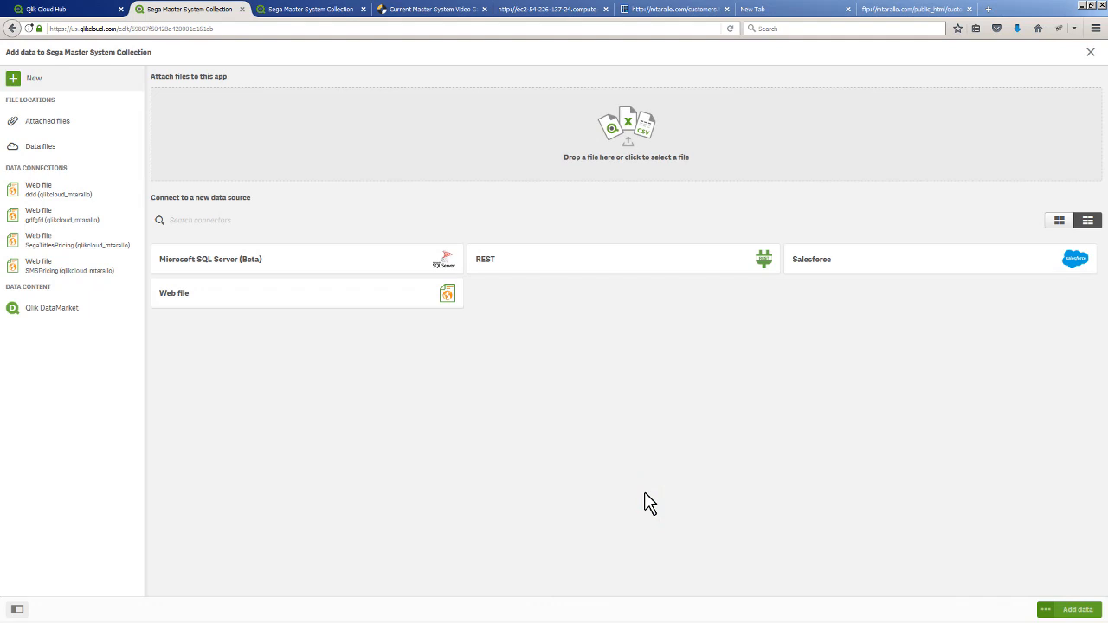
pyautogui.moveTo(644, 526)
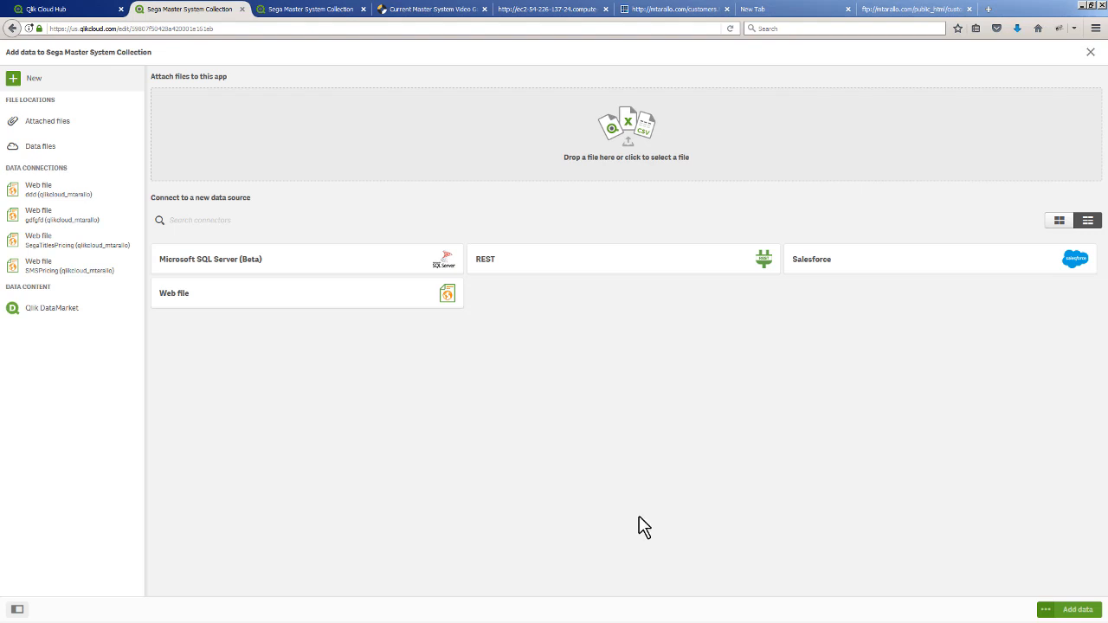
pyautogui.moveTo(566, 526)
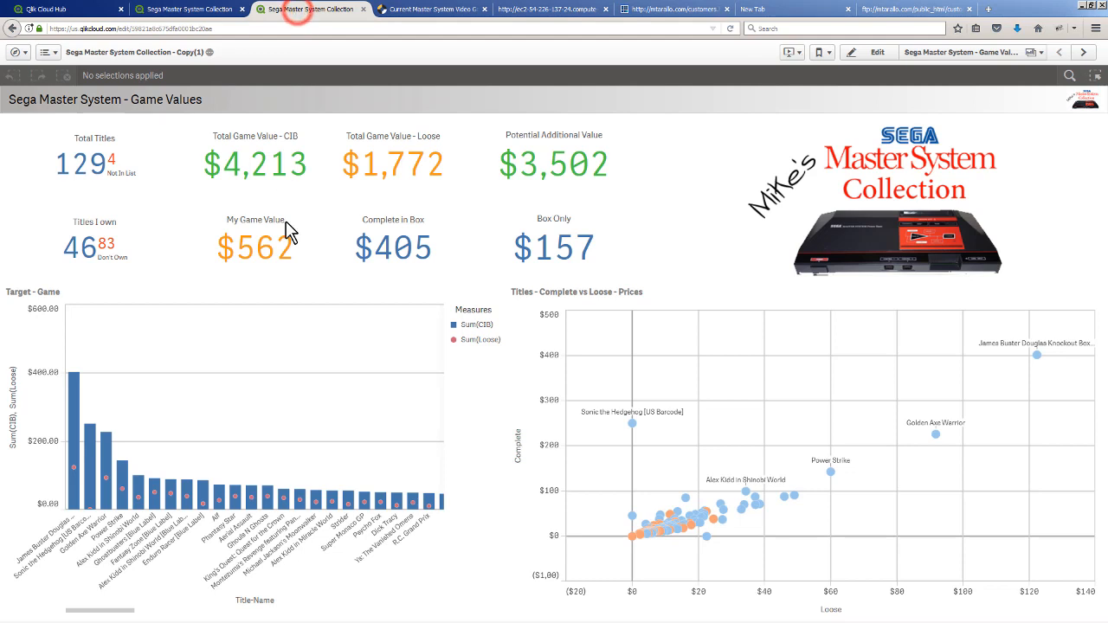
pyautogui.moveTo(480, 561)
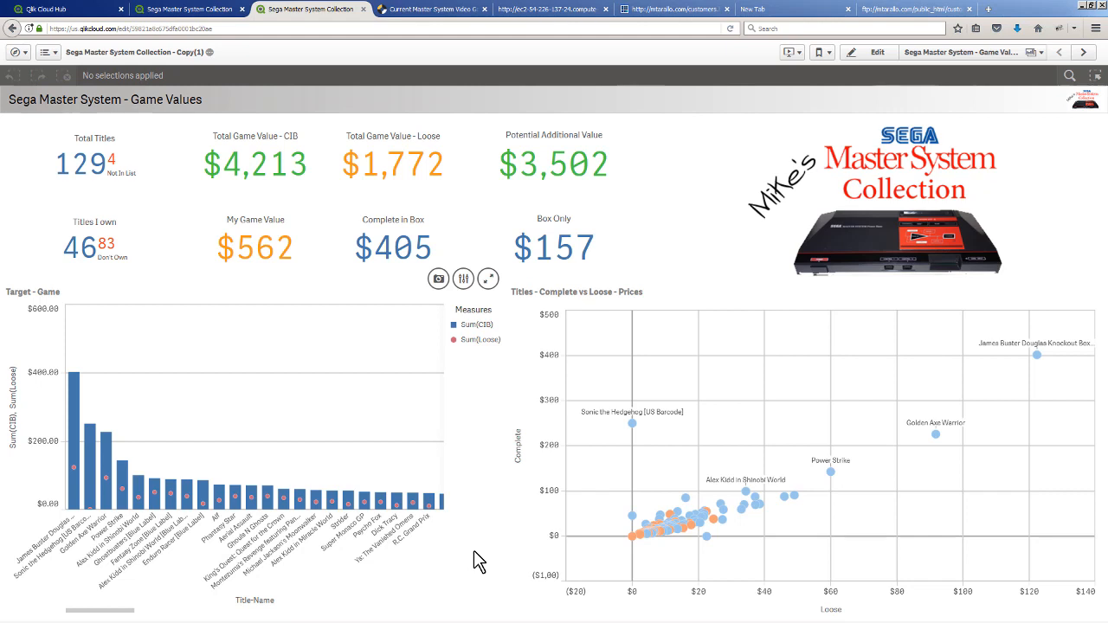
pyautogui.moveTo(71, 182)
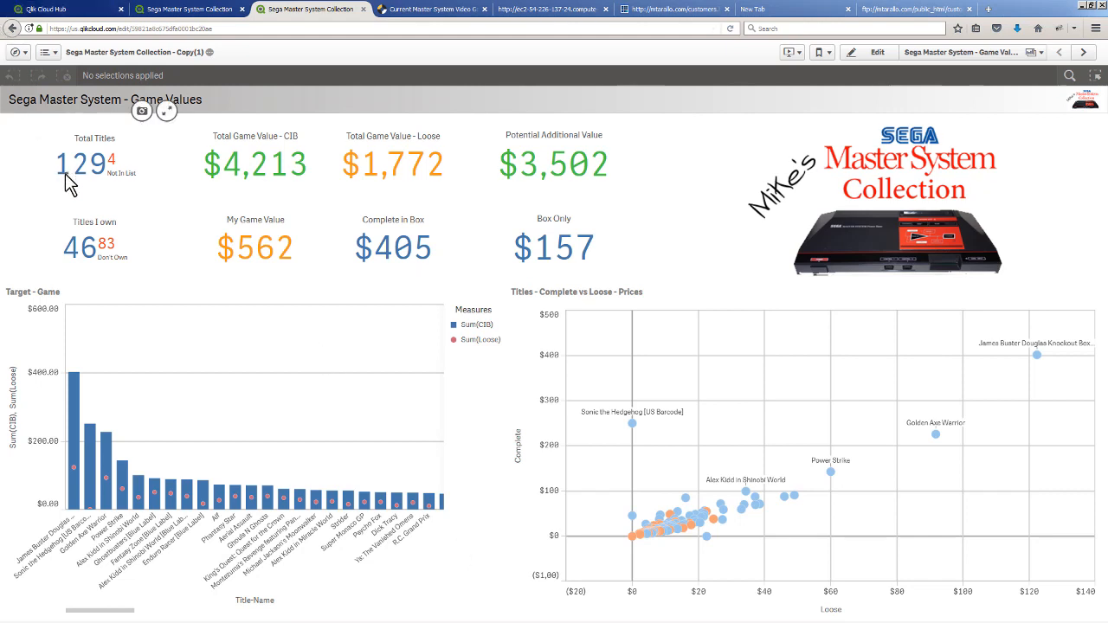
pyautogui.moveTo(76, 187)
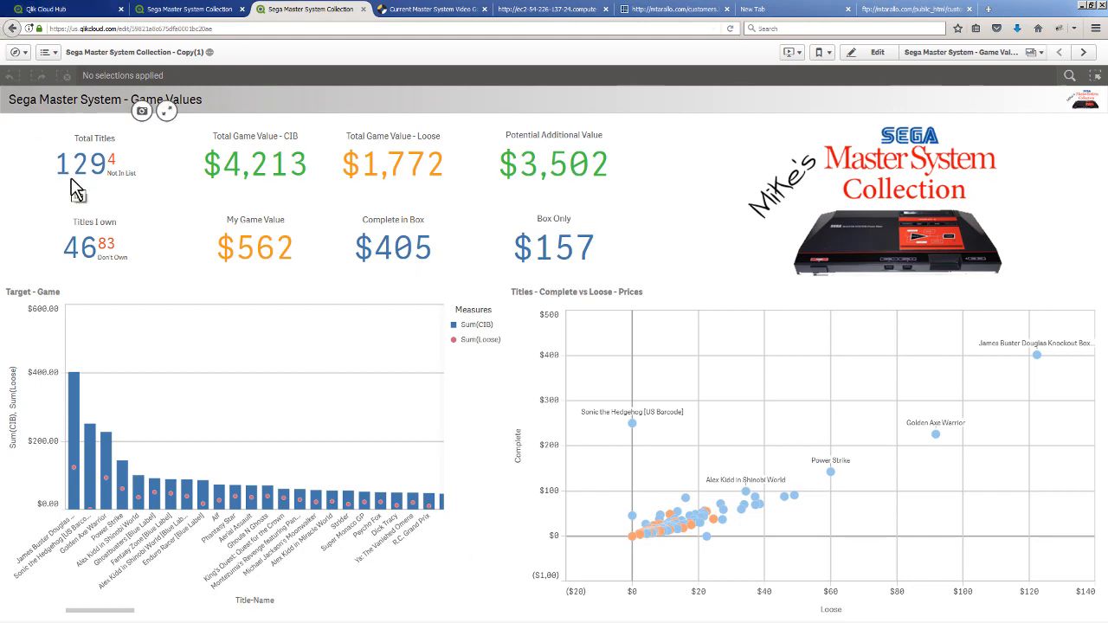
pyautogui.moveTo(117, 177)
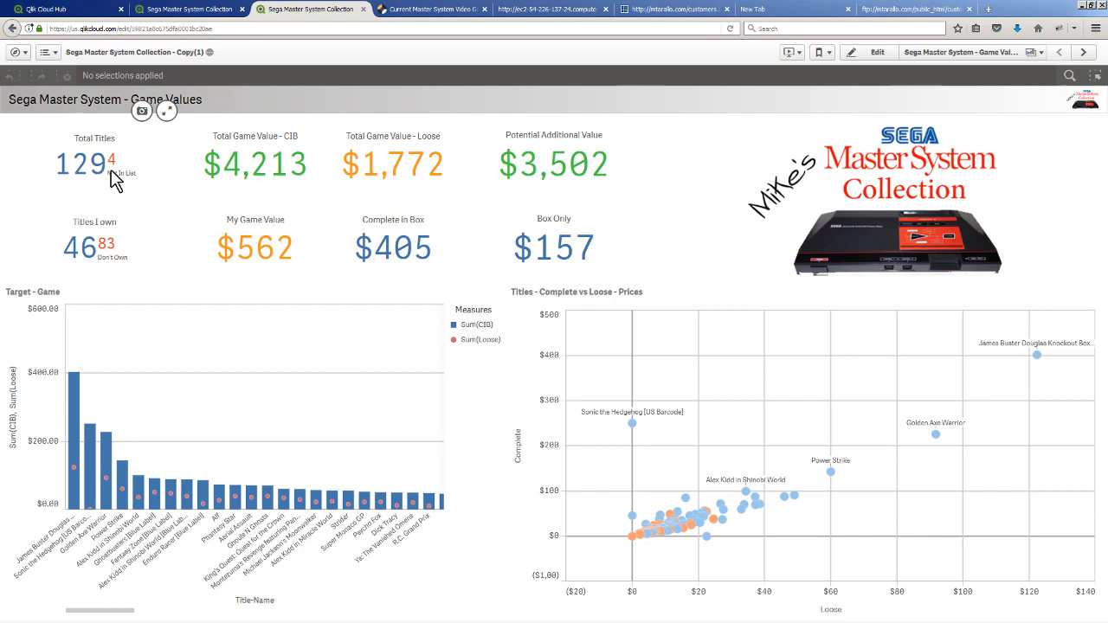
pyautogui.moveTo(255, 195)
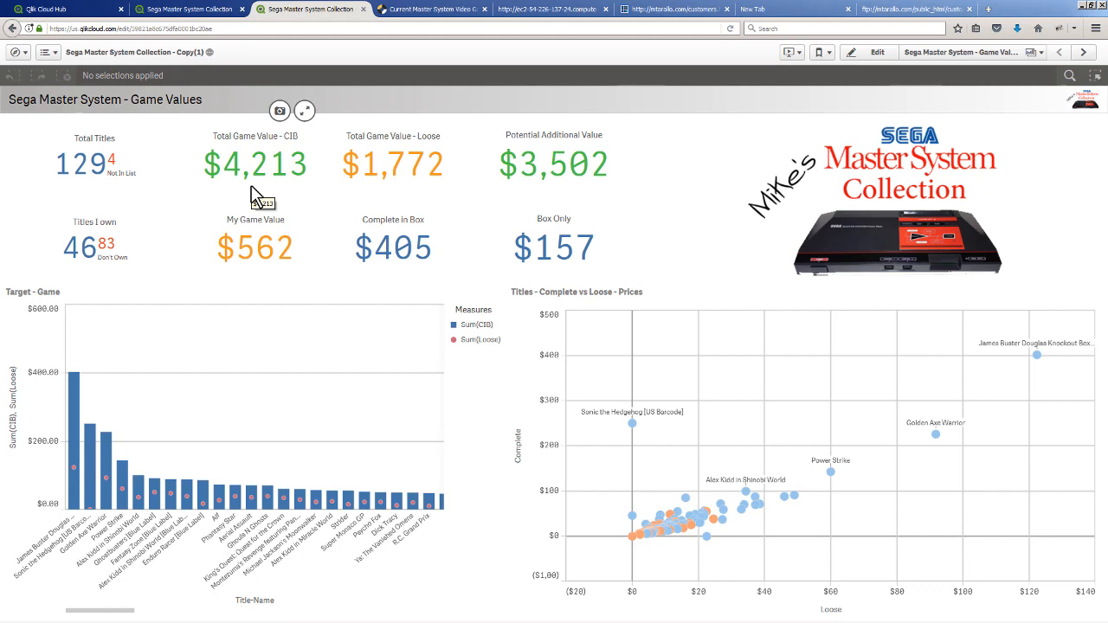
pyautogui.moveTo(381, 179)
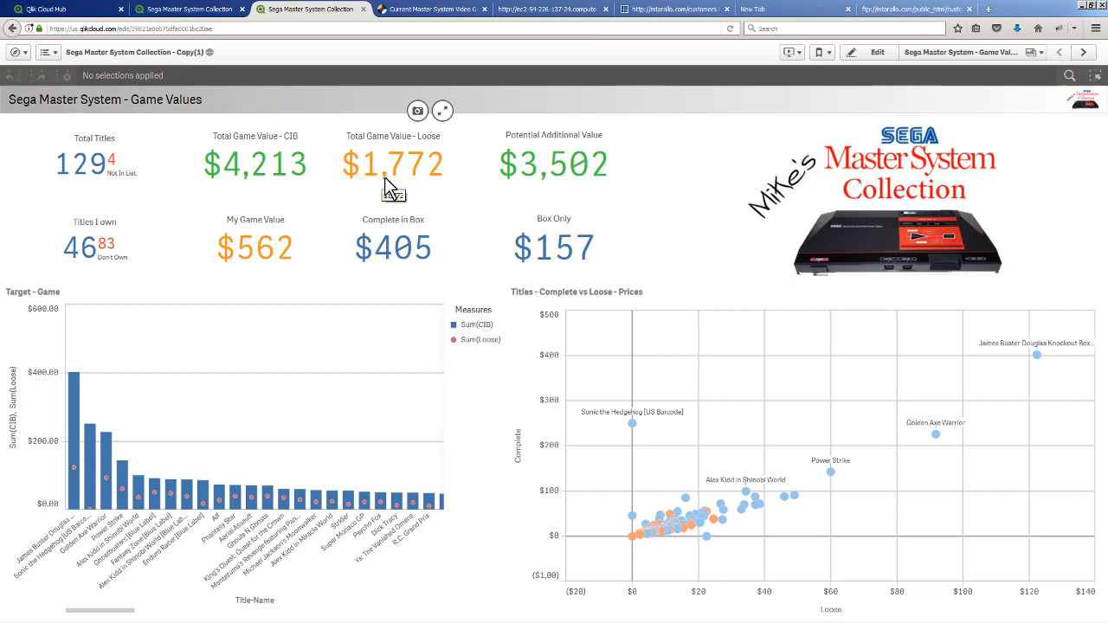
pyautogui.moveTo(403, 177)
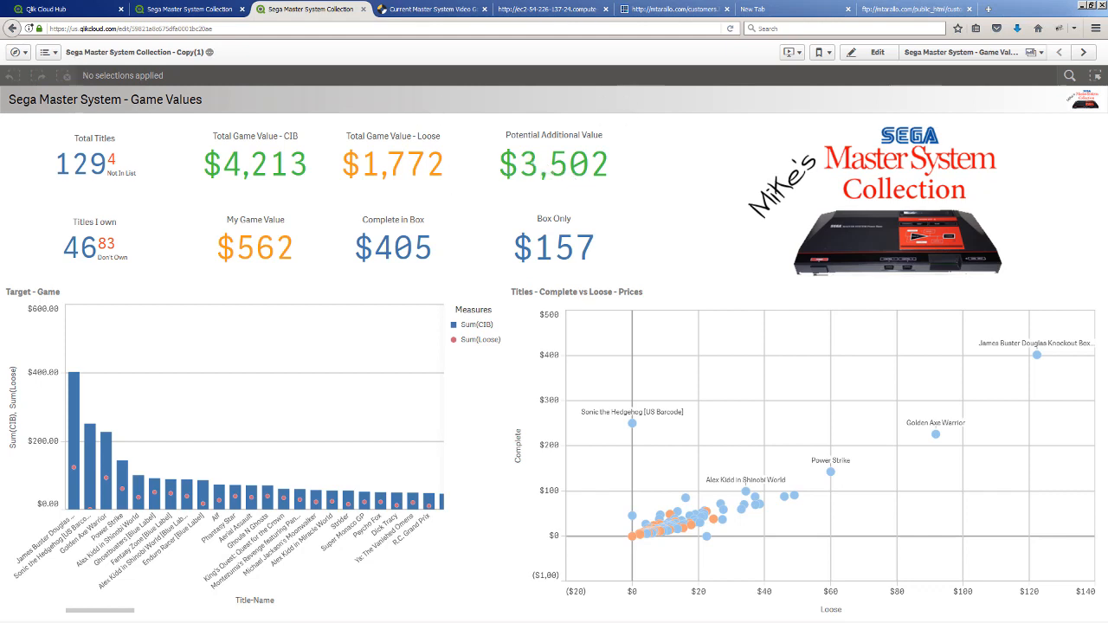
pyautogui.moveTo(120, 260)
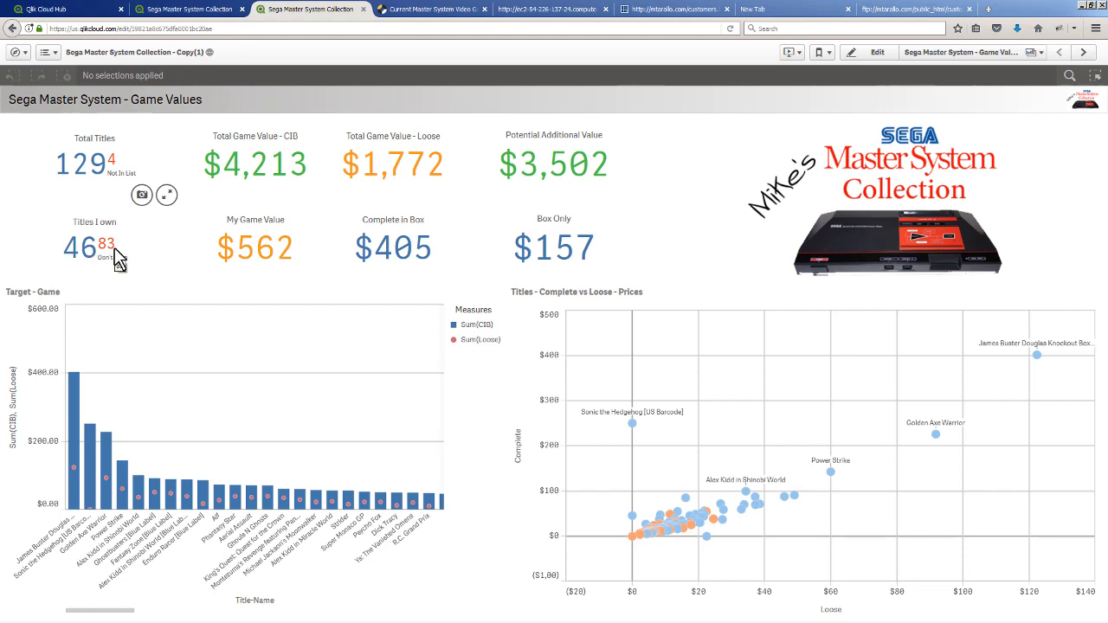
pyautogui.moveTo(248, 265)
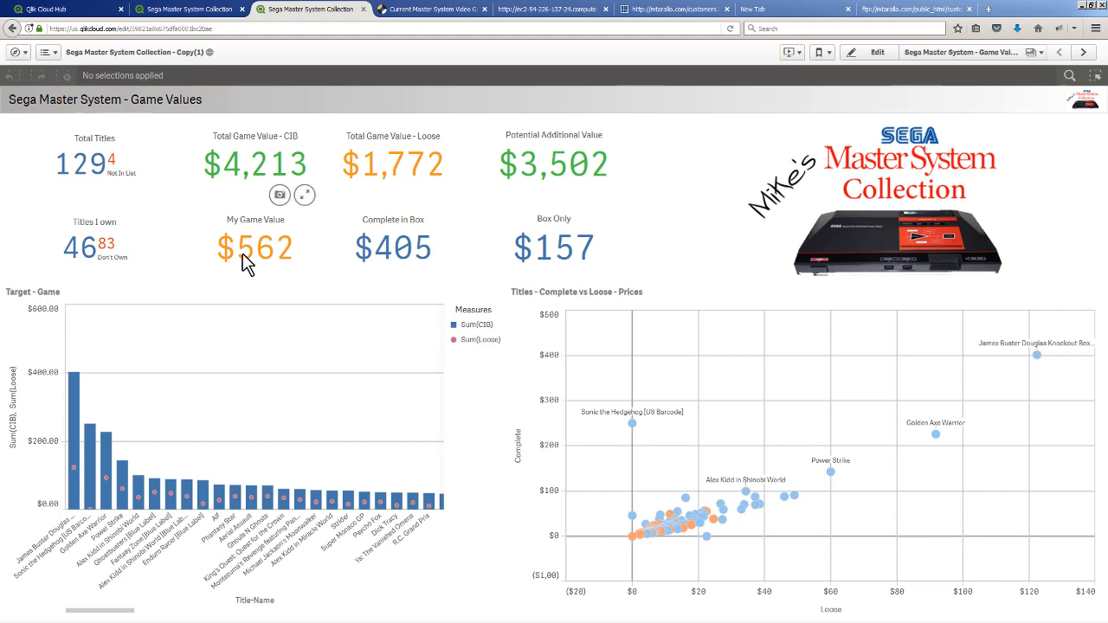
pyautogui.moveTo(260, 264)
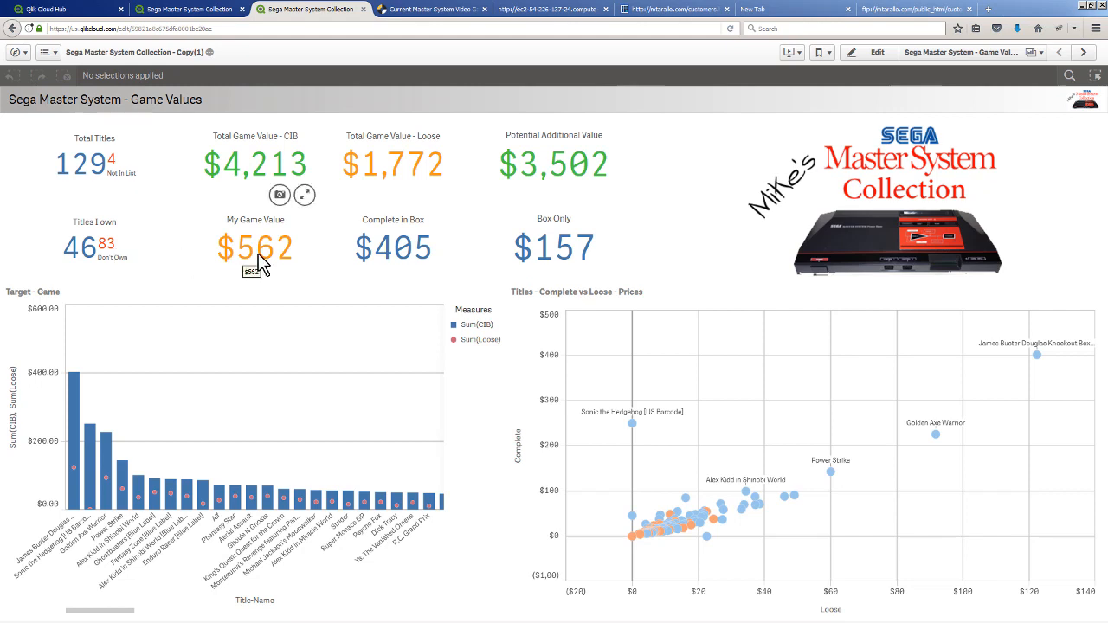
pyautogui.moveTo(536, 264)
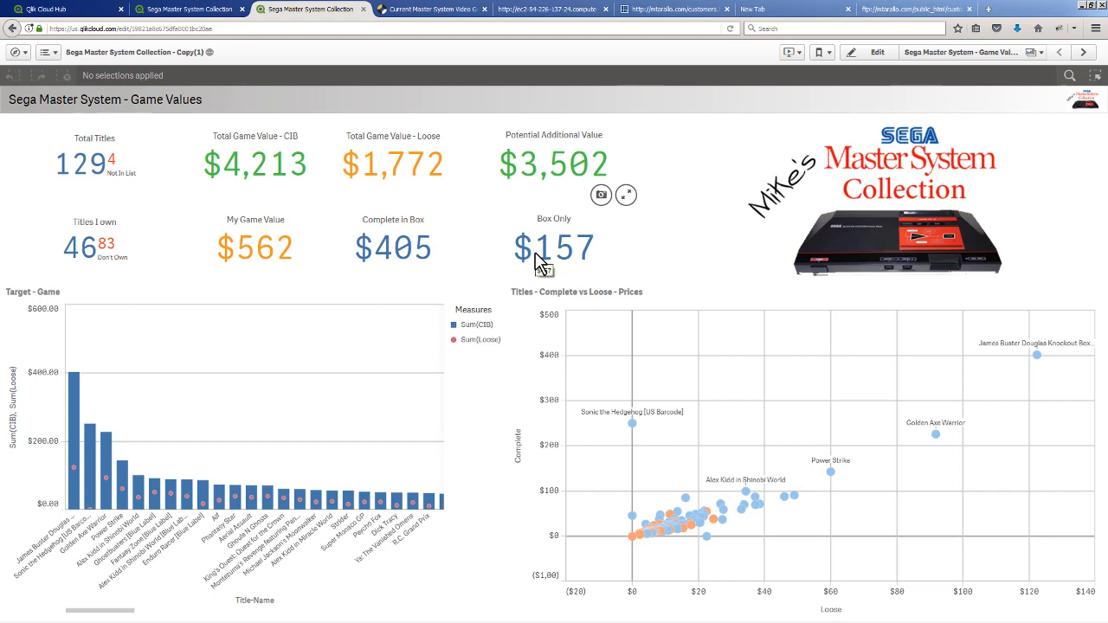
pyautogui.moveTo(326, 437)
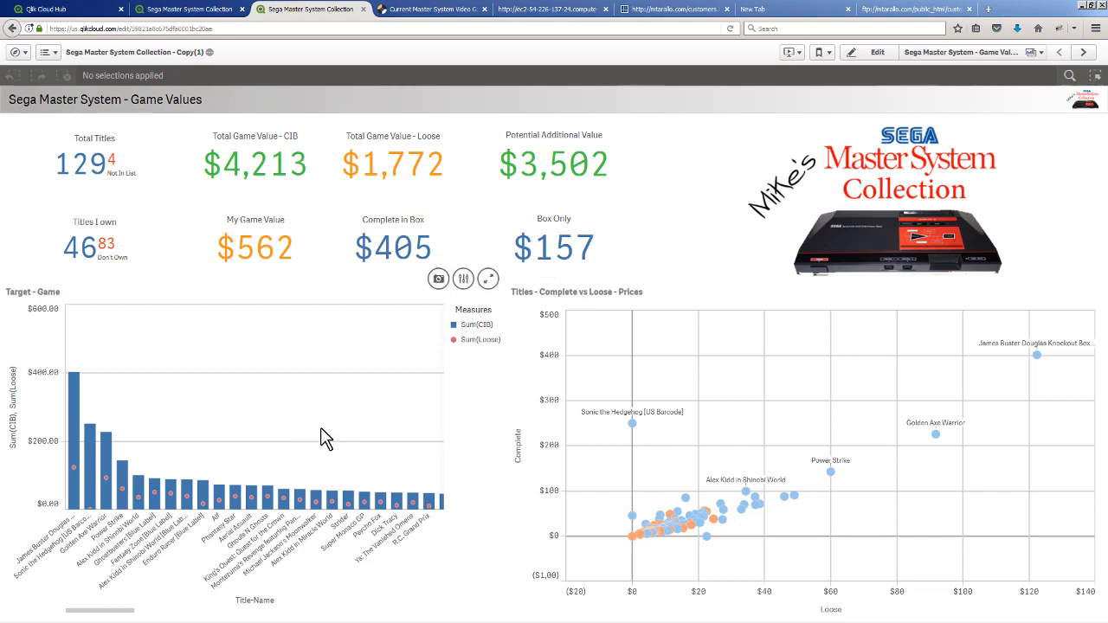
pyautogui.moveTo(690, 557)
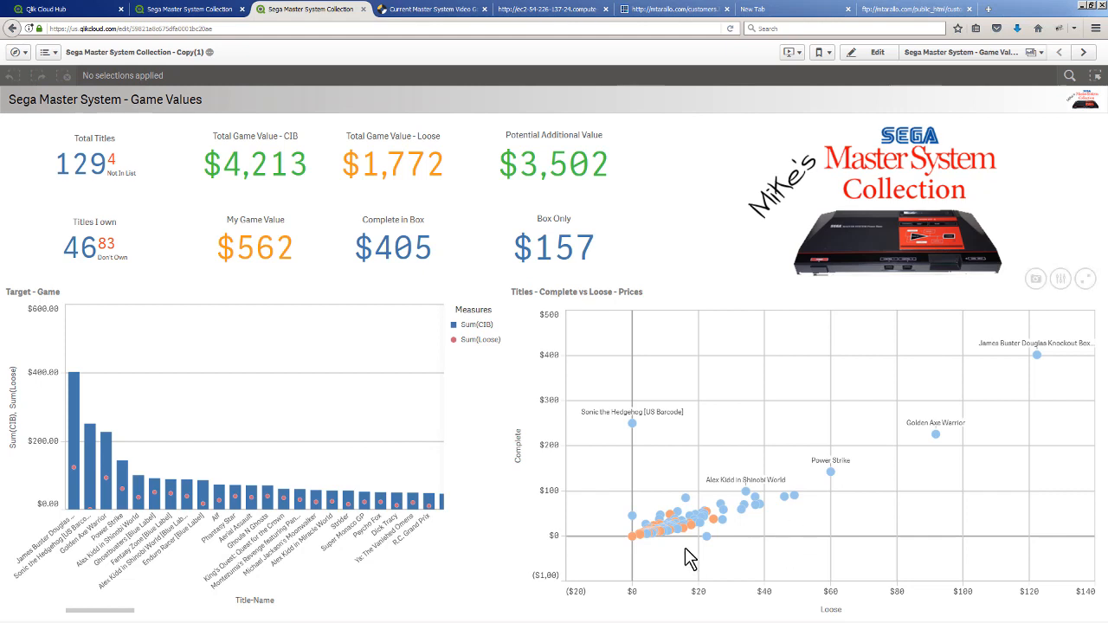
pyautogui.moveTo(216, 502)
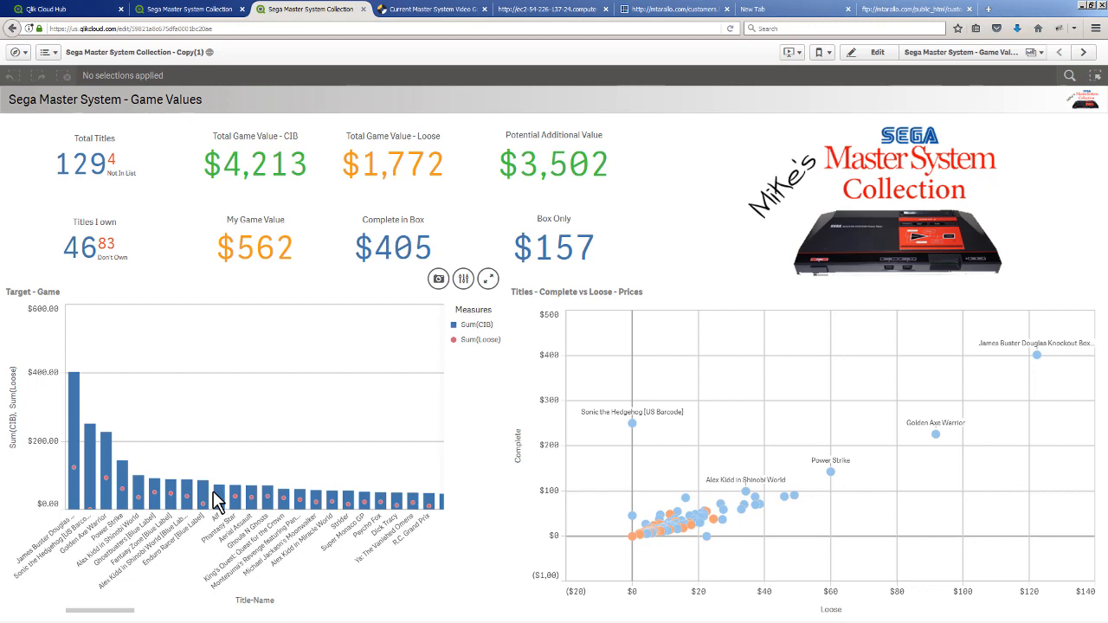
pyautogui.moveTo(731, 443)
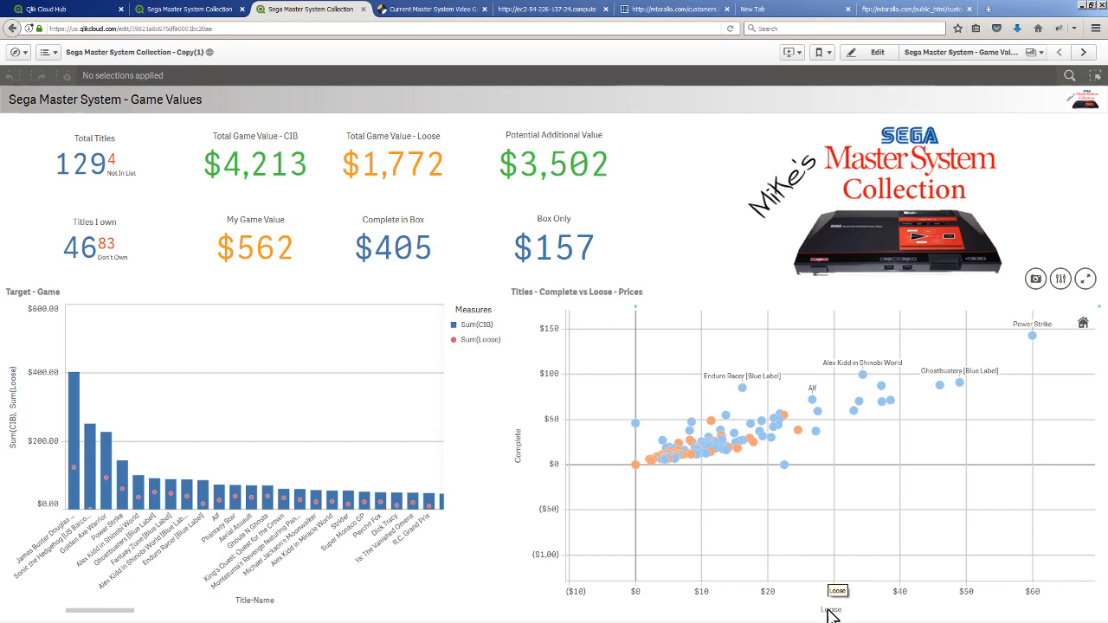
pyautogui.moveTo(531, 474)
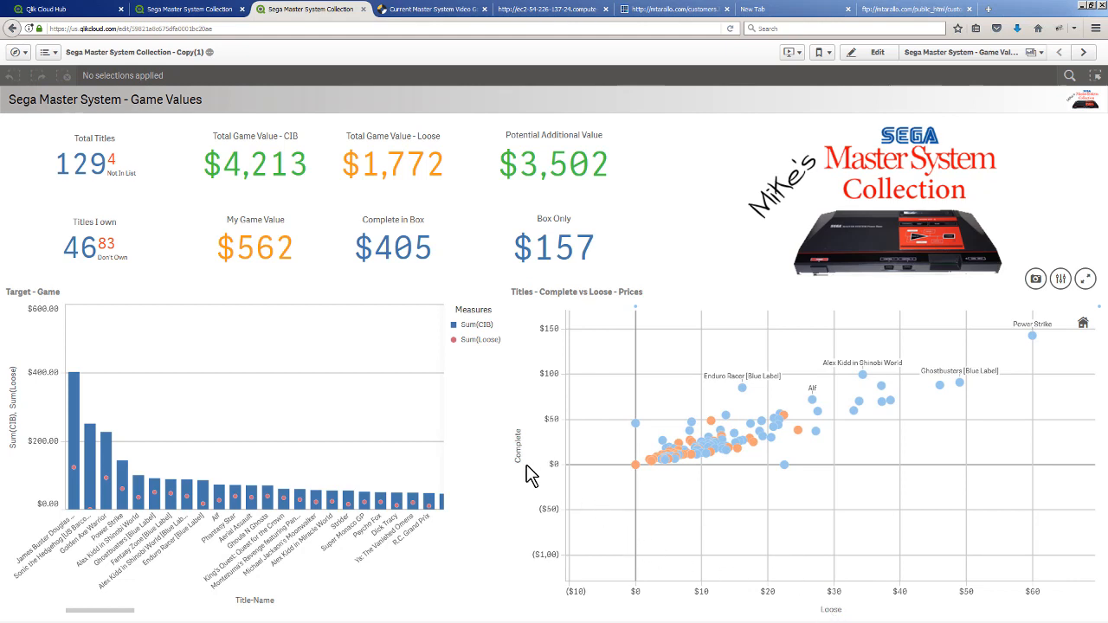
pyautogui.moveTo(769, 568)
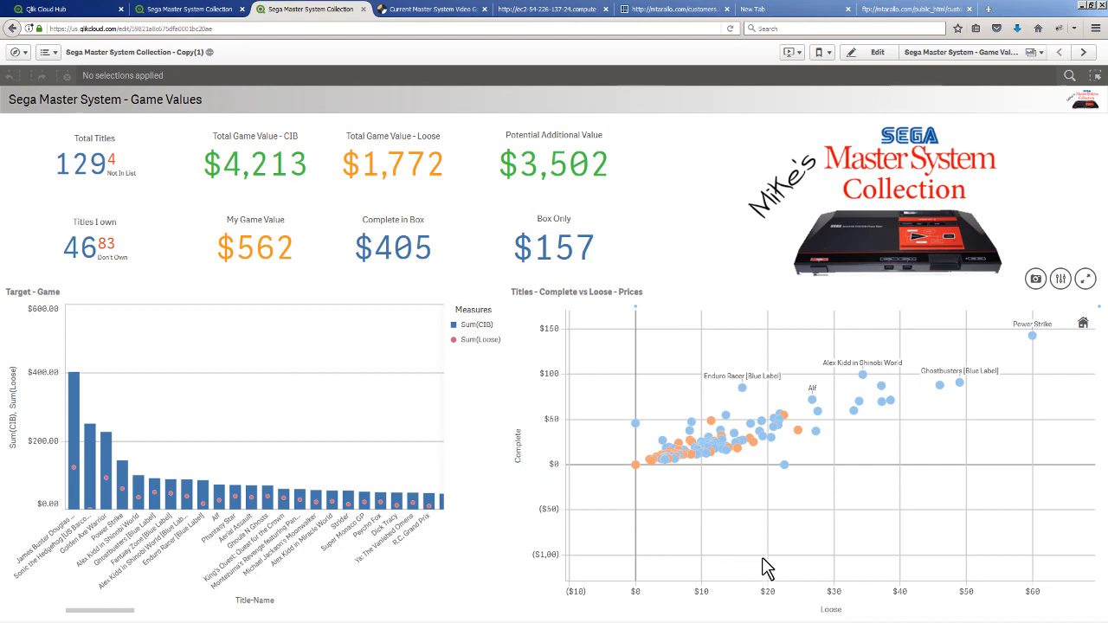
pyautogui.moveTo(711, 602)
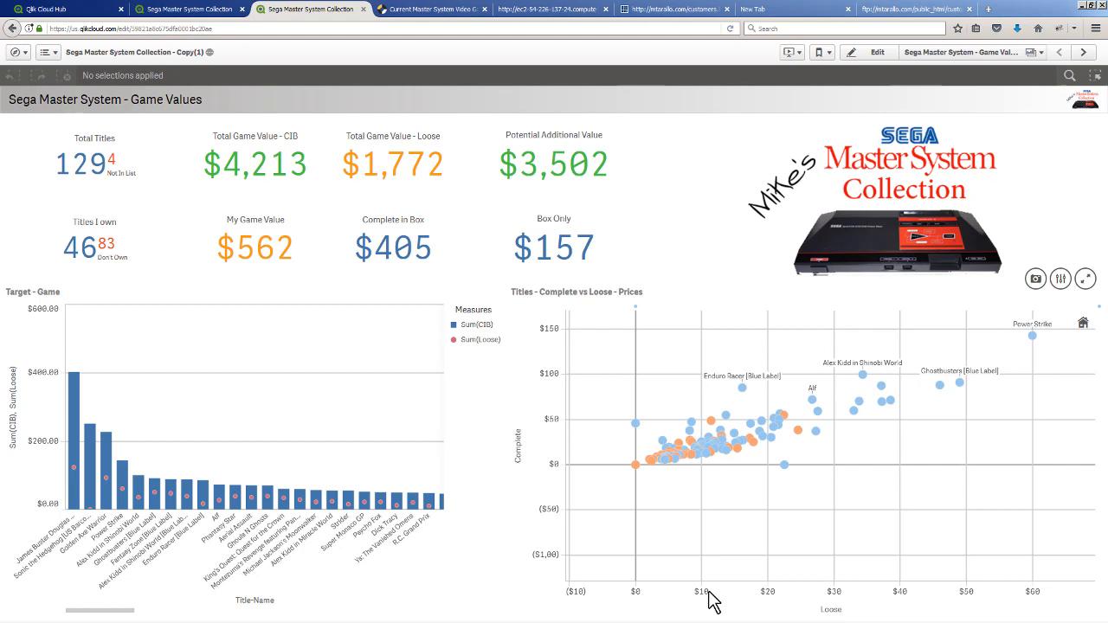
pyautogui.moveTo(723, 445)
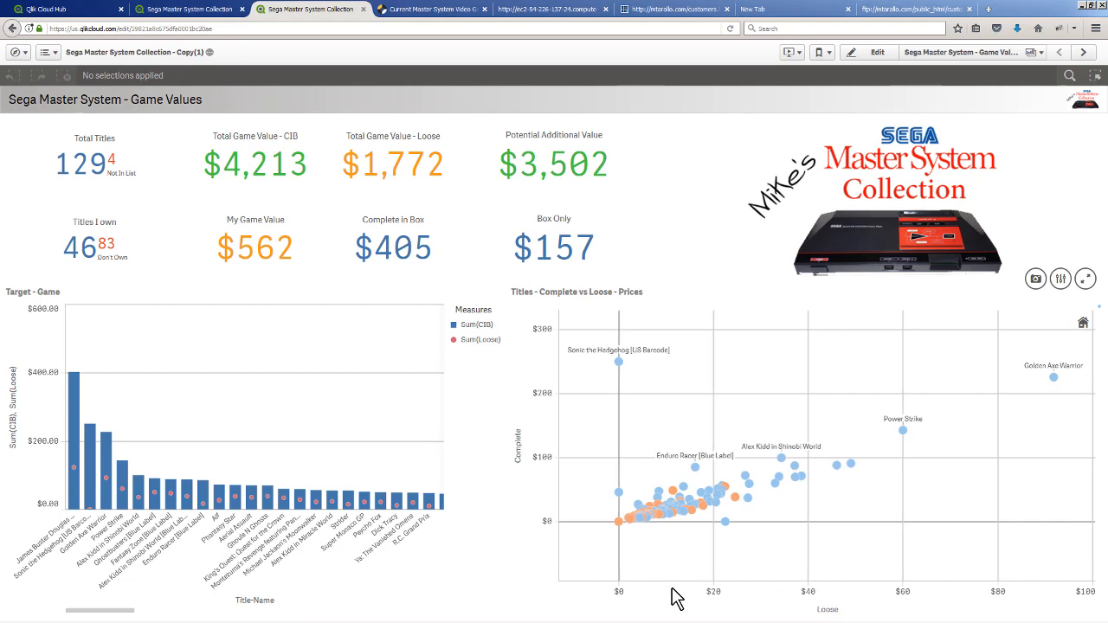
pyautogui.moveTo(686, 383)
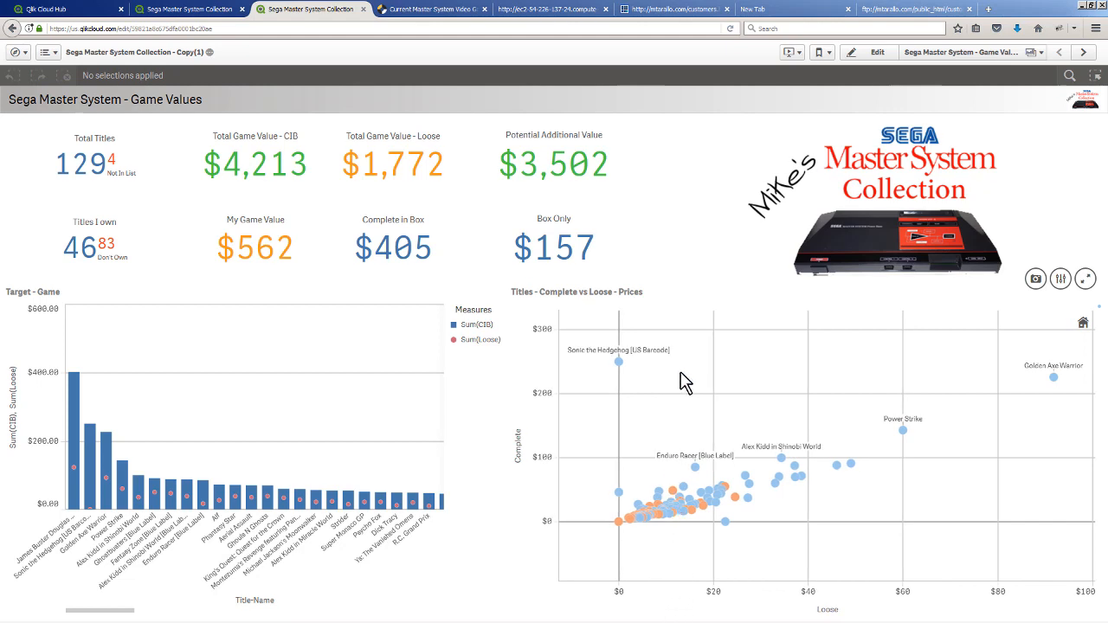
pyautogui.moveTo(688, 415)
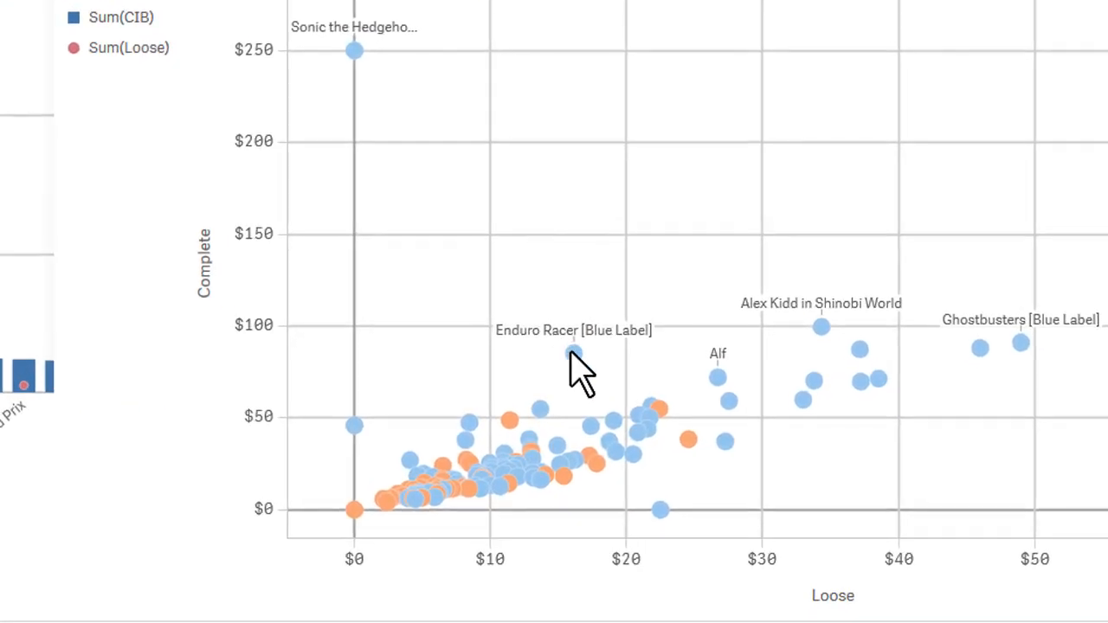
pyautogui.moveTo(571, 352)
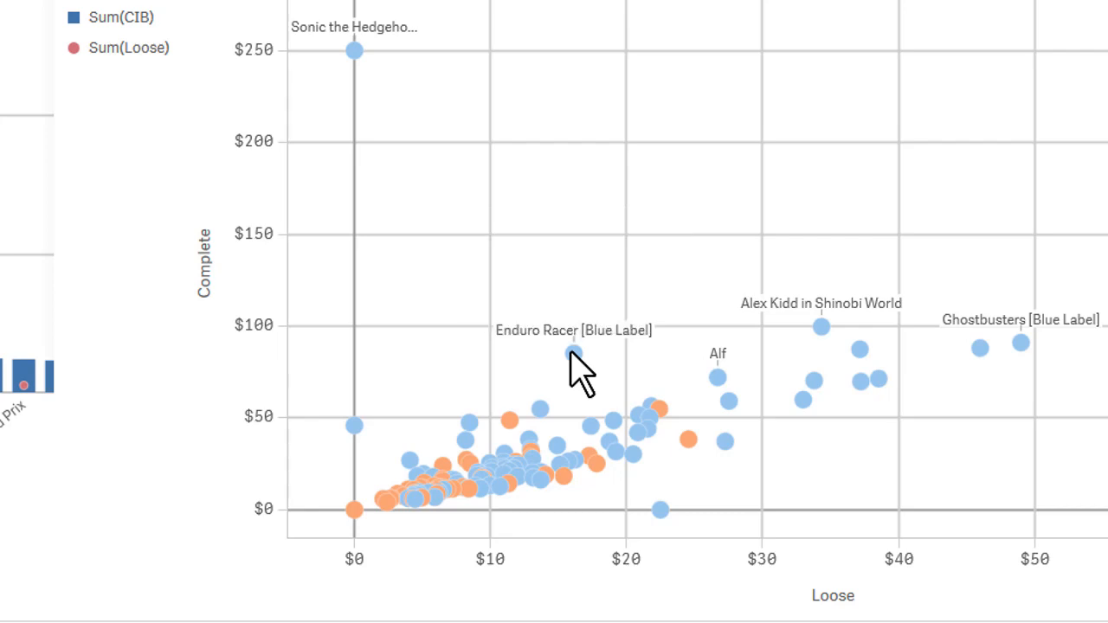
pyautogui.moveTo(617, 266)
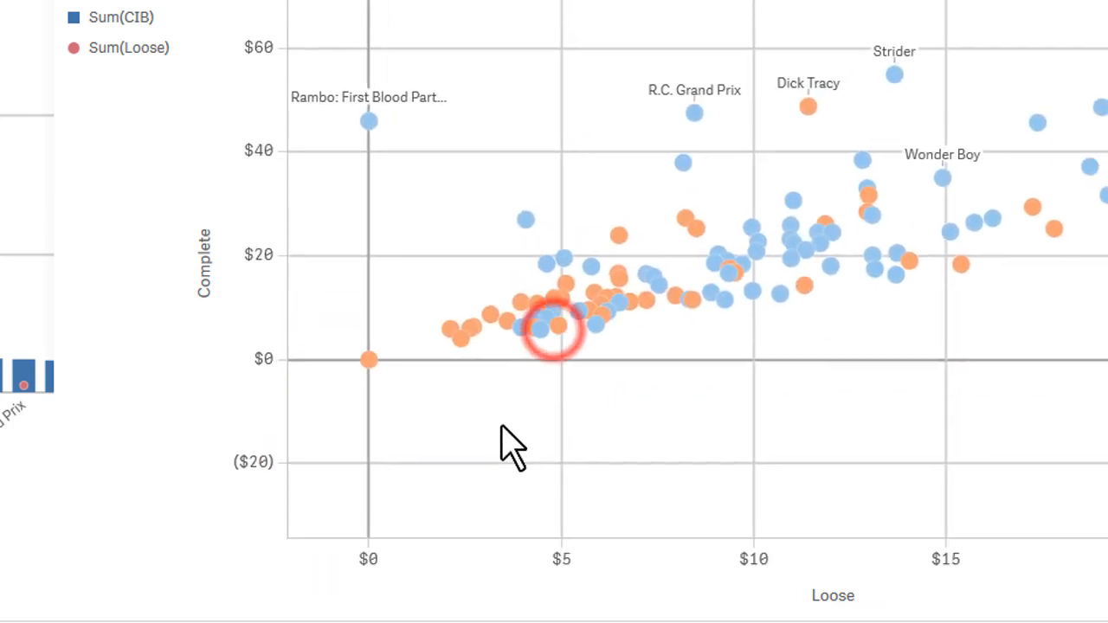
pyautogui.moveTo(467, 337)
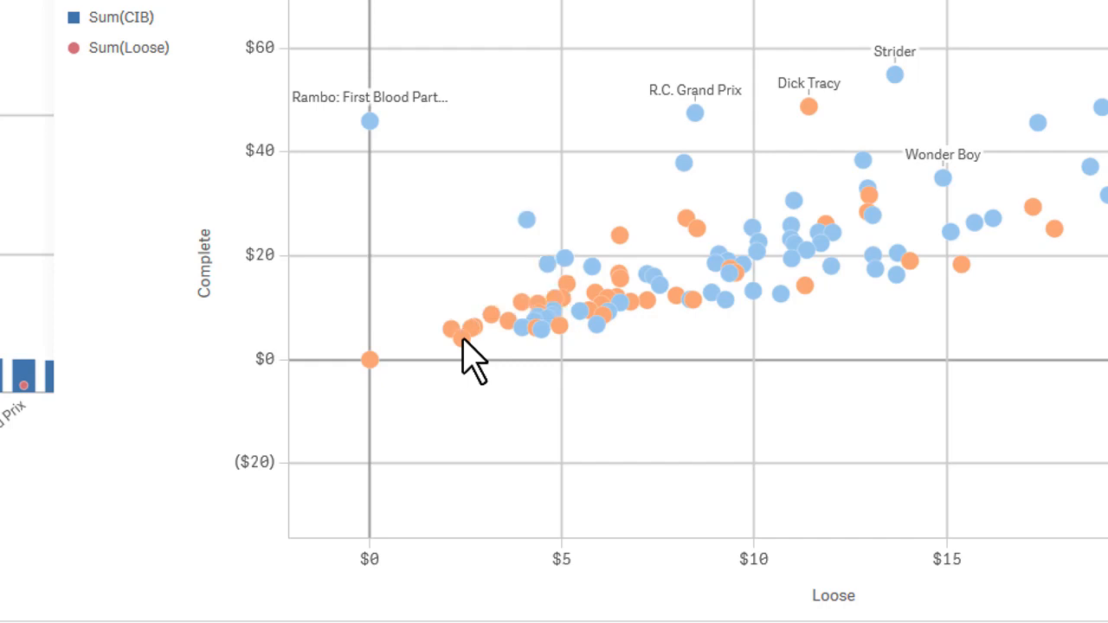
pyautogui.moveTo(616, 338)
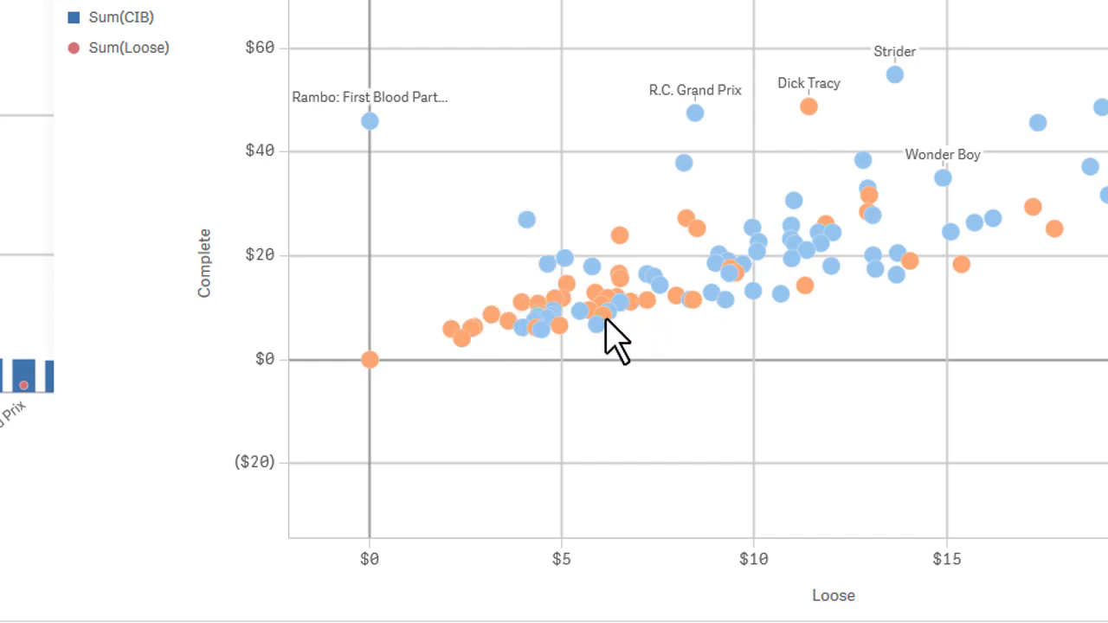
pyautogui.moveTo(647, 305)
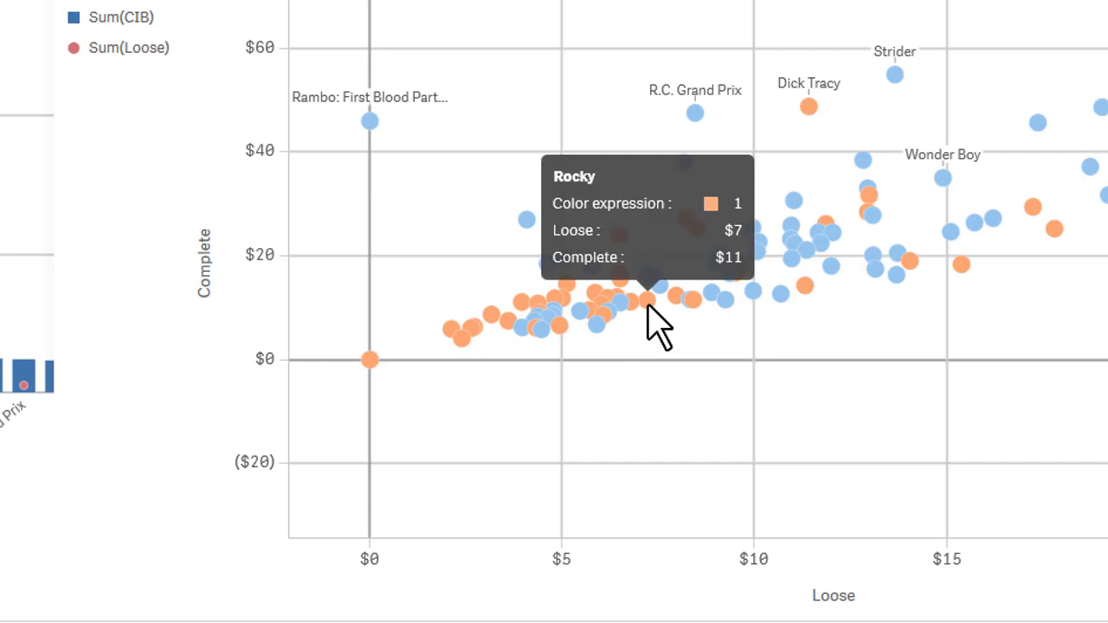
pyautogui.moveTo(855, 338)
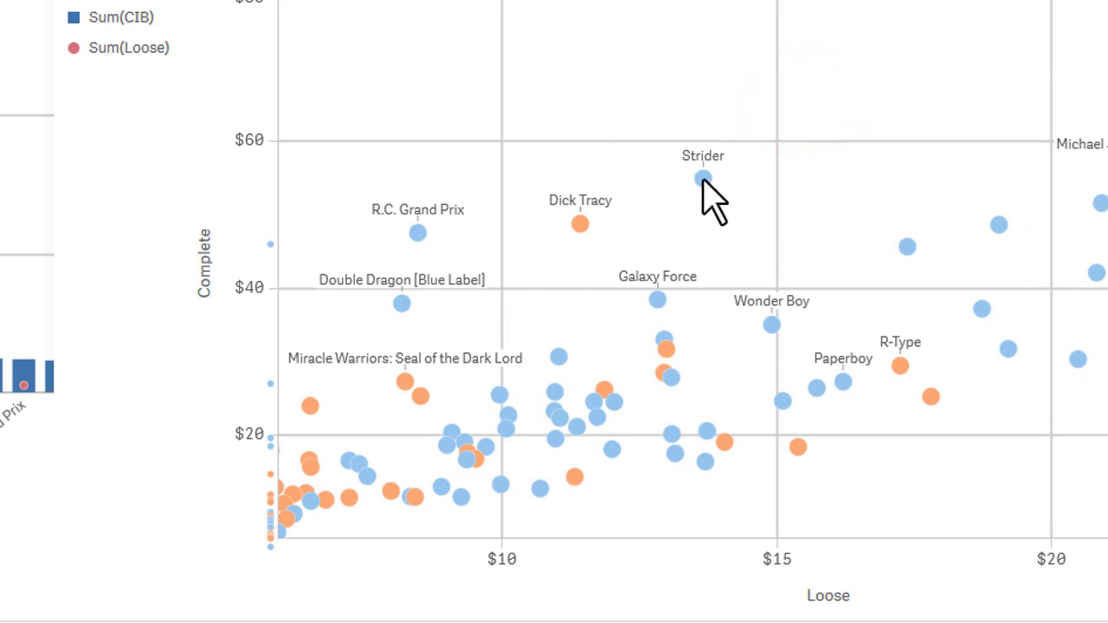
pyautogui.moveTo(699, 174)
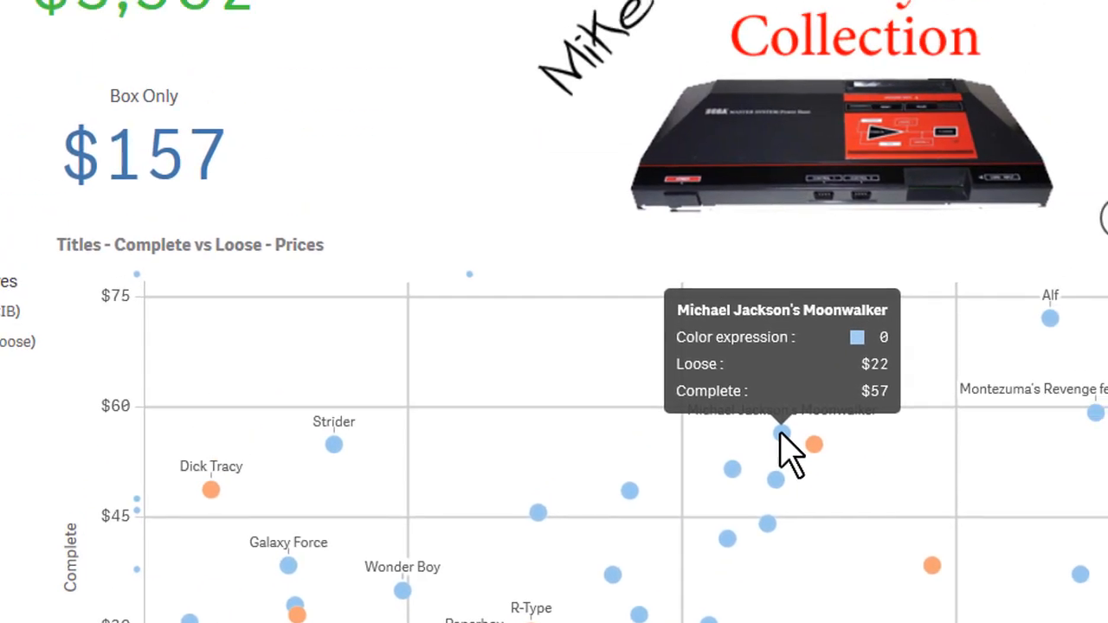
pyautogui.moveTo(818, 454)
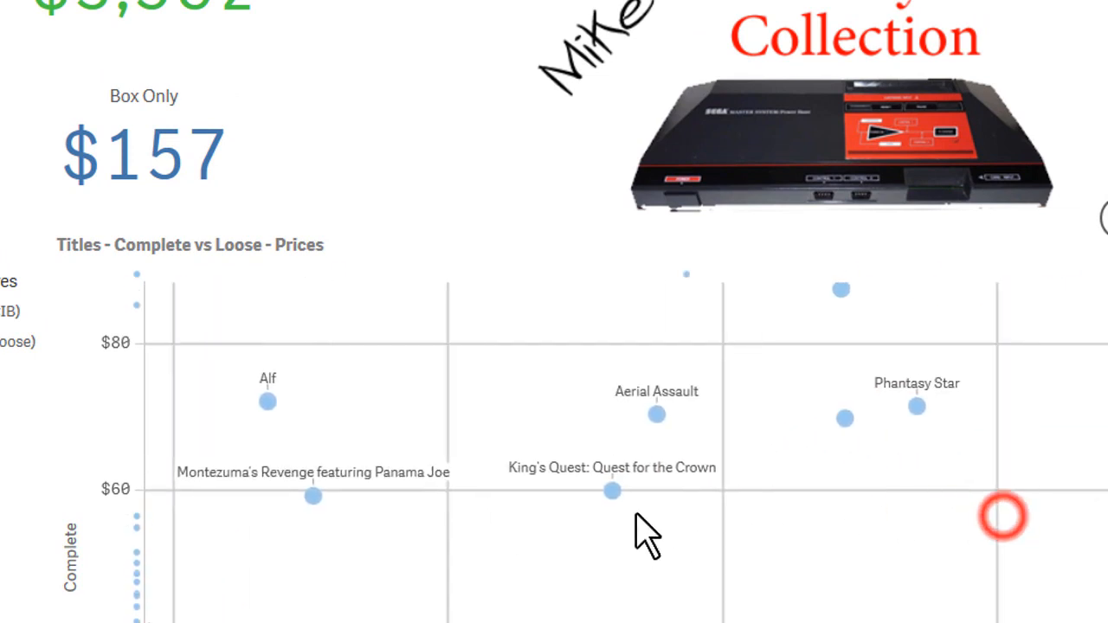
pyautogui.moveTo(755, 472)
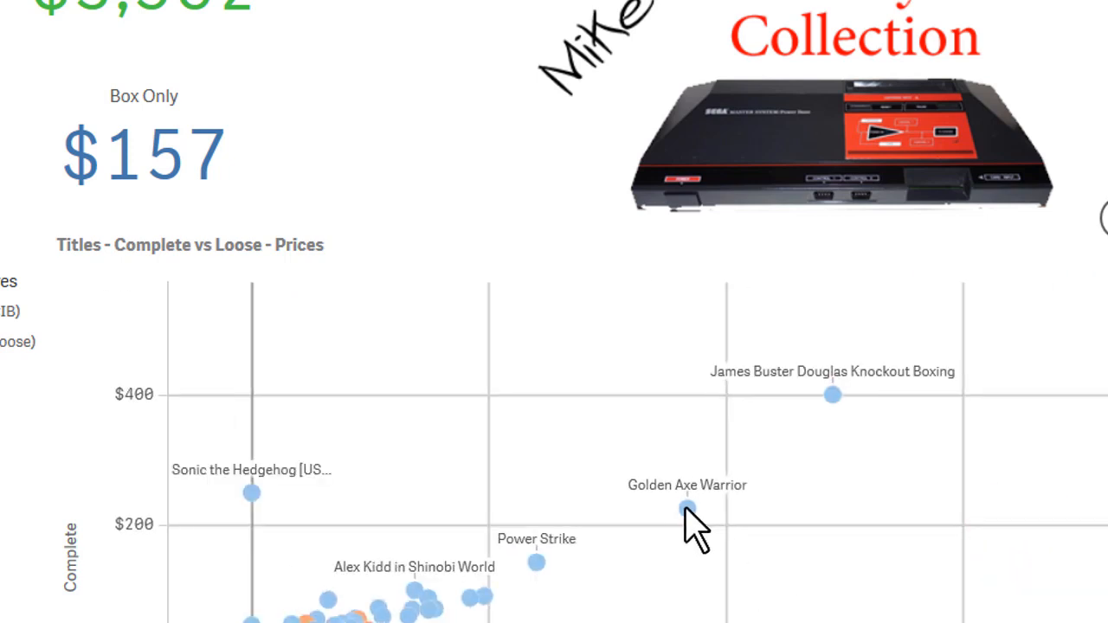
pyautogui.moveTo(687, 509)
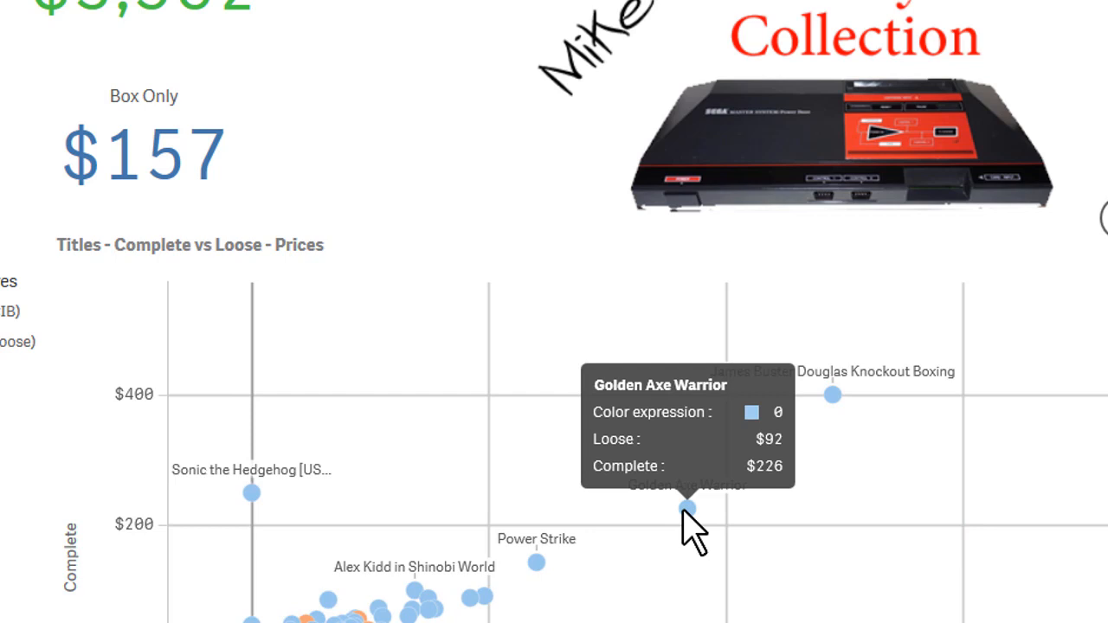
pyautogui.moveTo(830, 395)
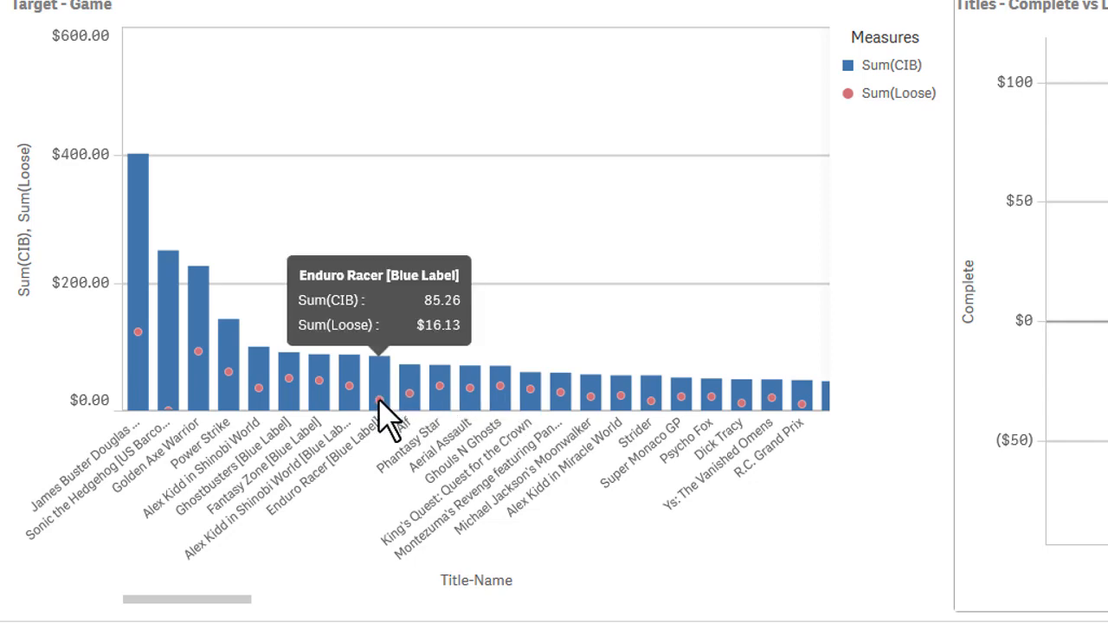
pyautogui.moveTo(355, 402)
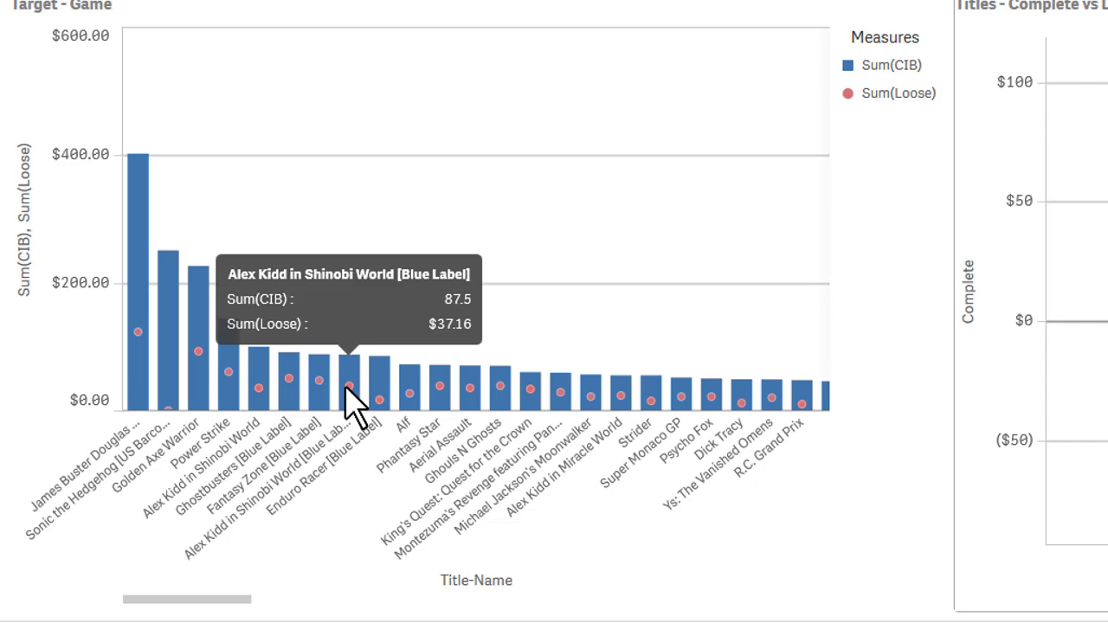
pyautogui.moveTo(333, 403)
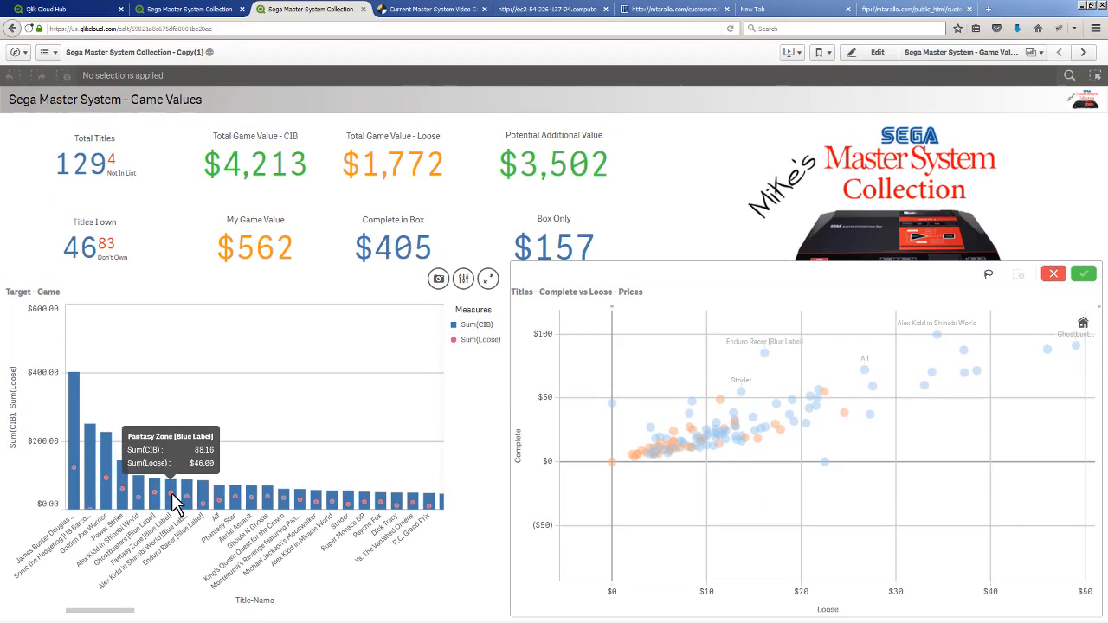
pyautogui.moveTo(653, 191)
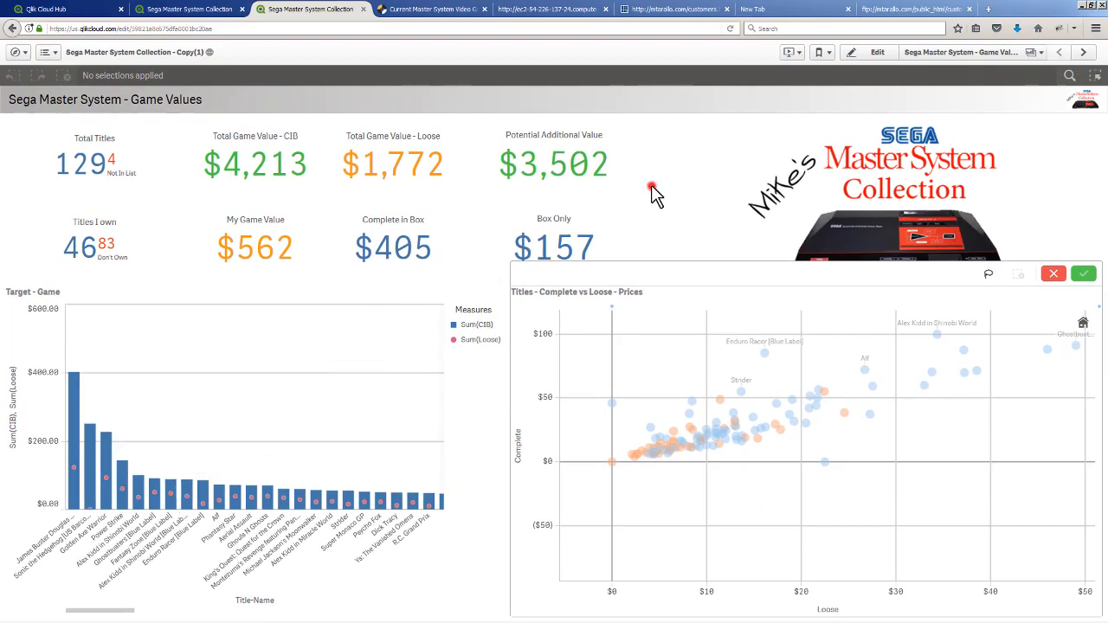
# Step: Cancel the scatter plot's pending selection with its red X
pyautogui.click(1083, 273)
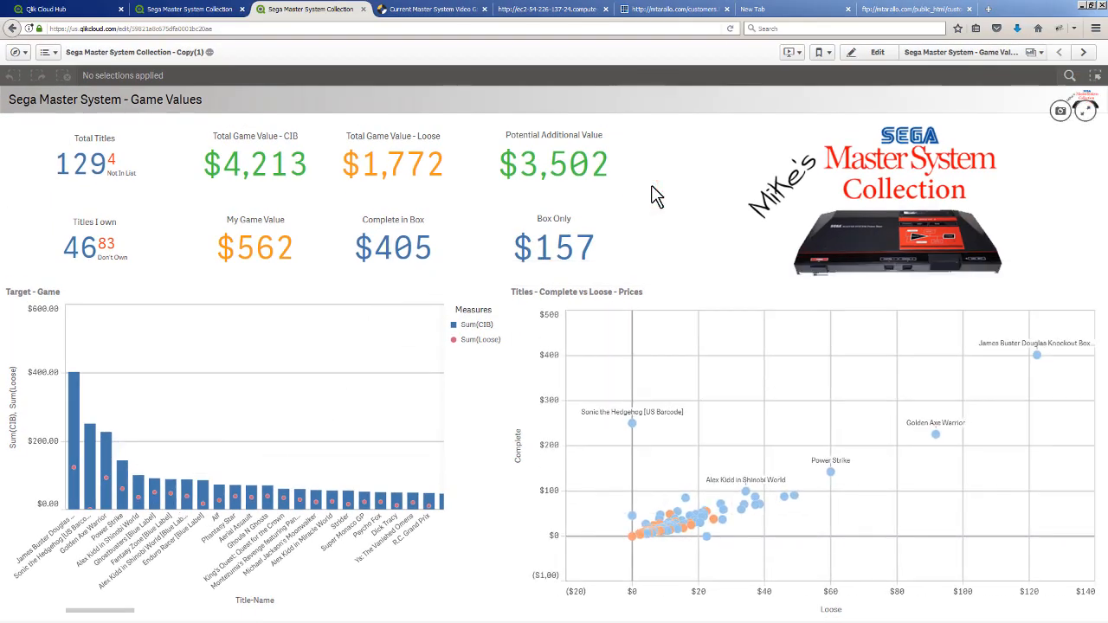